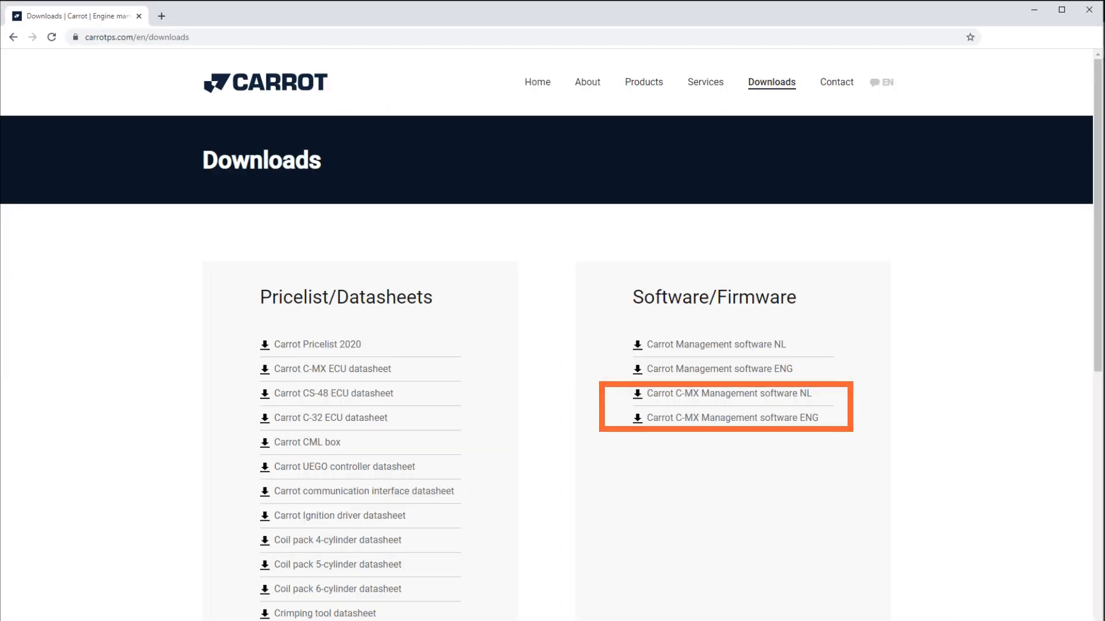
Step: Download the Carrot C-MX Management software installer from the Software/Firmware section
{"action": "left_click", "coordinate": [721, 393]}
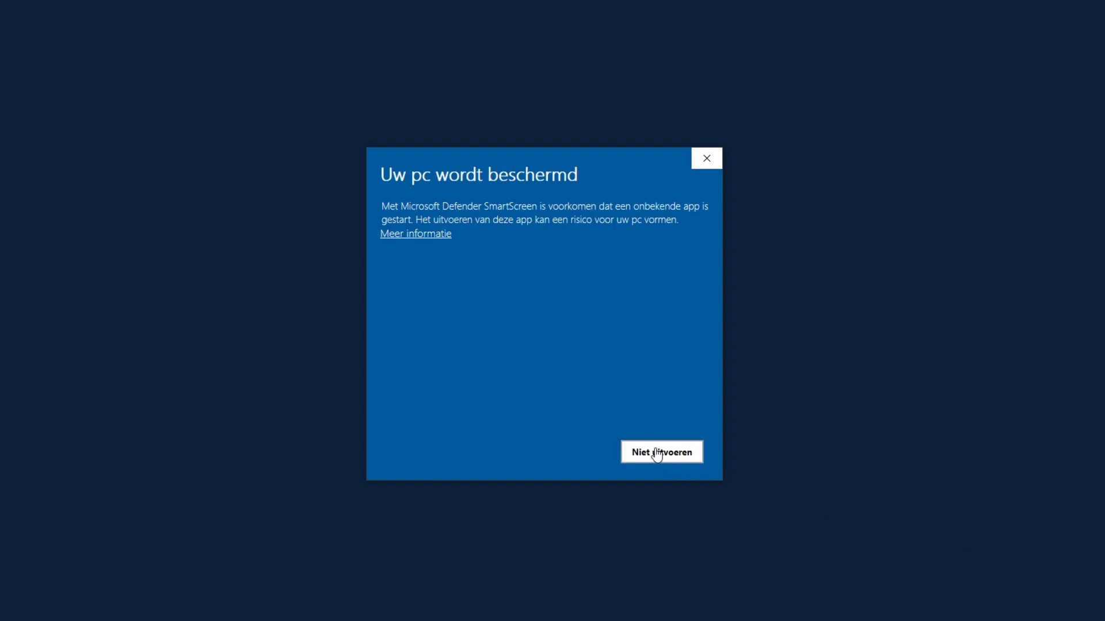
{"action": "mouse_move", "coordinate": [425, 240]}
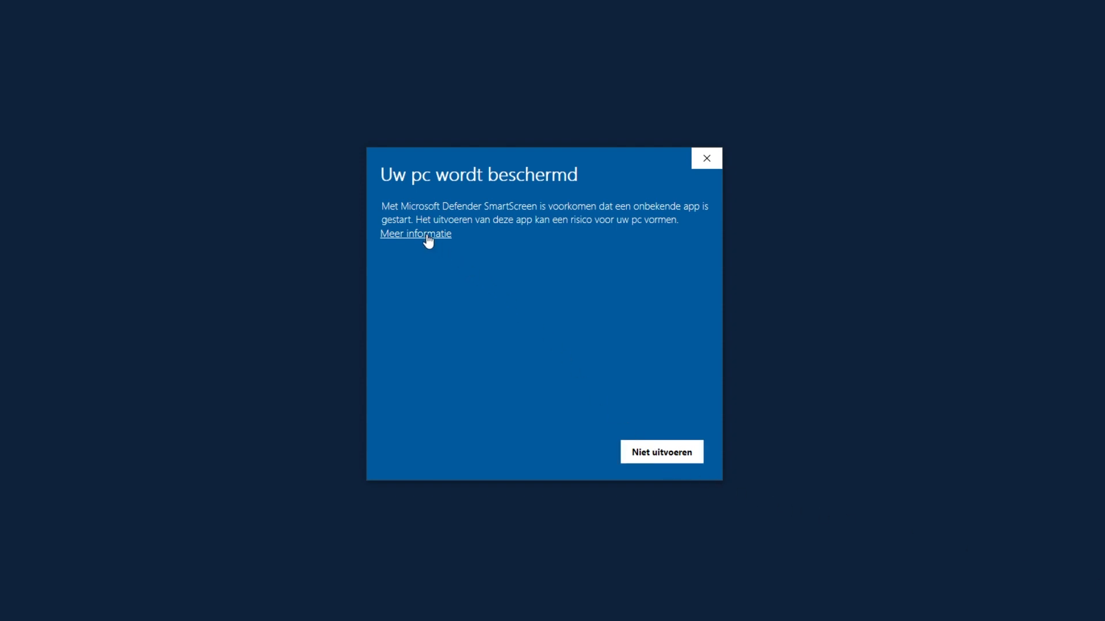
Step: Run the installer past the SmartScreen warning and continue setup with a desktop shortcut
{"action": "left_click", "coordinate": [415, 233]}
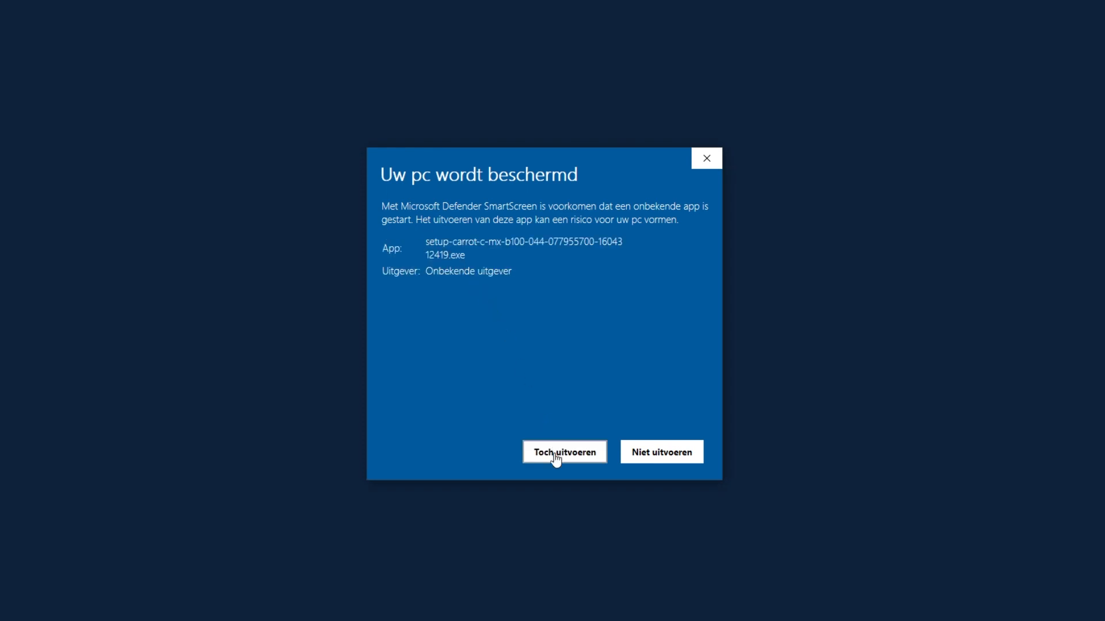
{"action": "left_click", "coordinate": [564, 452]}
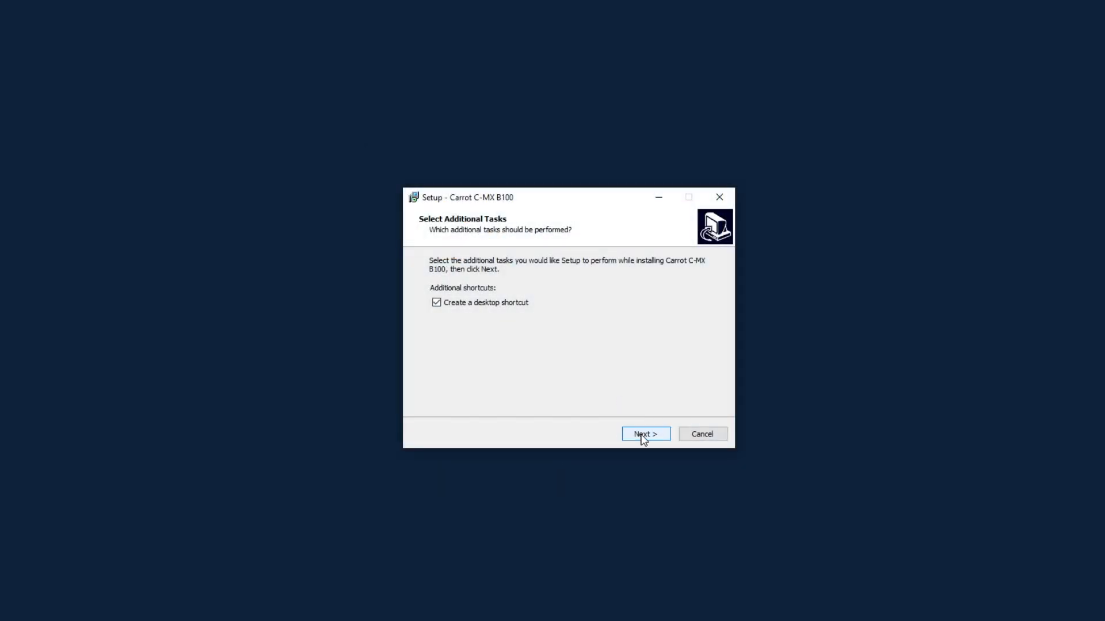
{"action": "left_click", "coordinate": [645, 433]}
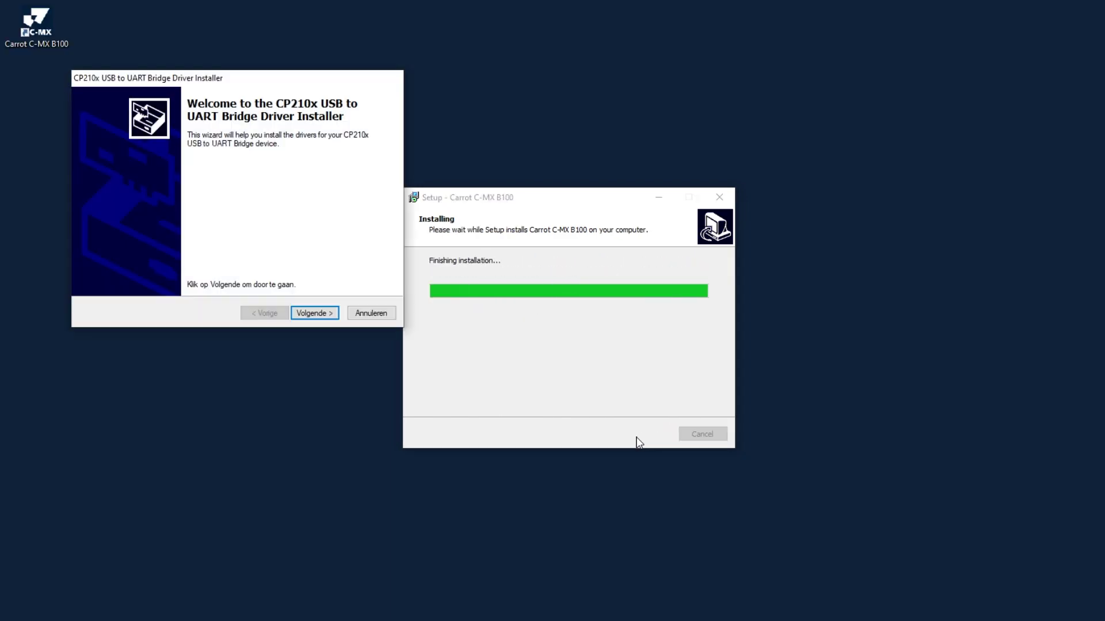
Step: Accept the license, install the CP210x USB to UART driver, and finish setup
{"action": "left_click", "coordinate": [314, 313]}
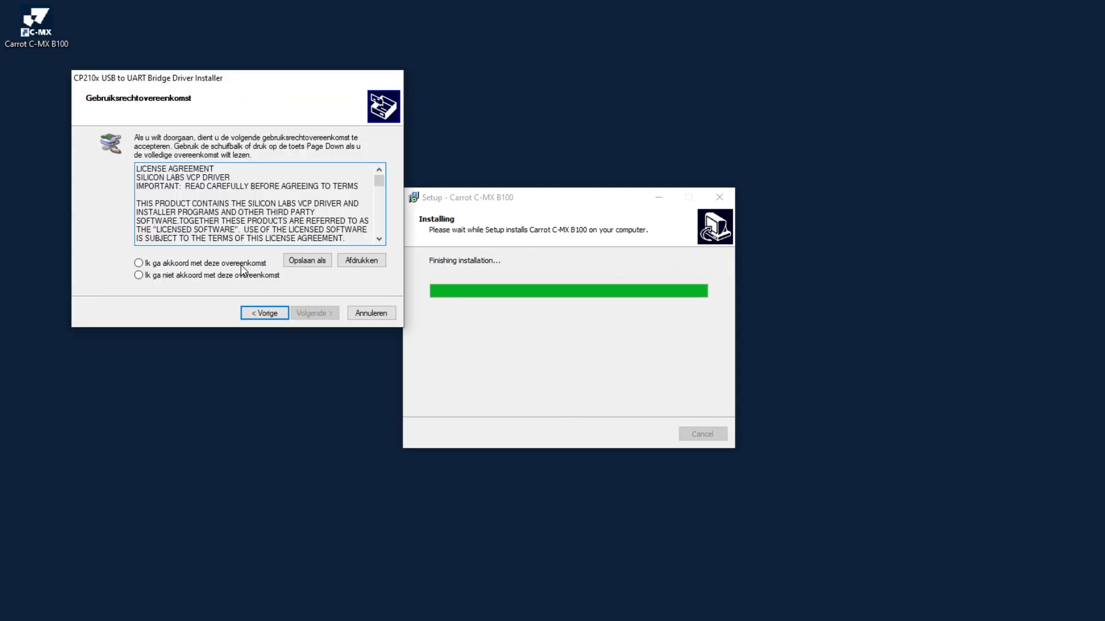
{"action": "left_click", "coordinate": [138, 263]}
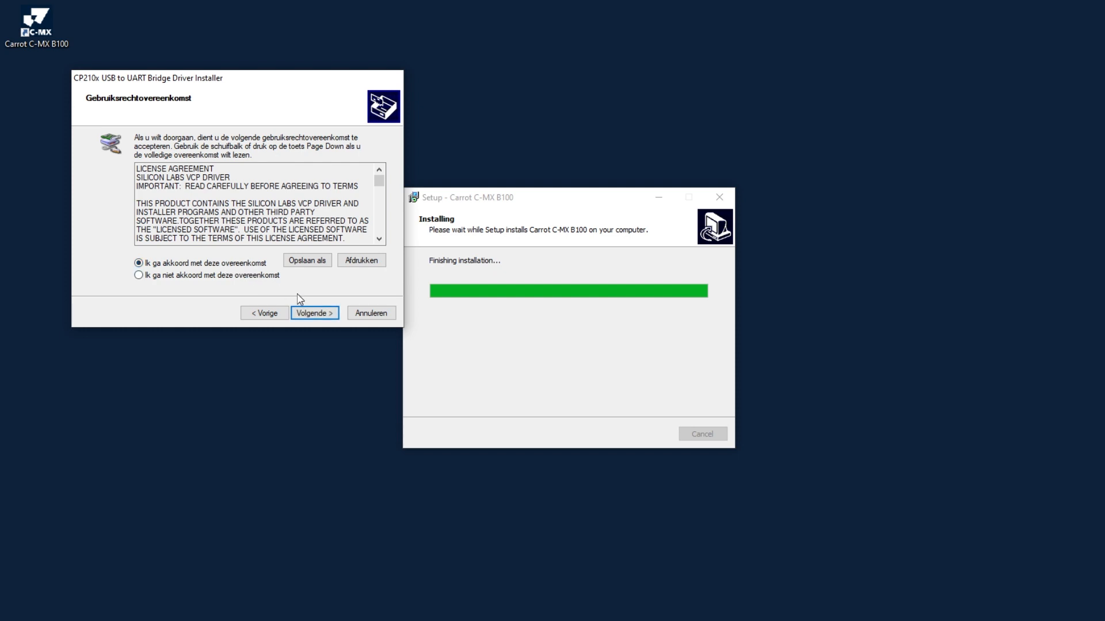
{"action": "left_click", "coordinate": [314, 313]}
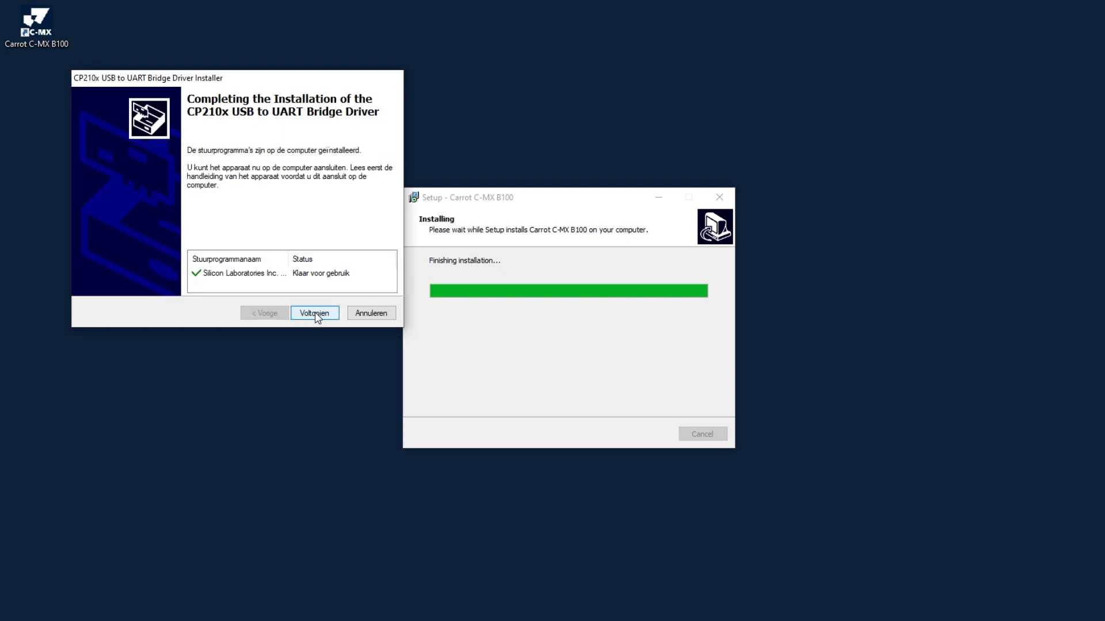
{"action": "left_click", "coordinate": [314, 313]}
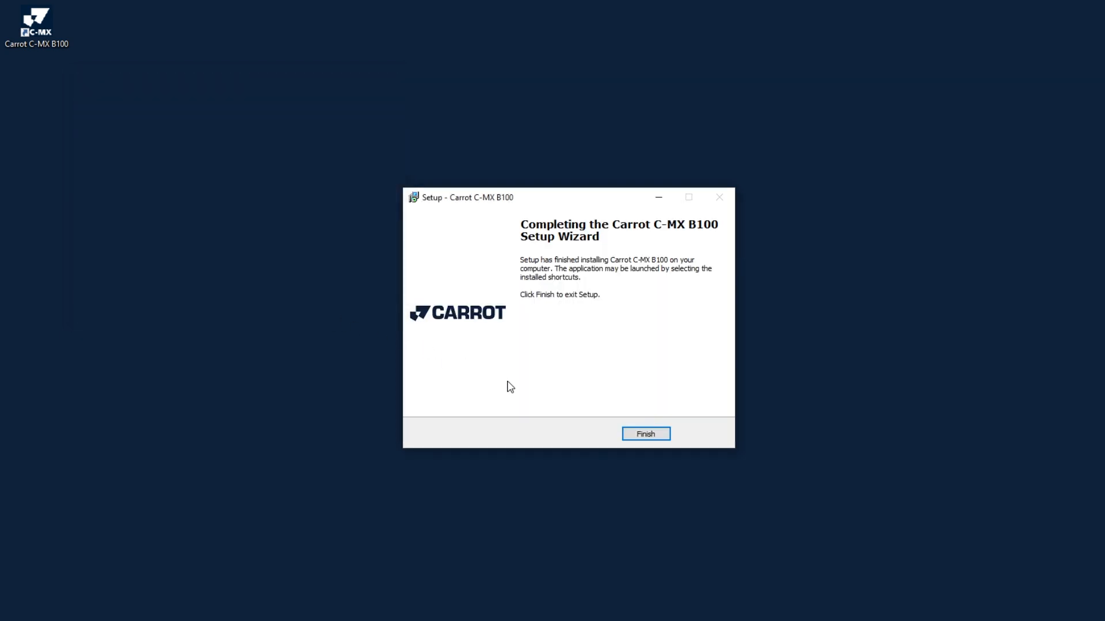
{"action": "left_click", "coordinate": [646, 434]}
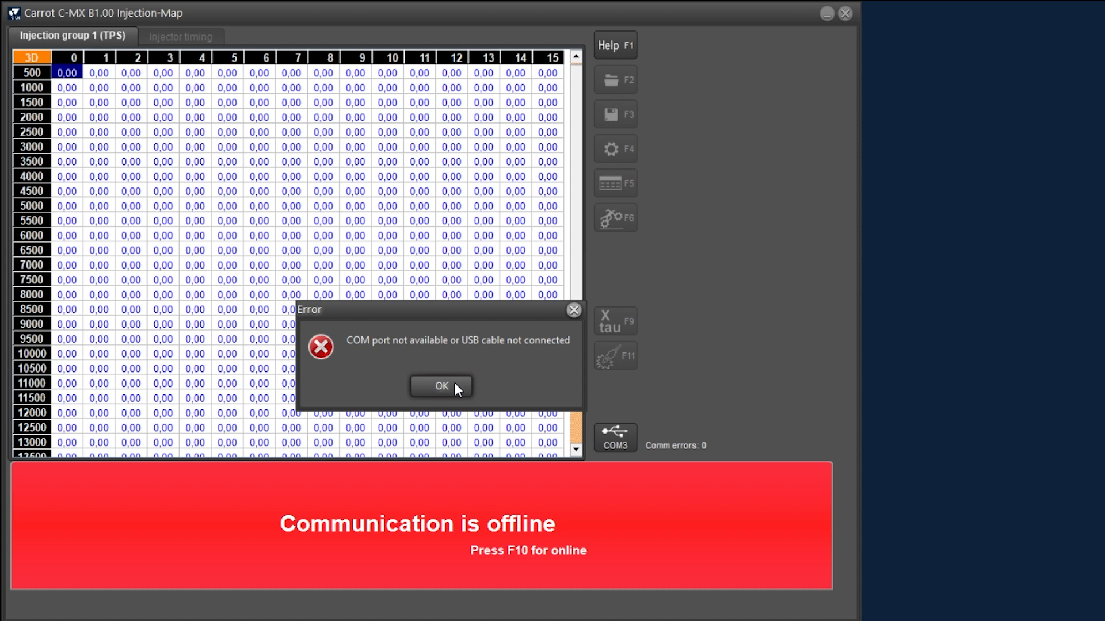
Step: Close the COM port Error dialog with OK
{"action": "left_click", "coordinate": [440, 386]}
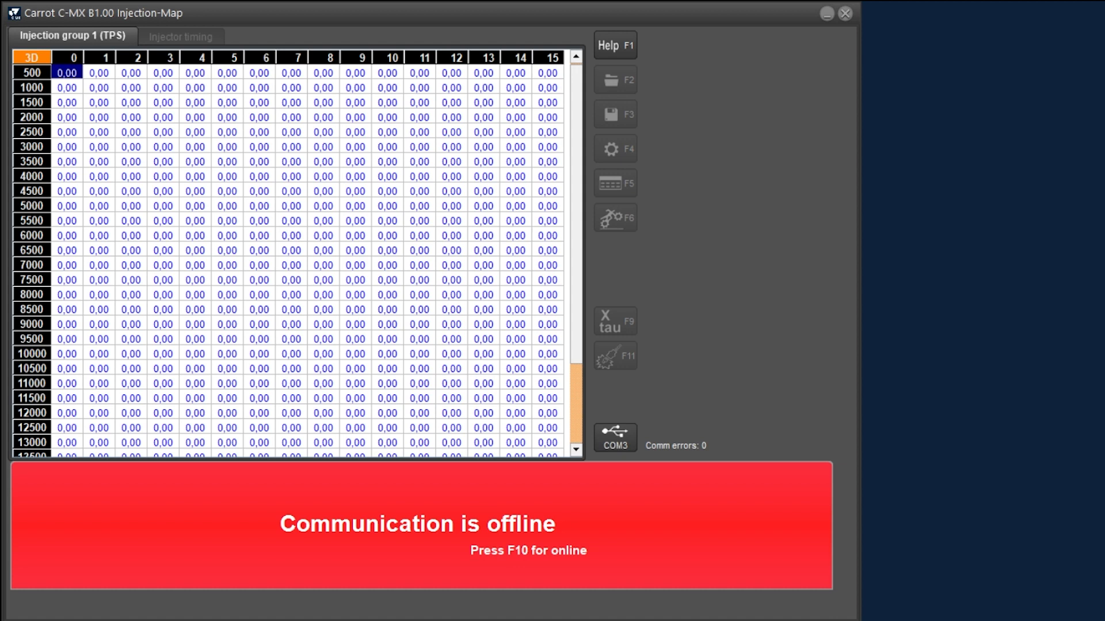
{"action": "mouse_move", "coordinate": [593, 571]}
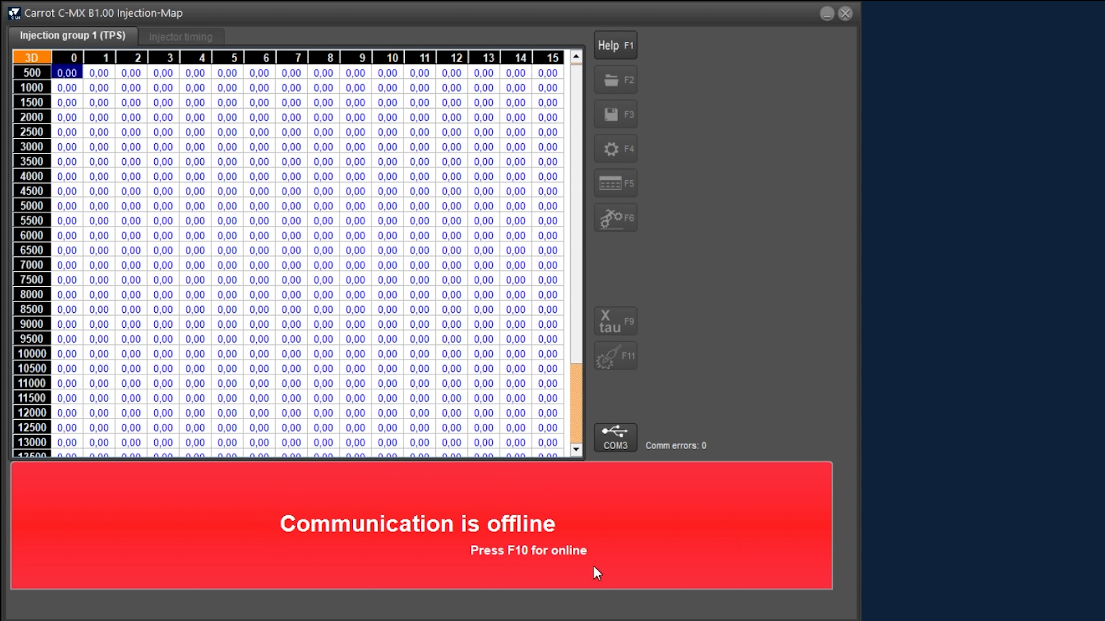
{"action": "mouse_move", "coordinate": [540, 589]}
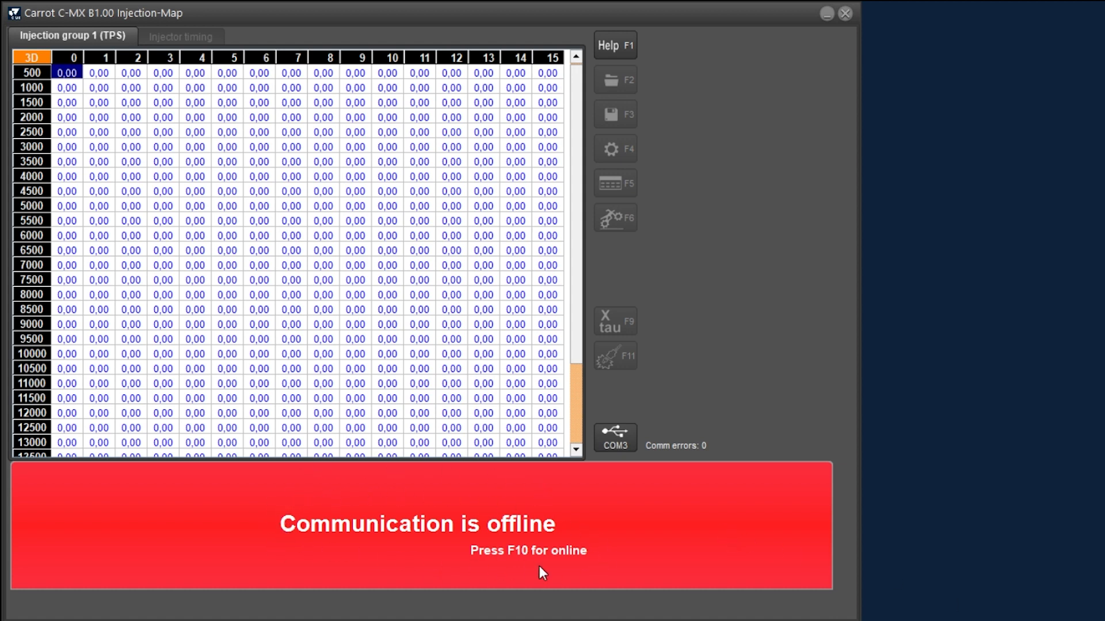
{"action": "mouse_move", "coordinate": [364, 553]}
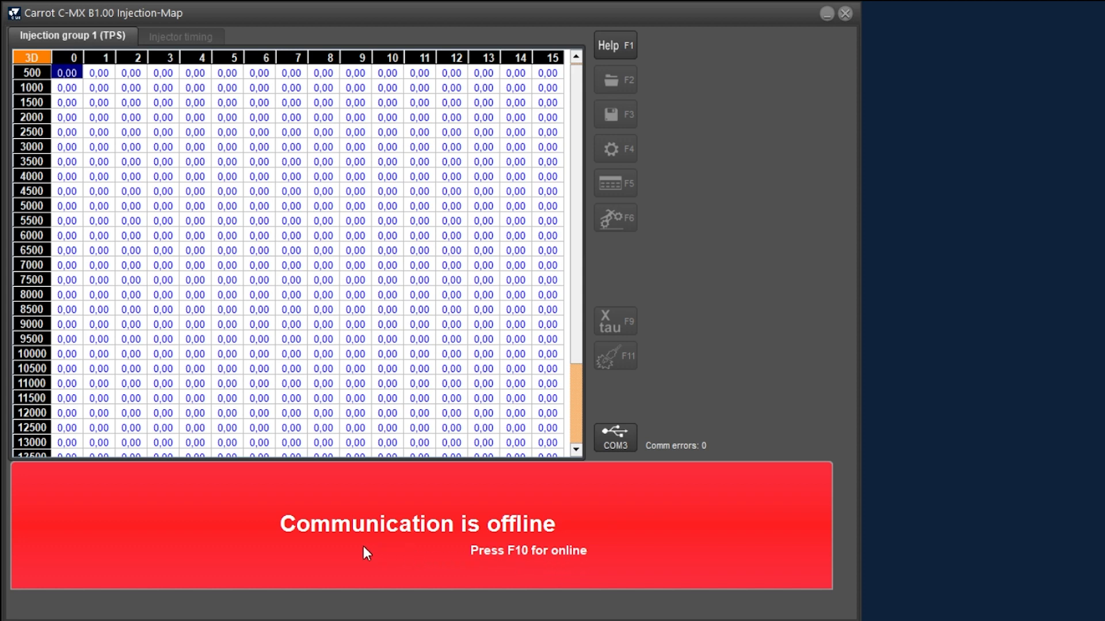
{"action": "mouse_move", "coordinate": [230, 530]}
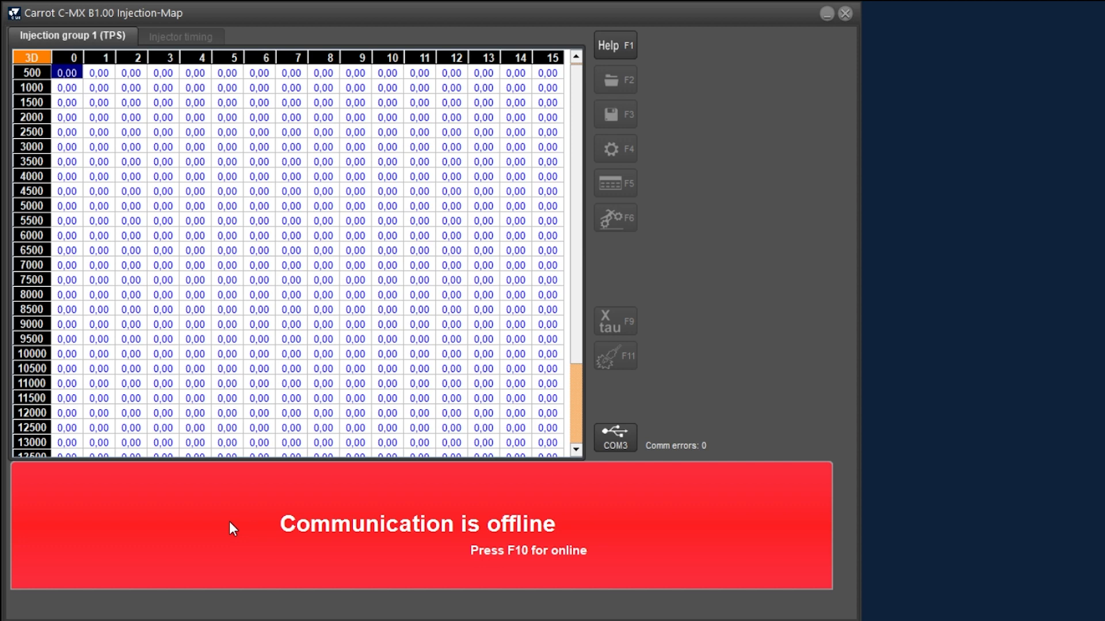
Step: Go online with F10, then choose Stay Offline in the Up / Down load dialog
{"action": "key", "text": "F10"}
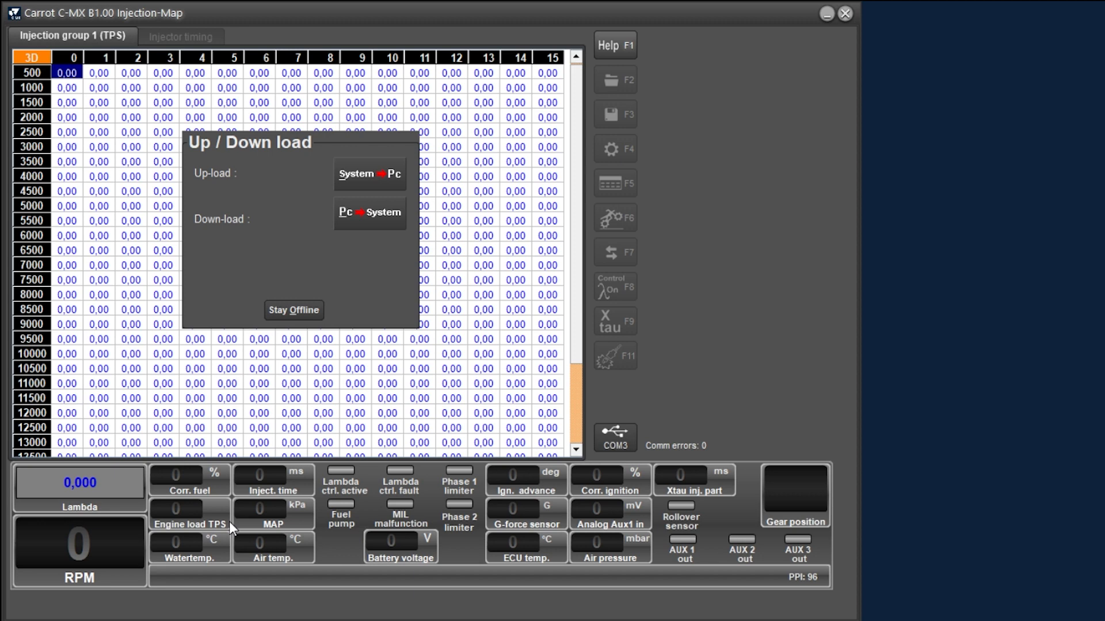
{"action": "mouse_move", "coordinate": [367, 371]}
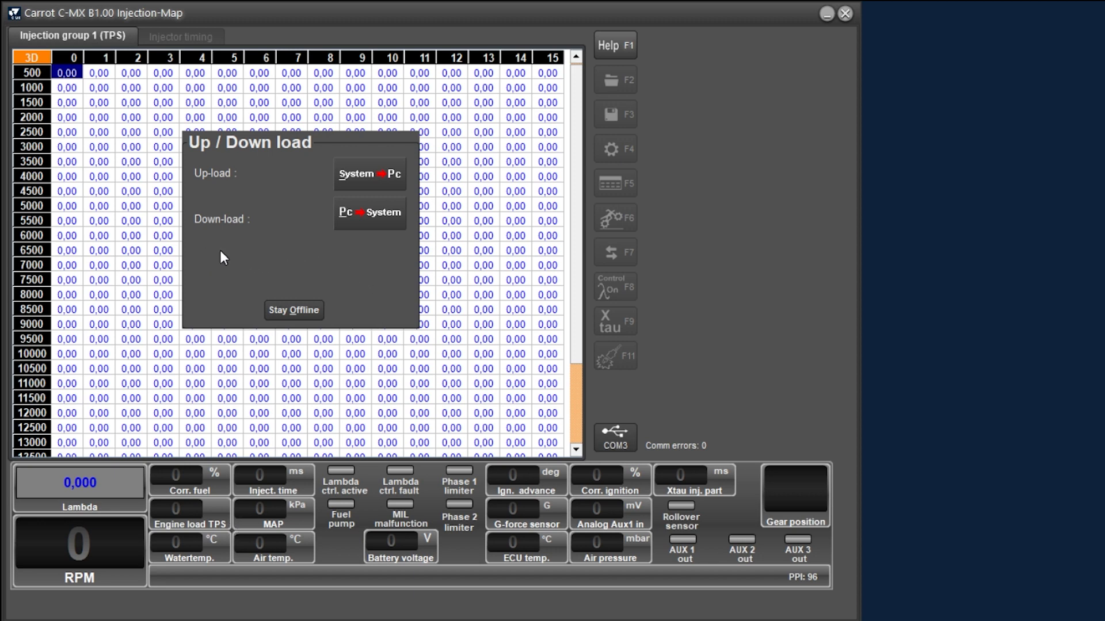
{"action": "mouse_move", "coordinate": [386, 261]}
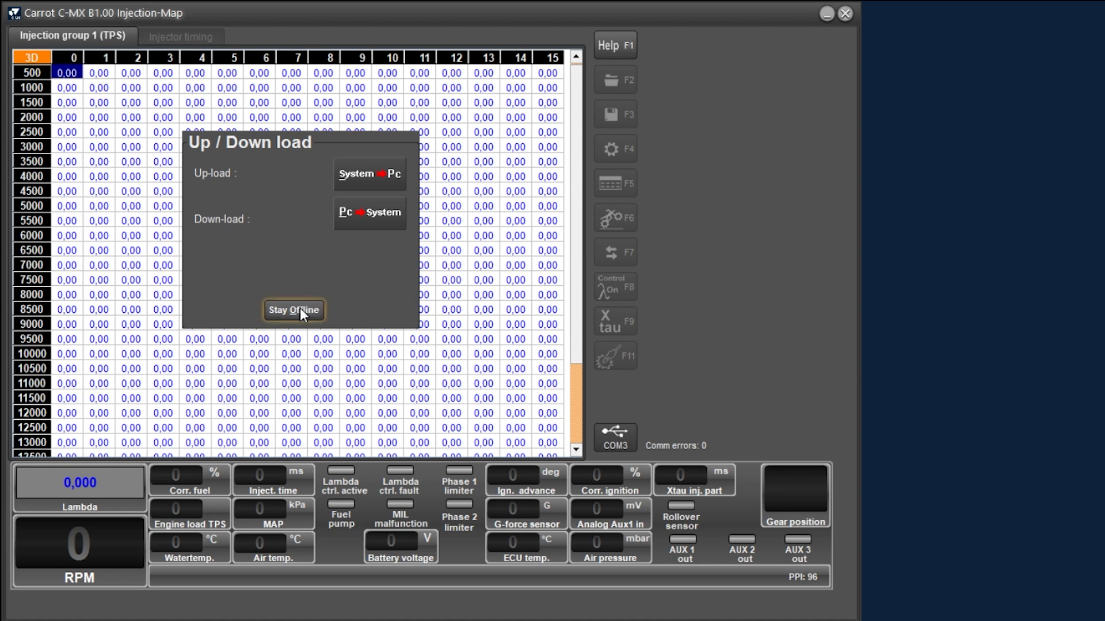
{"action": "left_click", "coordinate": [294, 310]}
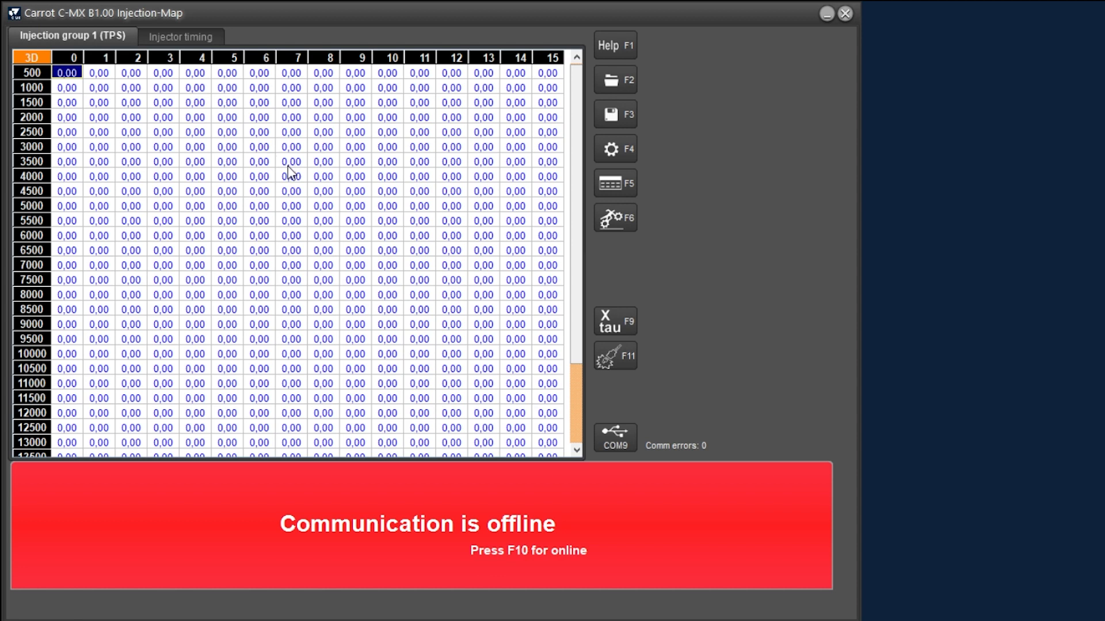
{"action": "mouse_move", "coordinate": [336, 187]}
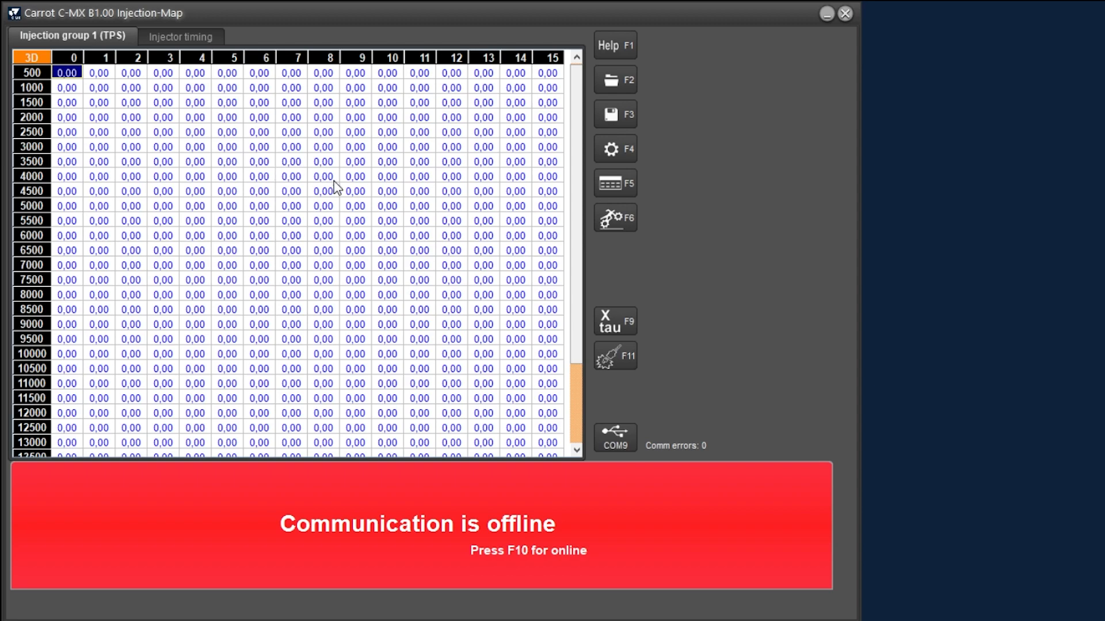
Step: Open the Communication port dialog and auto-search for the ECU port, finding COM9
{"action": "left_click", "coordinate": [615, 438]}
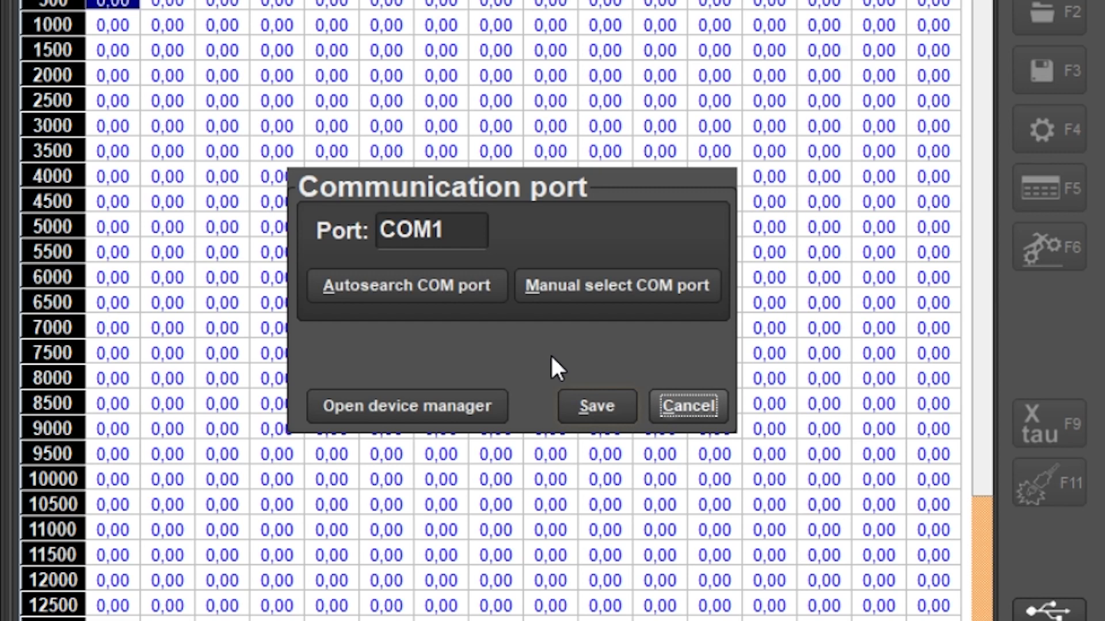
{"action": "mouse_move", "coordinate": [521, 361]}
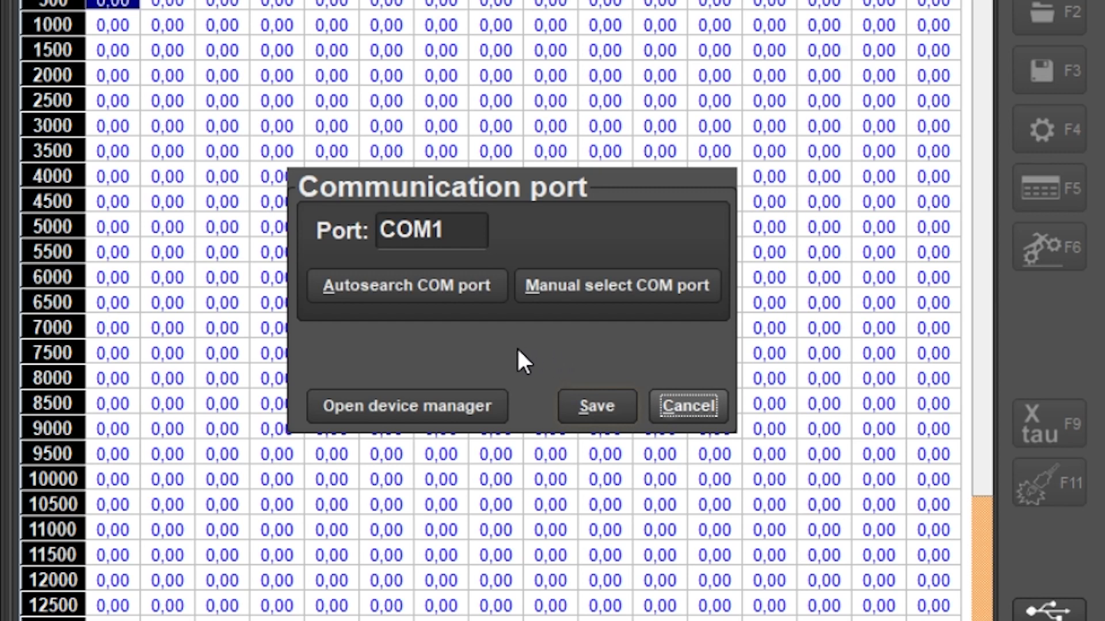
{"action": "mouse_move", "coordinate": [325, 268]}
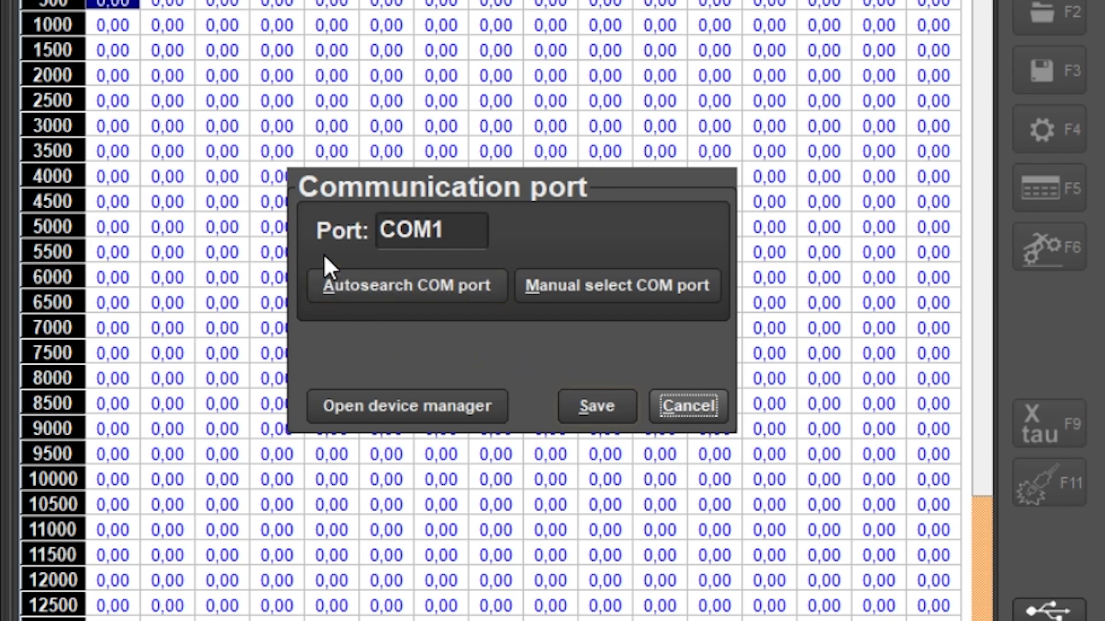
{"action": "mouse_move", "coordinate": [336, 262]}
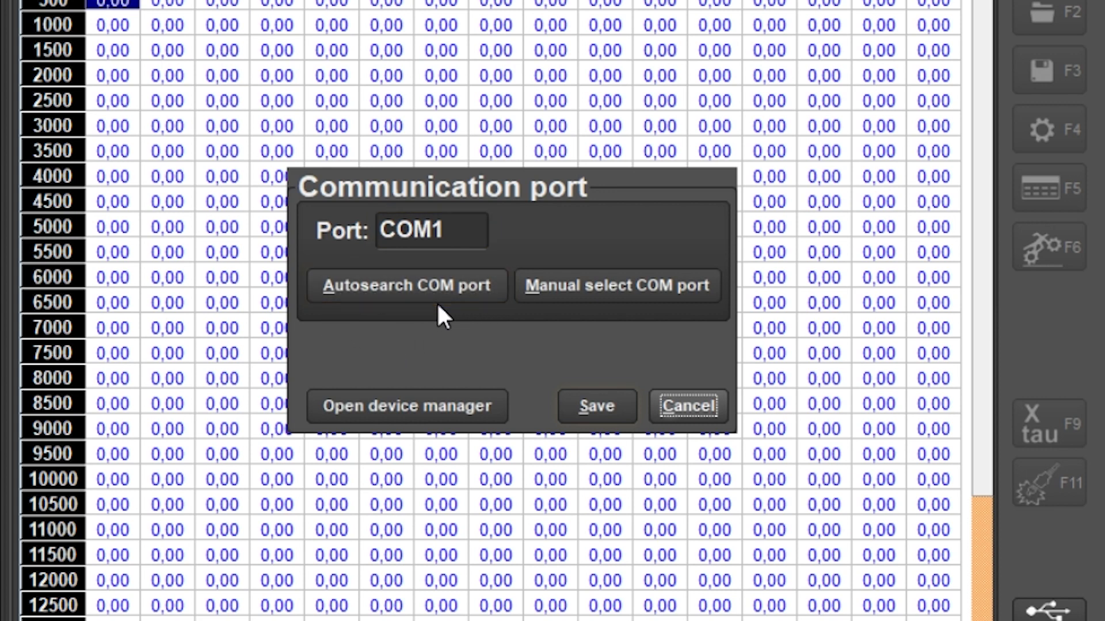
{"action": "mouse_move", "coordinate": [539, 327]}
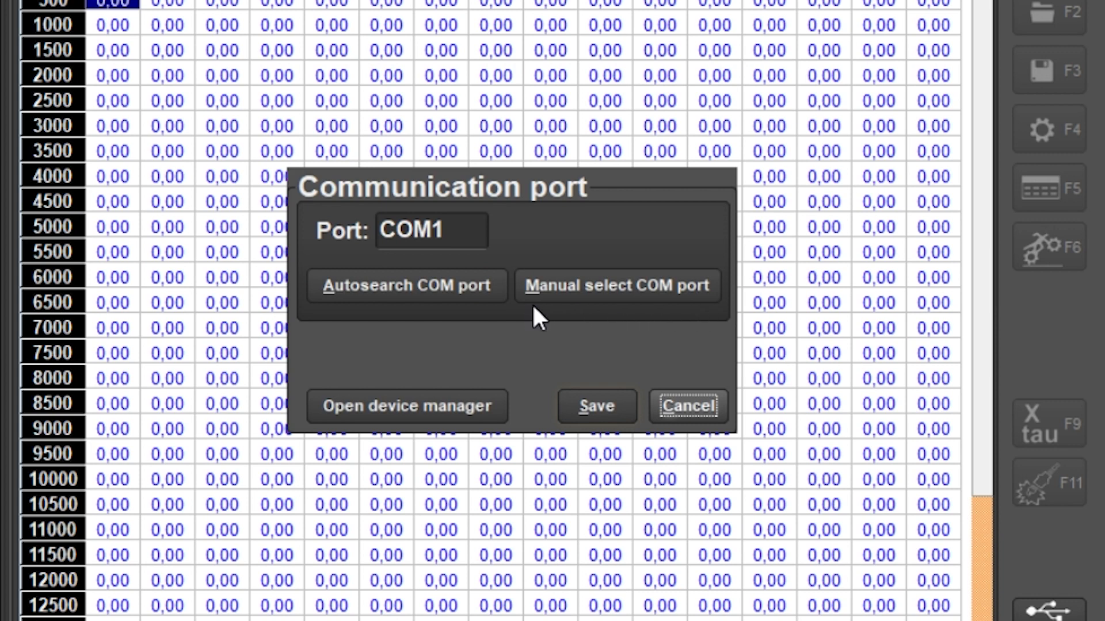
{"action": "mouse_move", "coordinate": [618, 334]}
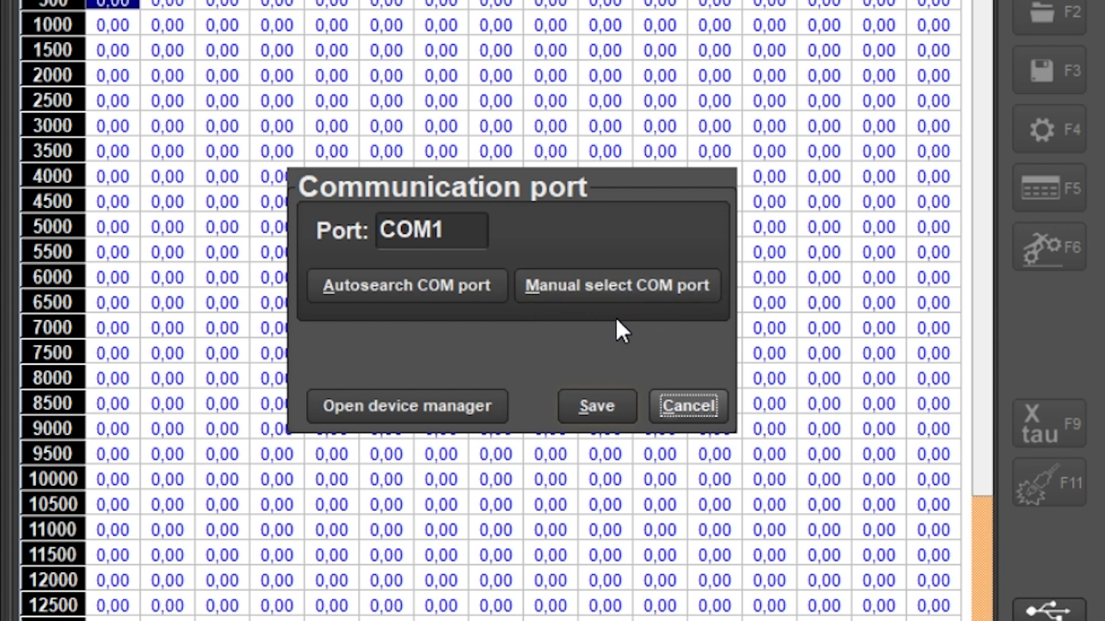
{"action": "mouse_move", "coordinate": [539, 402]}
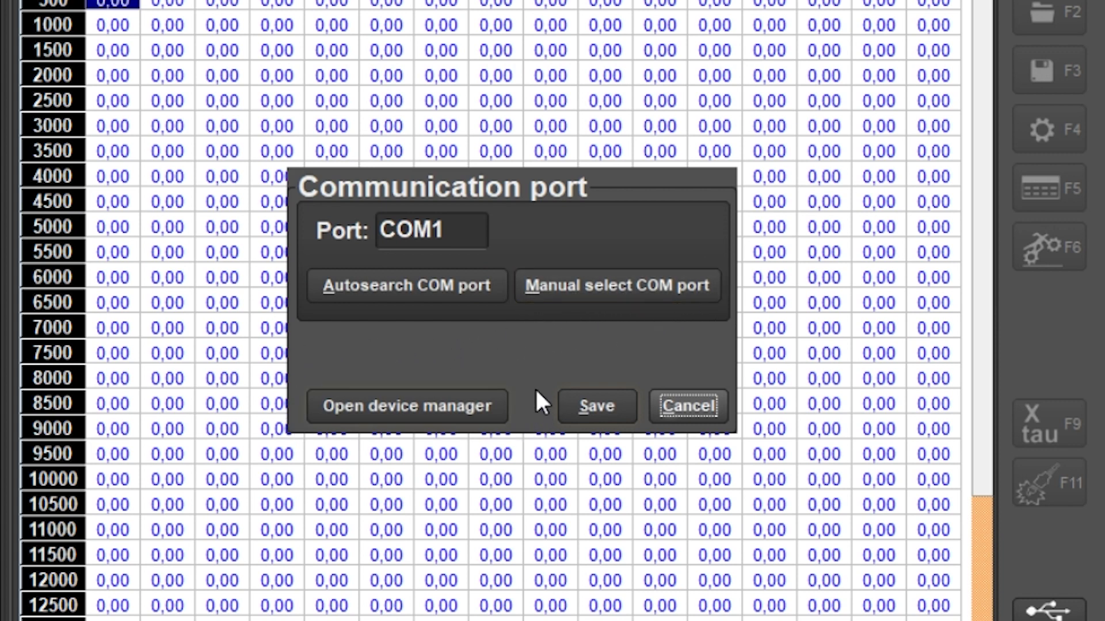
{"action": "mouse_move", "coordinate": [525, 390]}
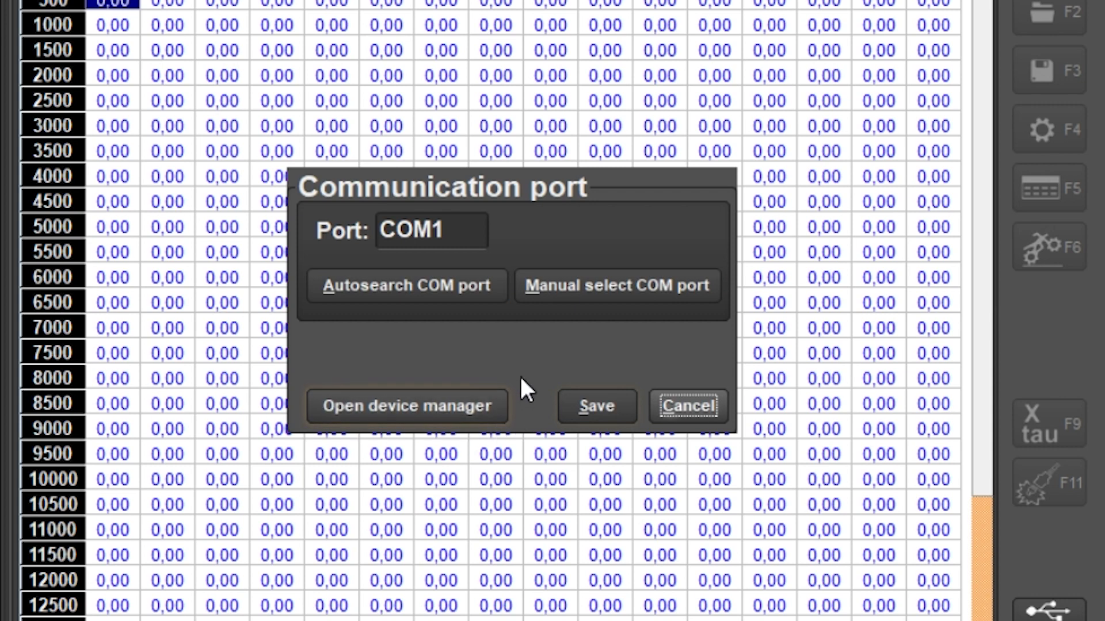
{"action": "mouse_move", "coordinate": [524, 378]}
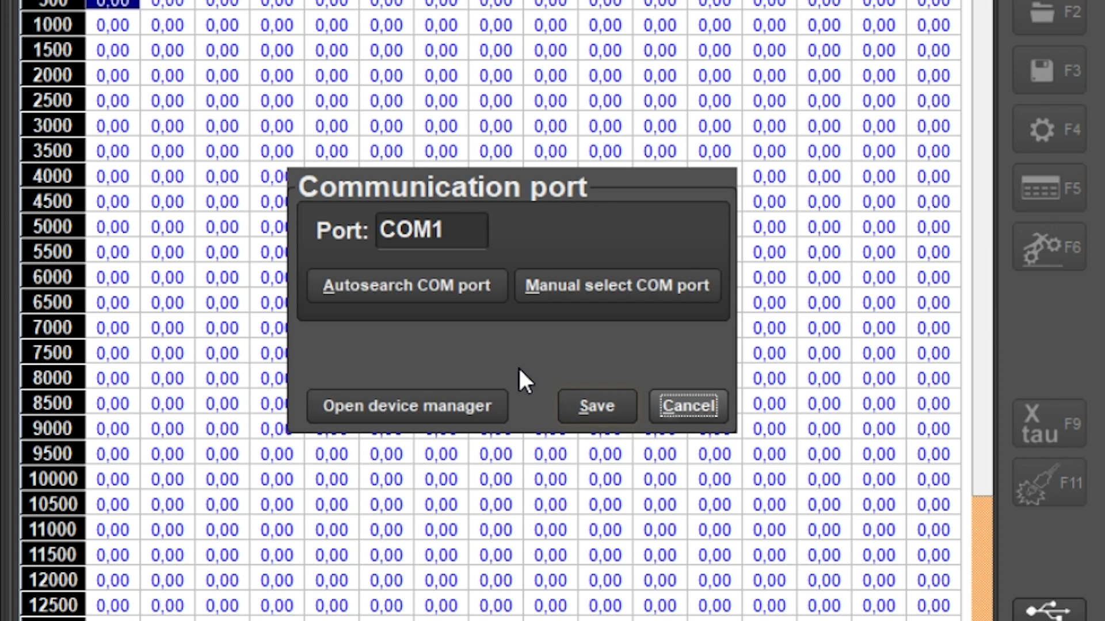
{"action": "left_click", "coordinate": [407, 286]}
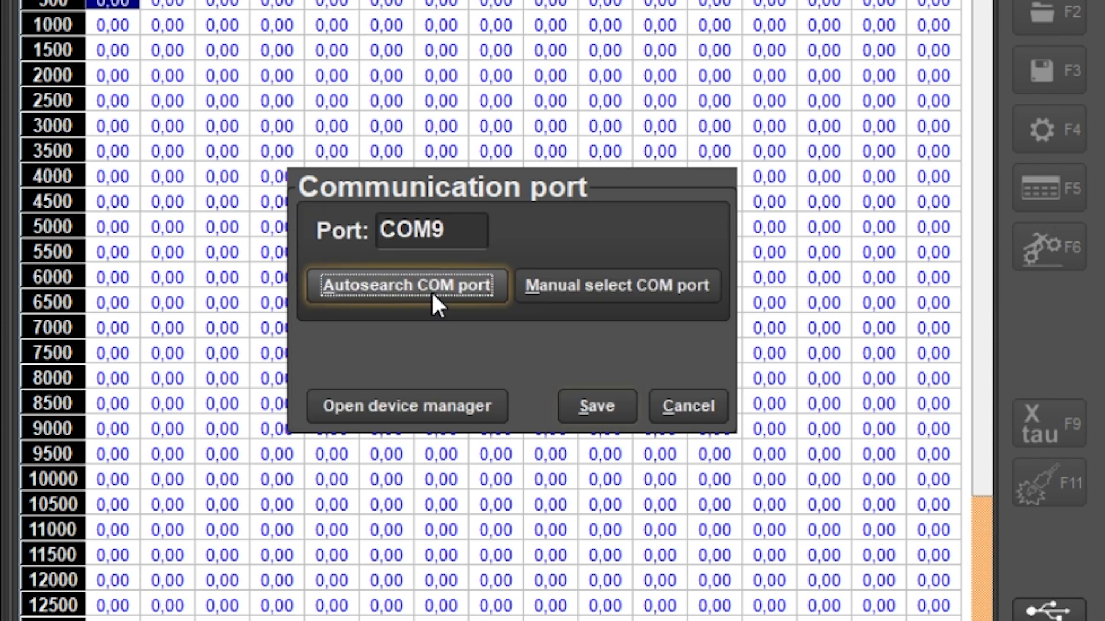
{"action": "left_click", "coordinate": [431, 231]}
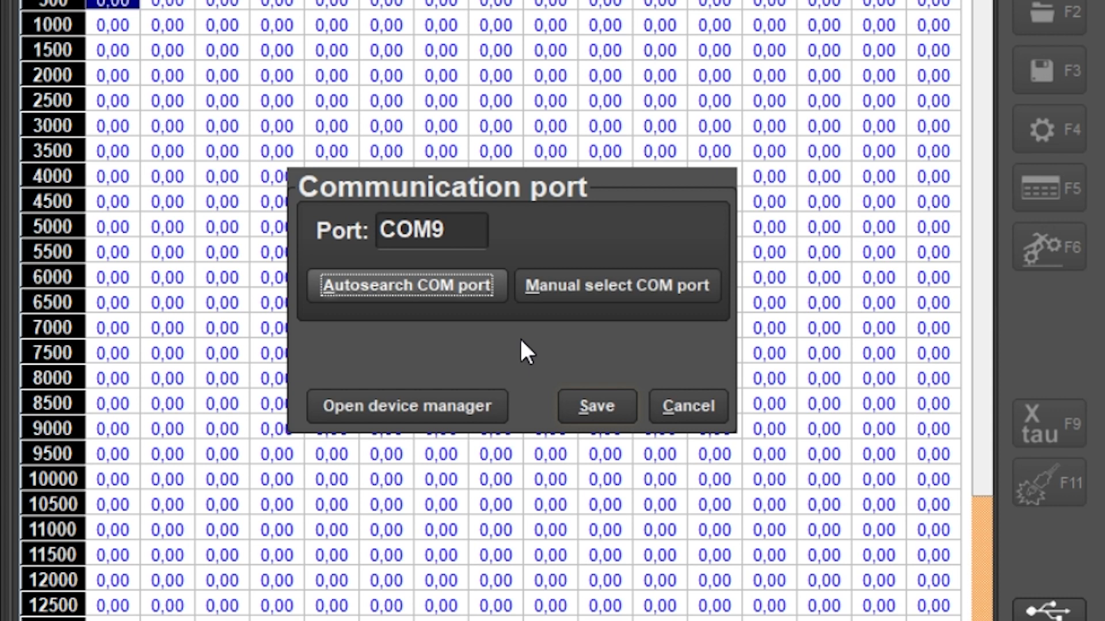
Step: Check the Silicon Labs CP210x bridge's port settings in Device Manager: COM2, 9600 bps
{"action": "left_click", "coordinate": [407, 407]}
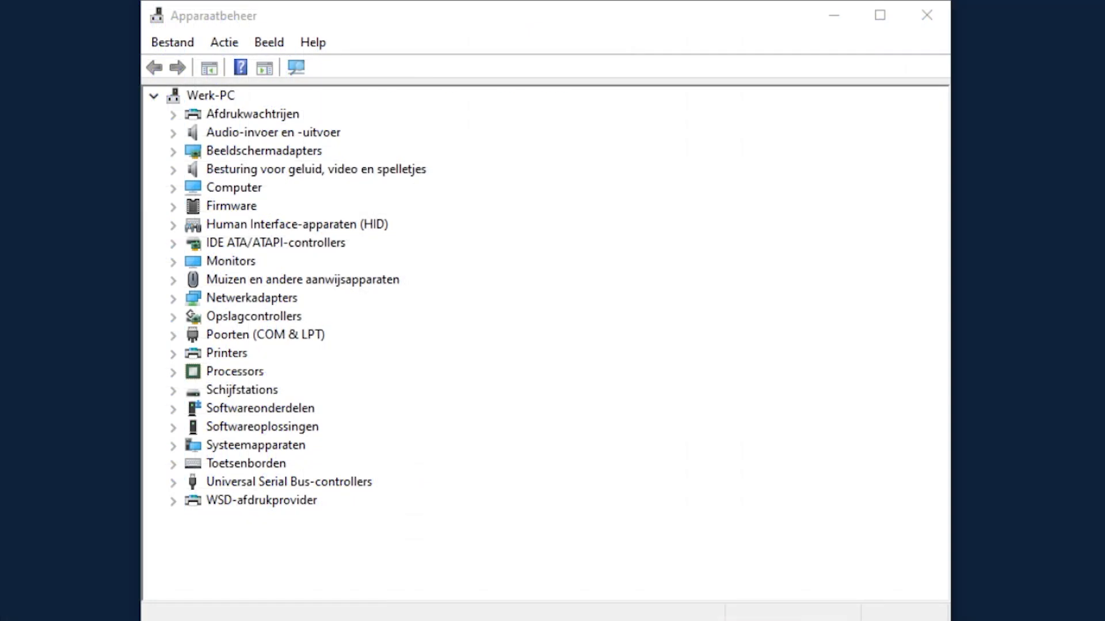
{"action": "mouse_move", "coordinate": [611, 337]}
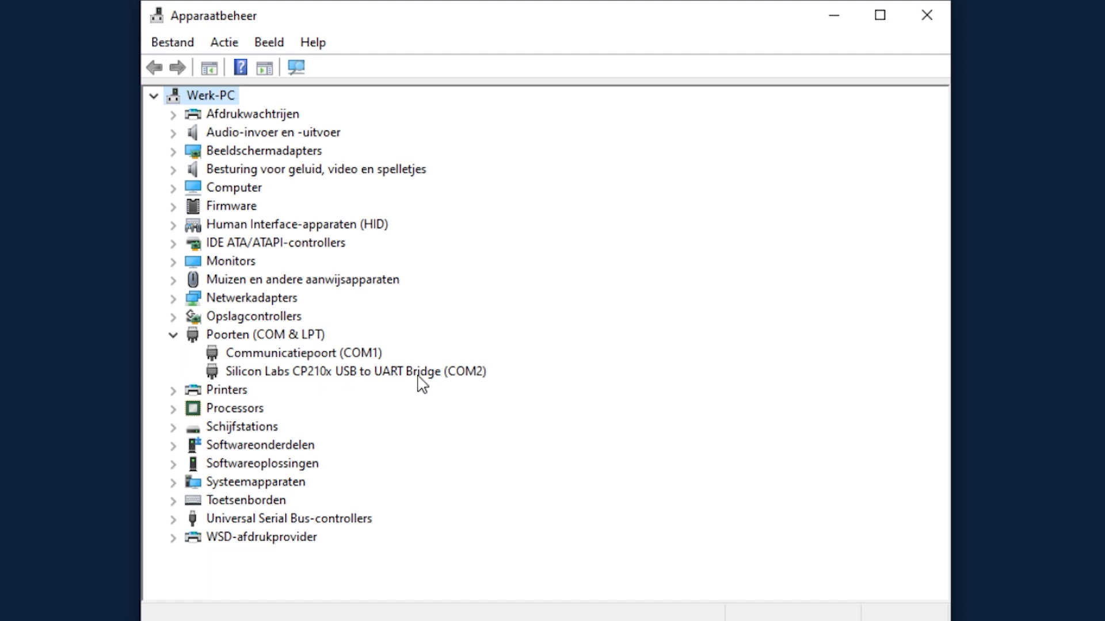
{"action": "left_click", "coordinate": [337, 372]}
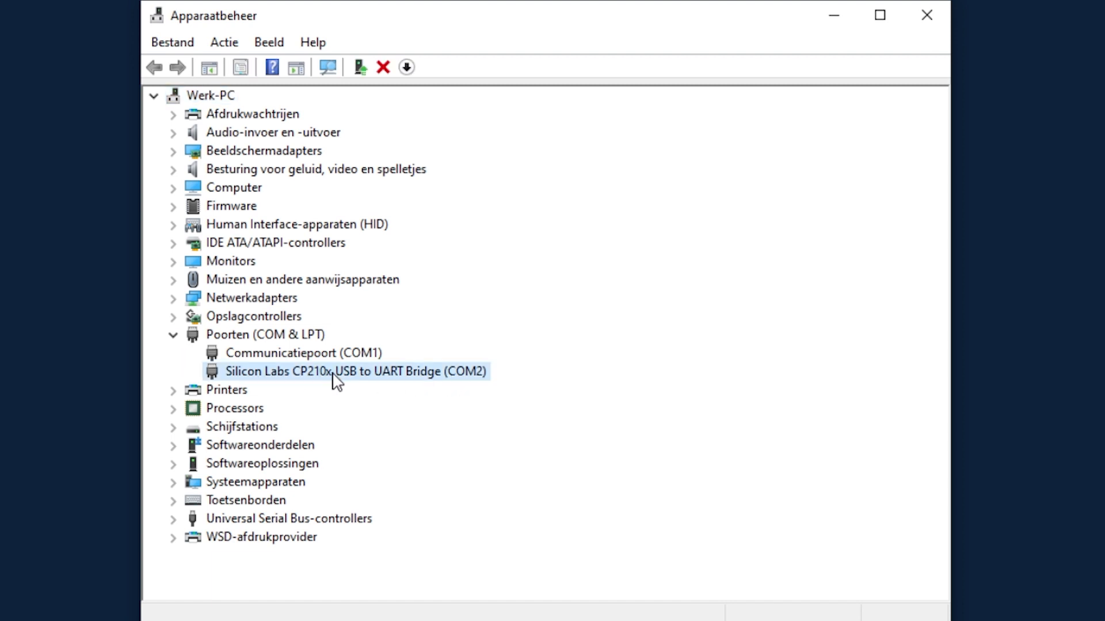
{"action": "right_click", "coordinate": [337, 380]}
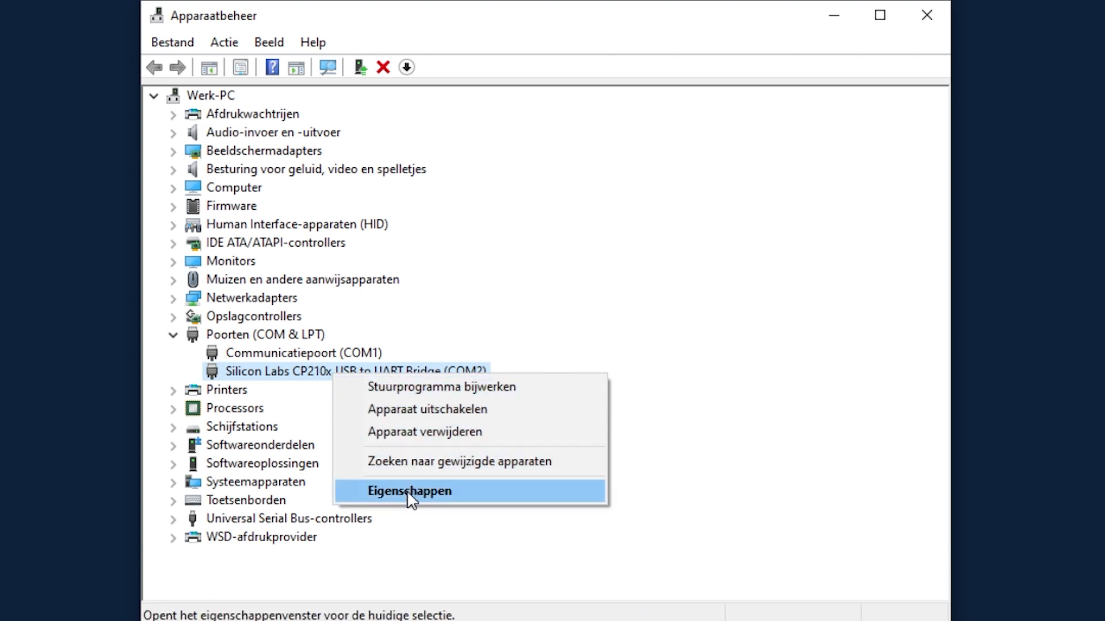
{"action": "left_click", "coordinate": [411, 492]}
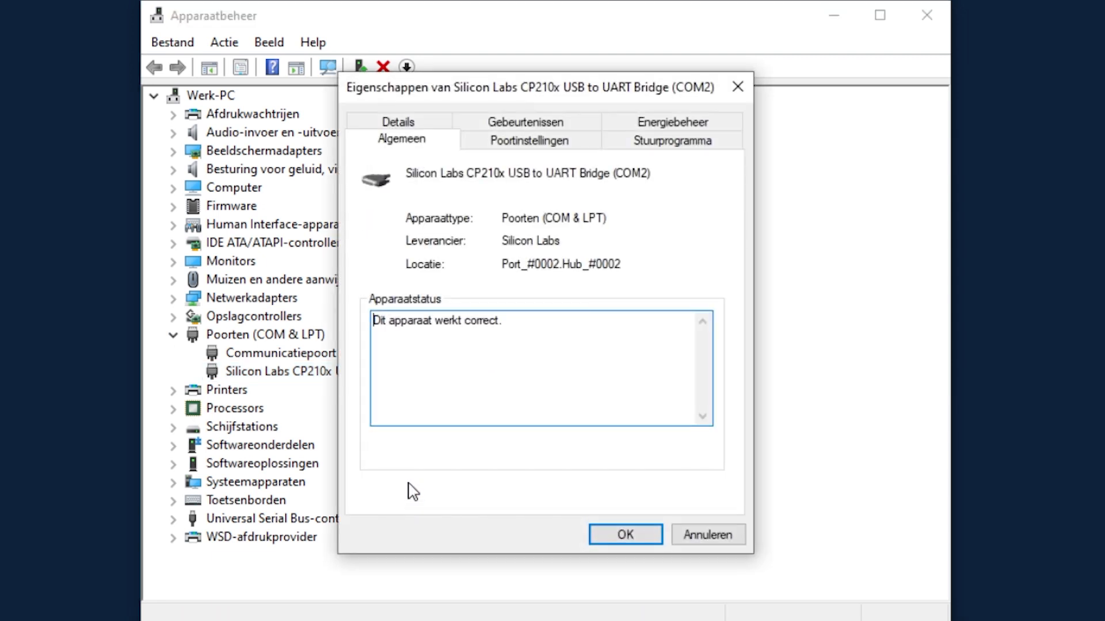
{"action": "left_click", "coordinate": [529, 140]}
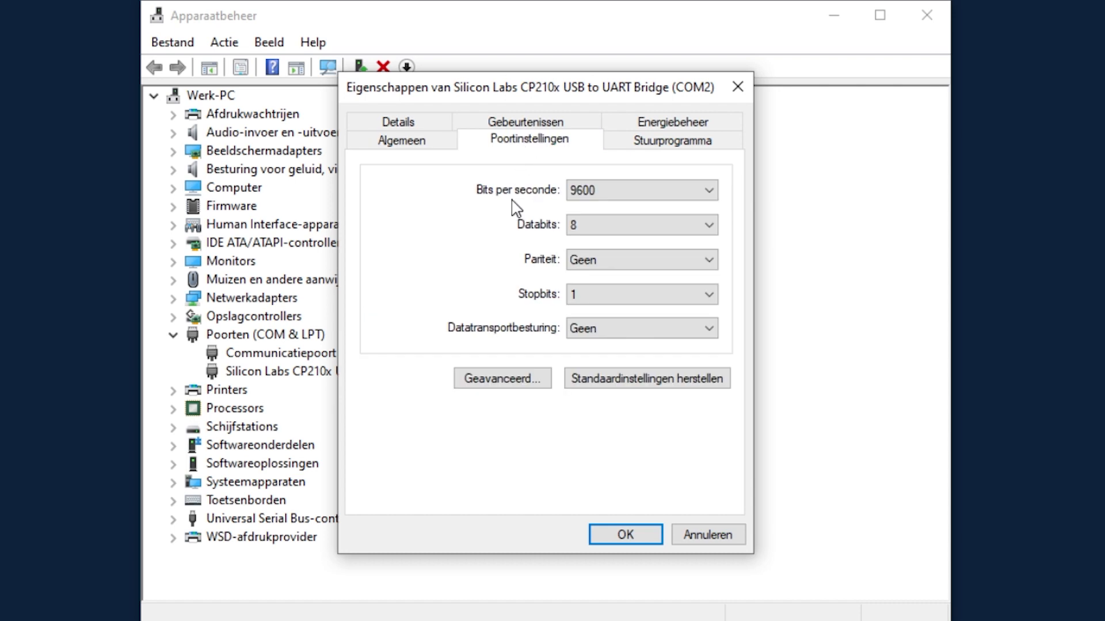
{"action": "left_click", "coordinate": [502, 378]}
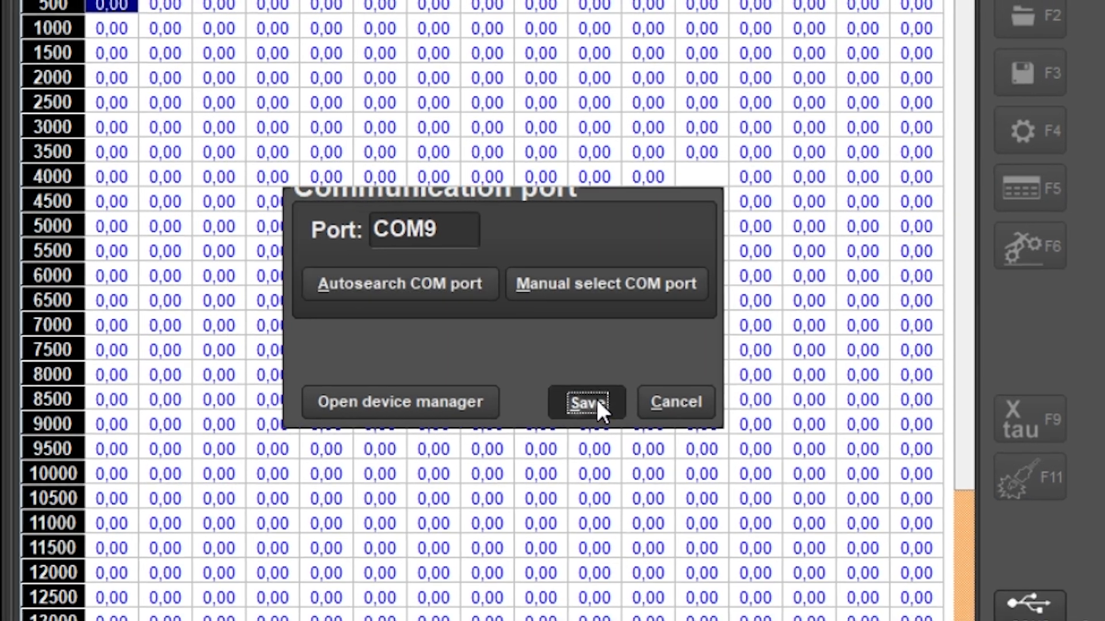
Step: Save COM9 as the communication port and close the dialog
{"action": "left_click", "coordinate": [587, 402]}
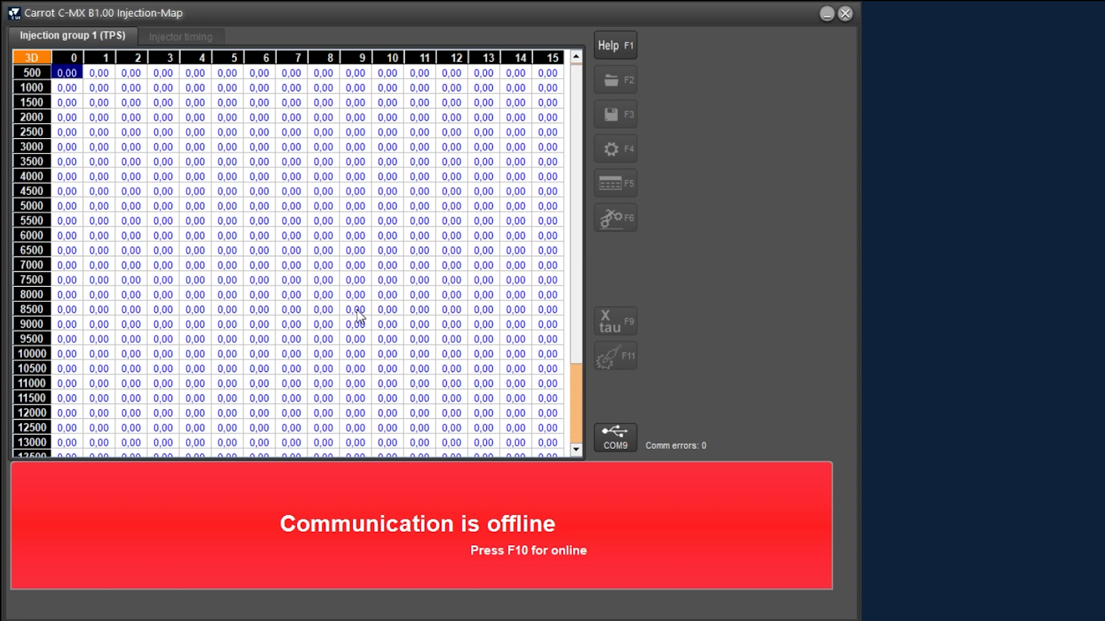
{"action": "mouse_move", "coordinate": [360, 516]}
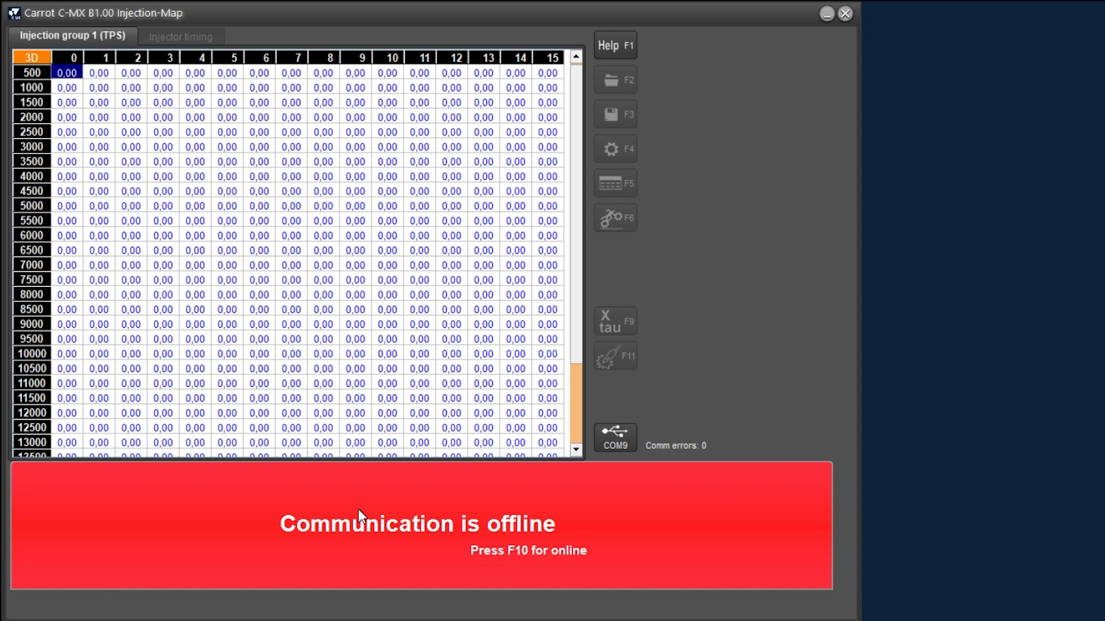
Step: Go online with F10 to bring up the Up / Down load choice
{"action": "key", "text": "F10"}
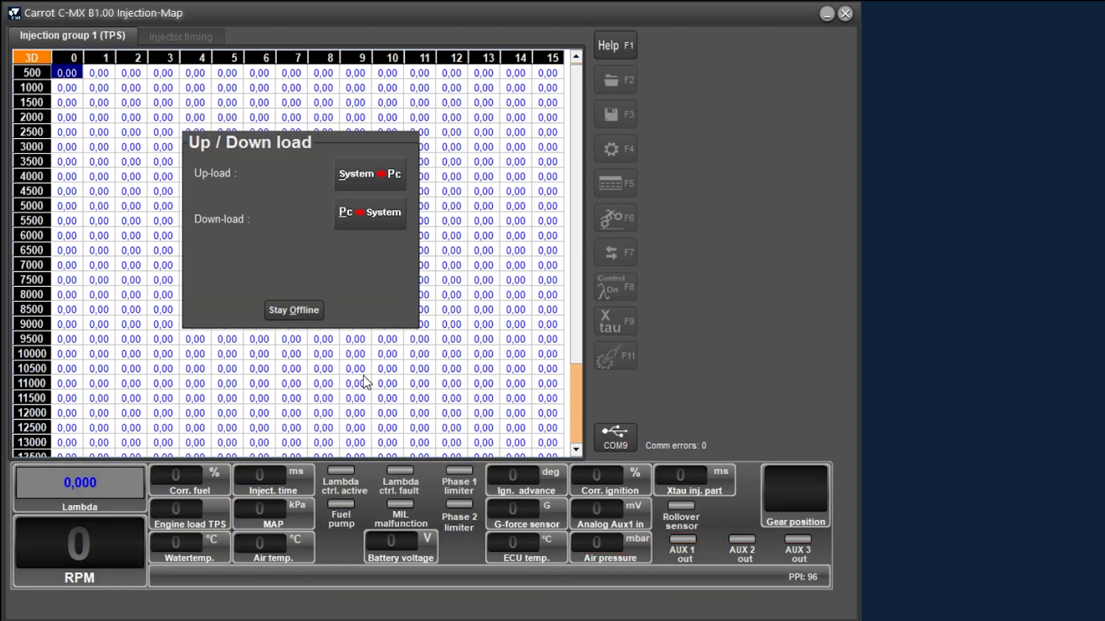
{"action": "mouse_move", "coordinate": [364, 297]}
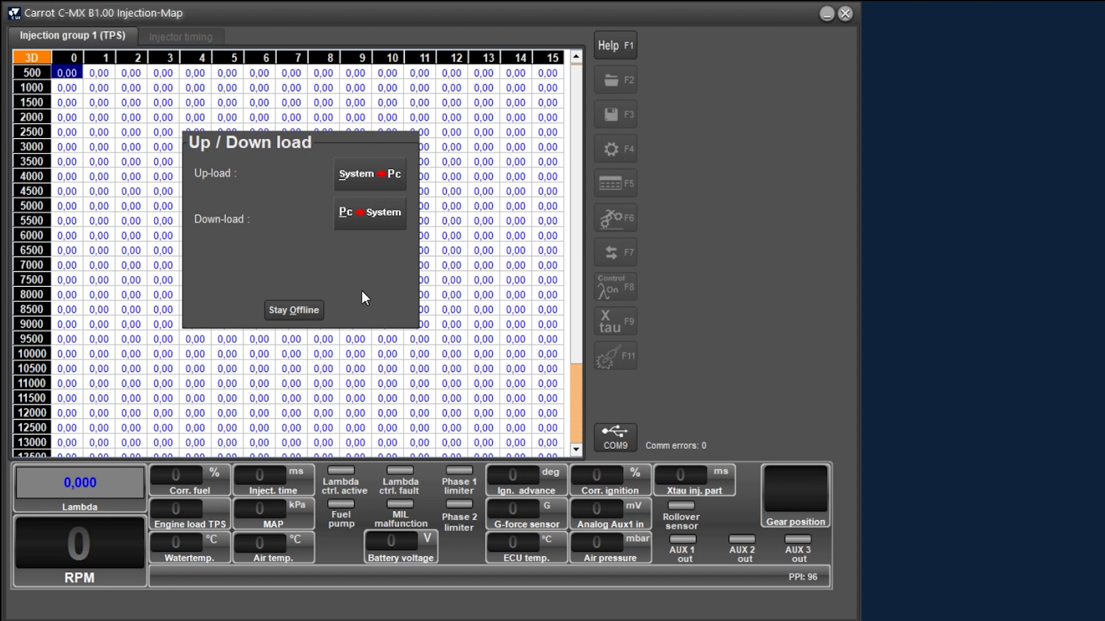
{"action": "mouse_move", "coordinate": [407, 200]}
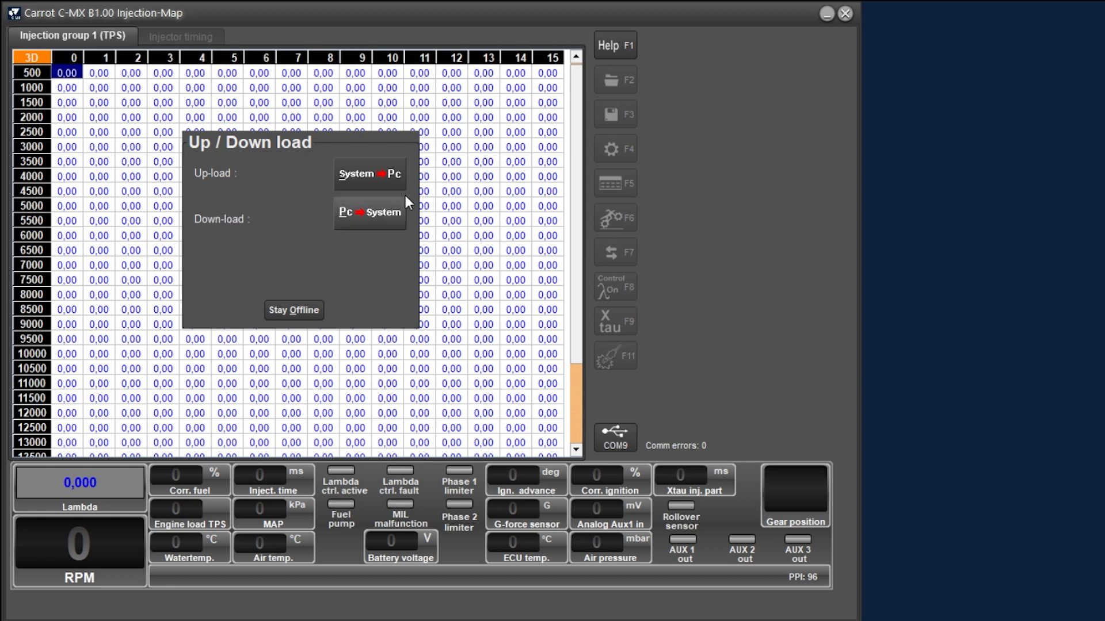
{"action": "mouse_move", "coordinate": [249, 195]}
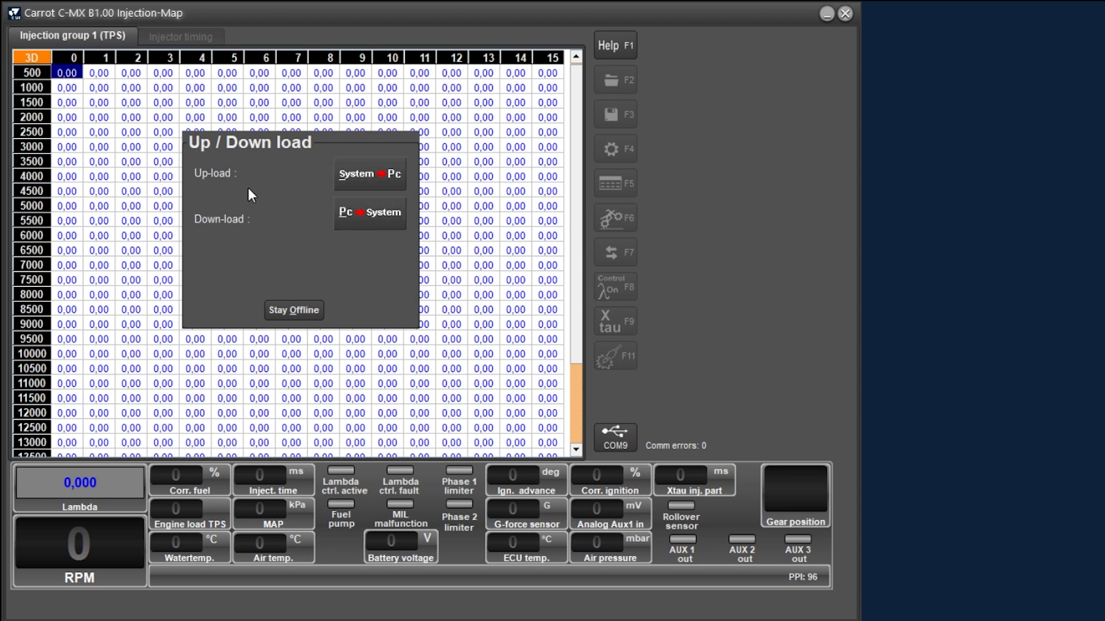
{"action": "mouse_move", "coordinate": [395, 231]}
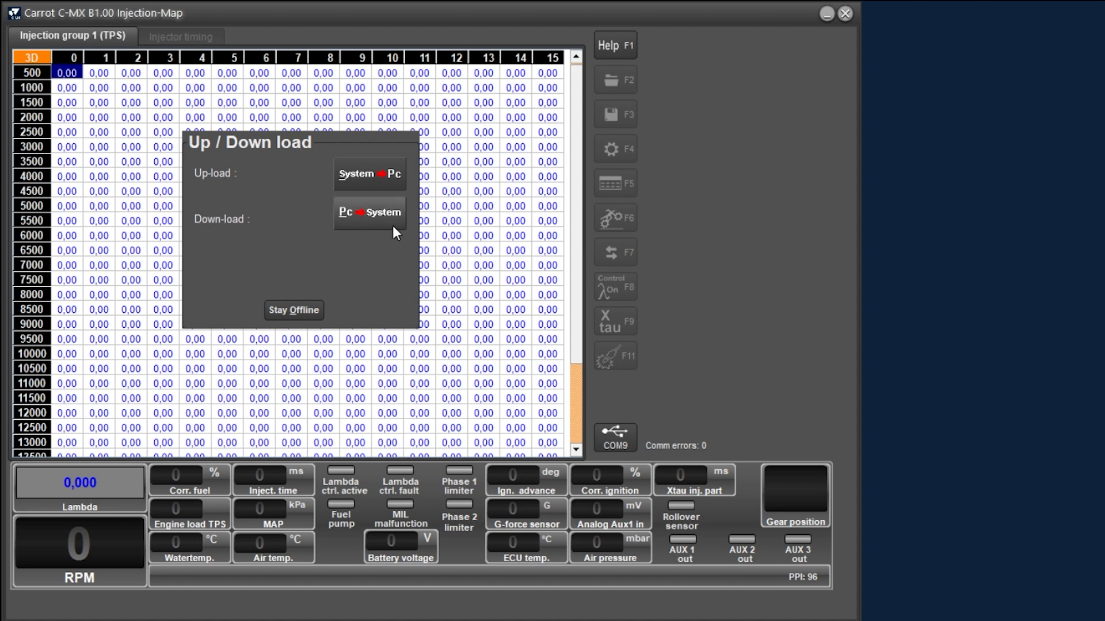
{"action": "mouse_move", "coordinate": [408, 223]}
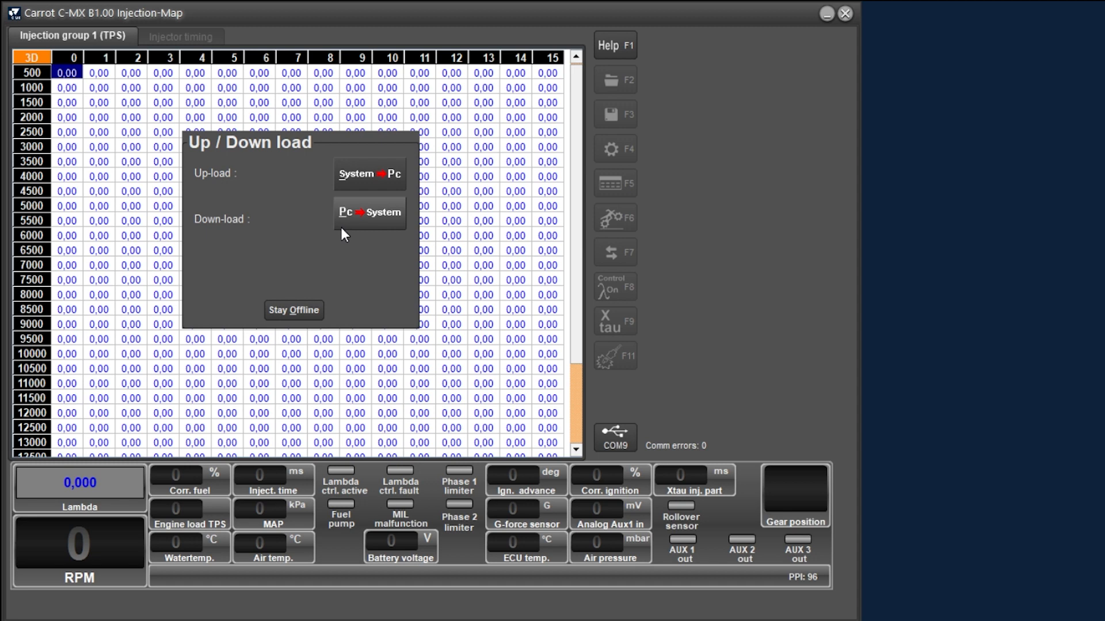
{"action": "mouse_move", "coordinate": [347, 226]}
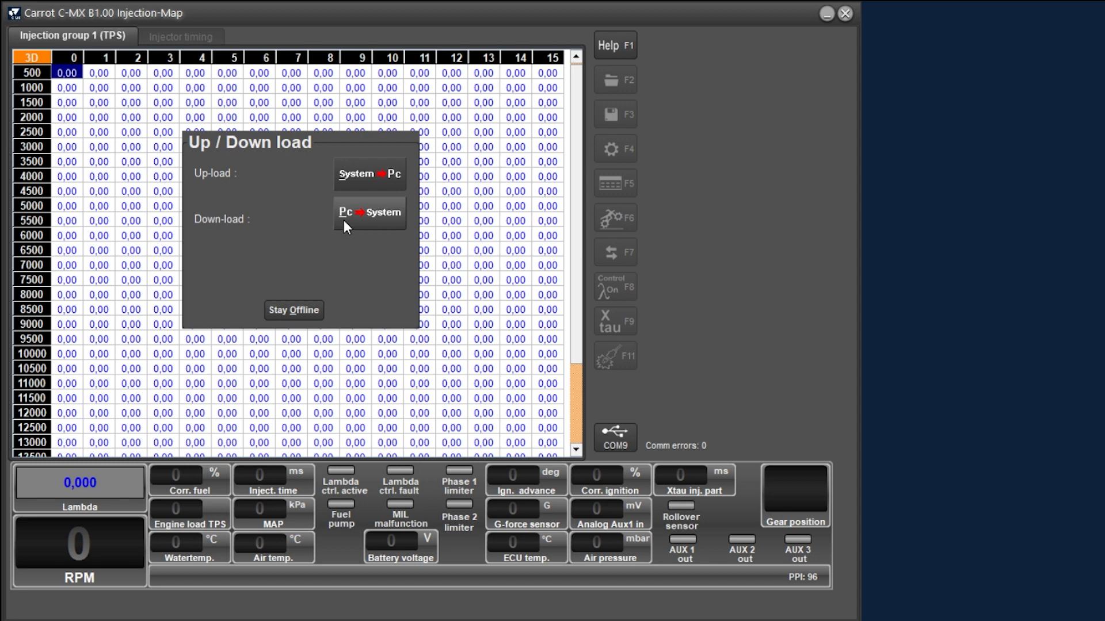
{"action": "mouse_move", "coordinate": [371, 176]}
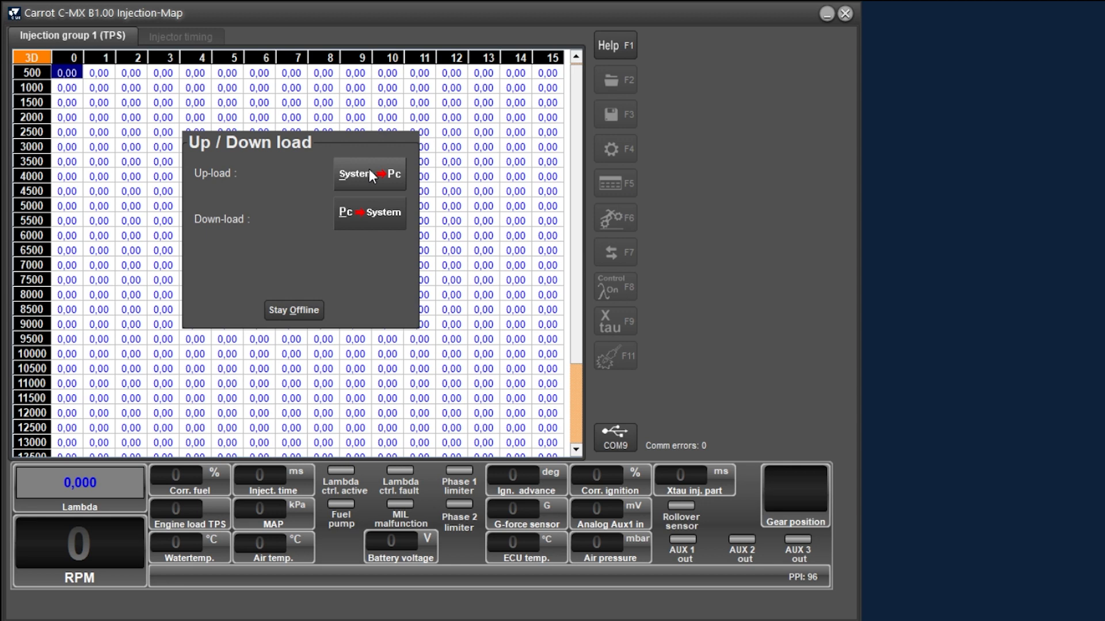
Step: Upload the ECU's injection map via System → Pc upload to show live values
{"action": "left_click", "coordinate": [370, 173]}
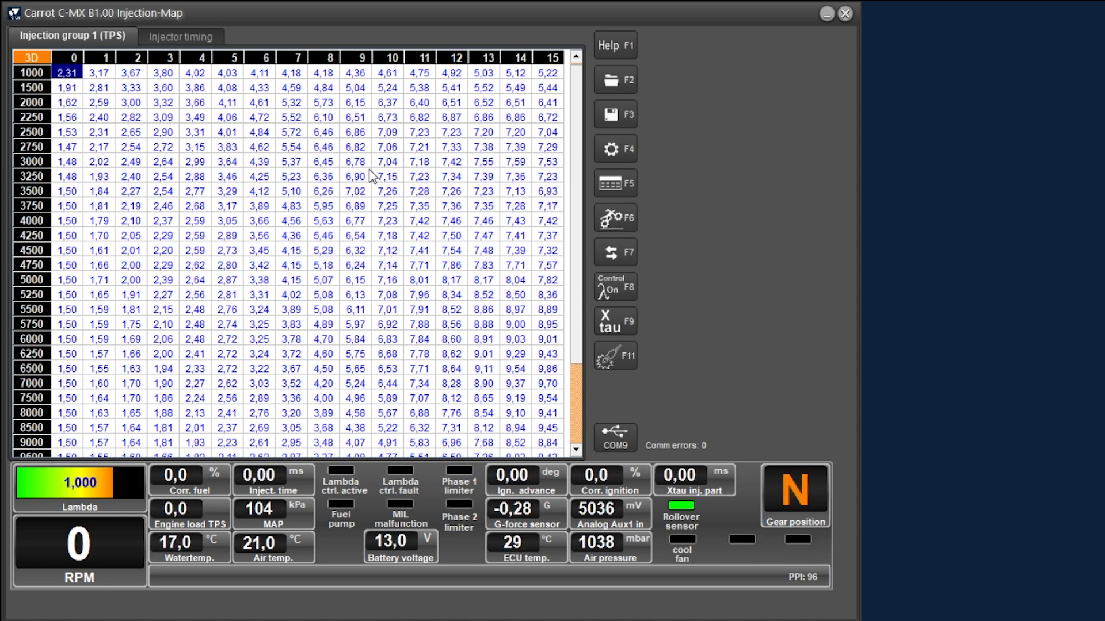
{"action": "mouse_move", "coordinate": [347, 393]}
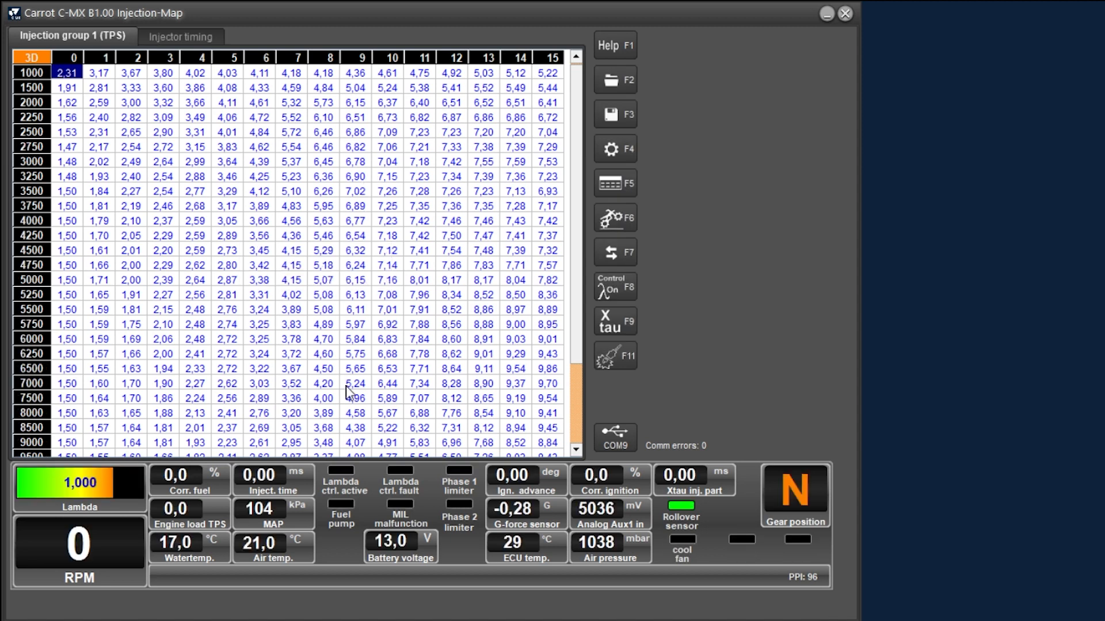
{"action": "mouse_move", "coordinate": [357, 387]}
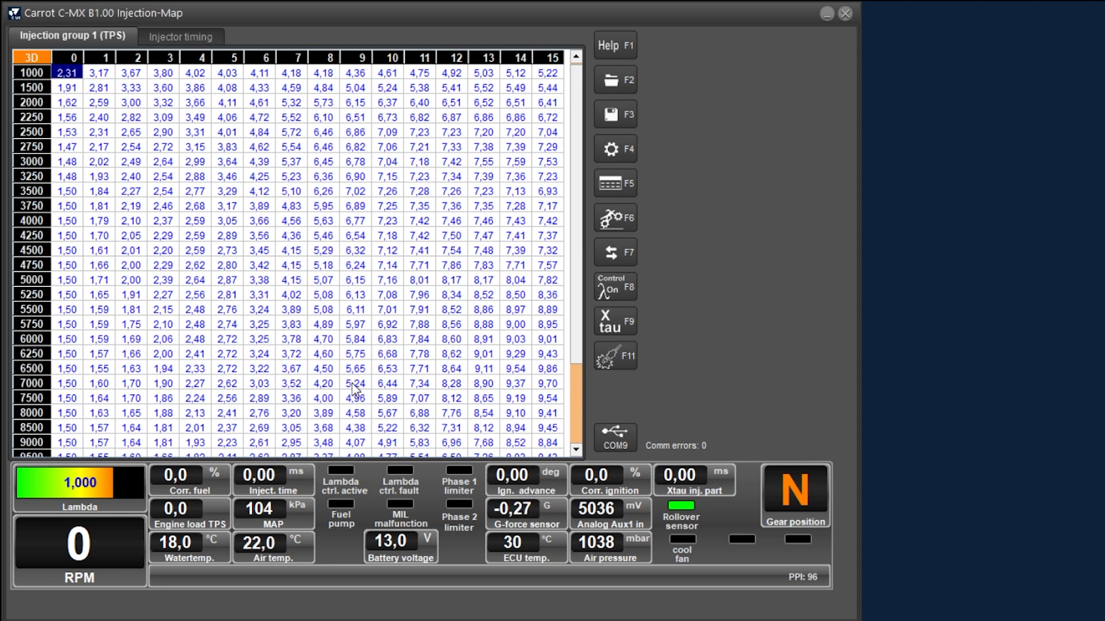
{"action": "mouse_move", "coordinate": [347, 429]}
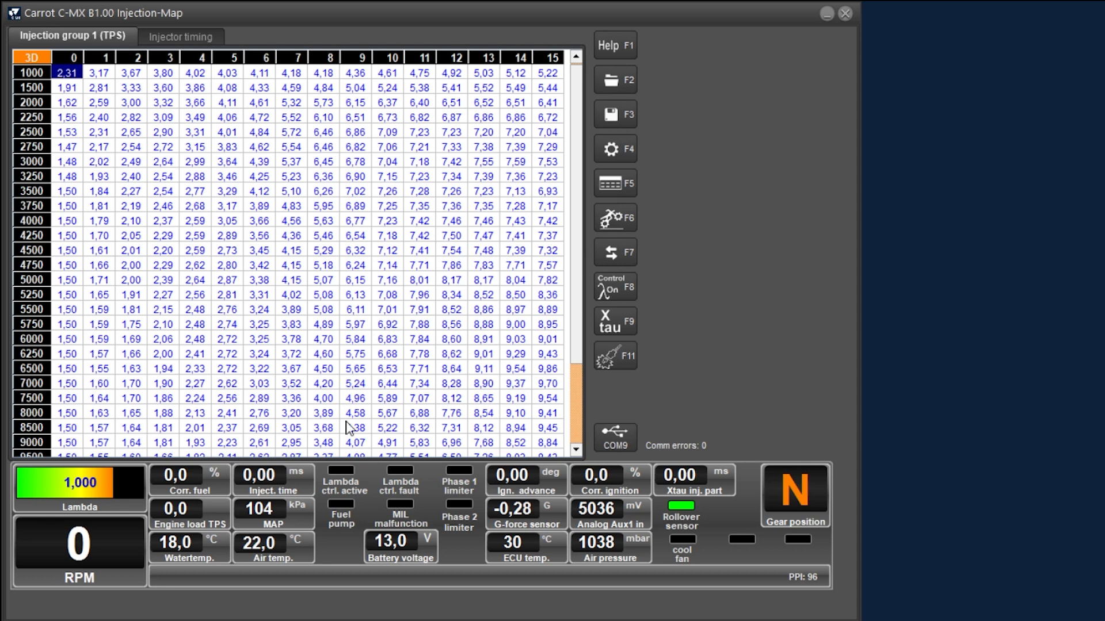
{"action": "mouse_move", "coordinate": [146, 278]}
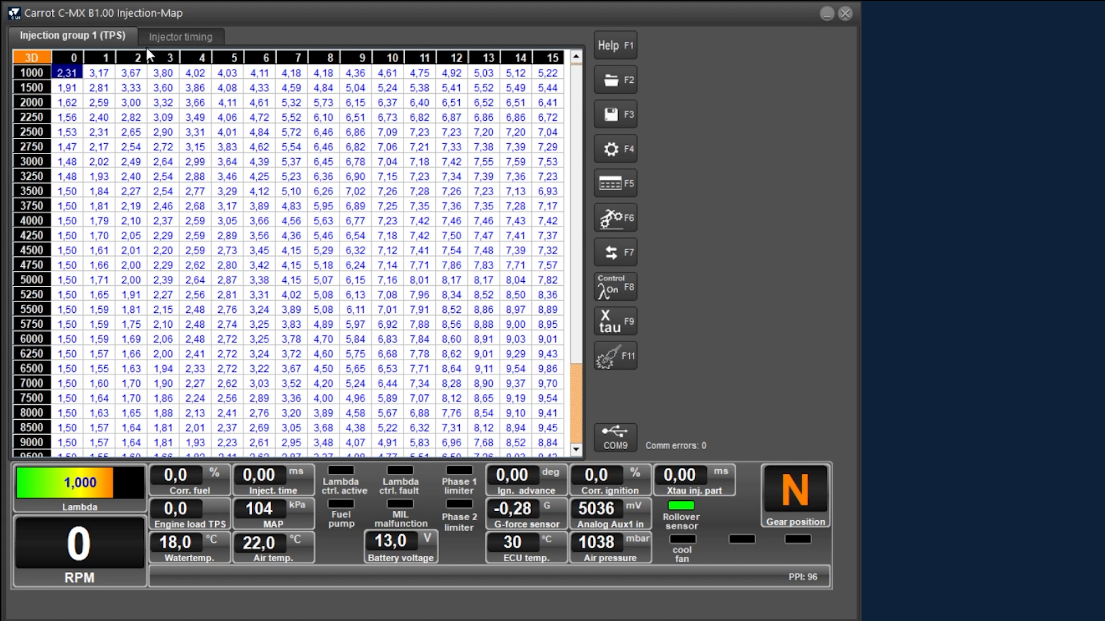
{"action": "mouse_move", "coordinate": [348, 67]}
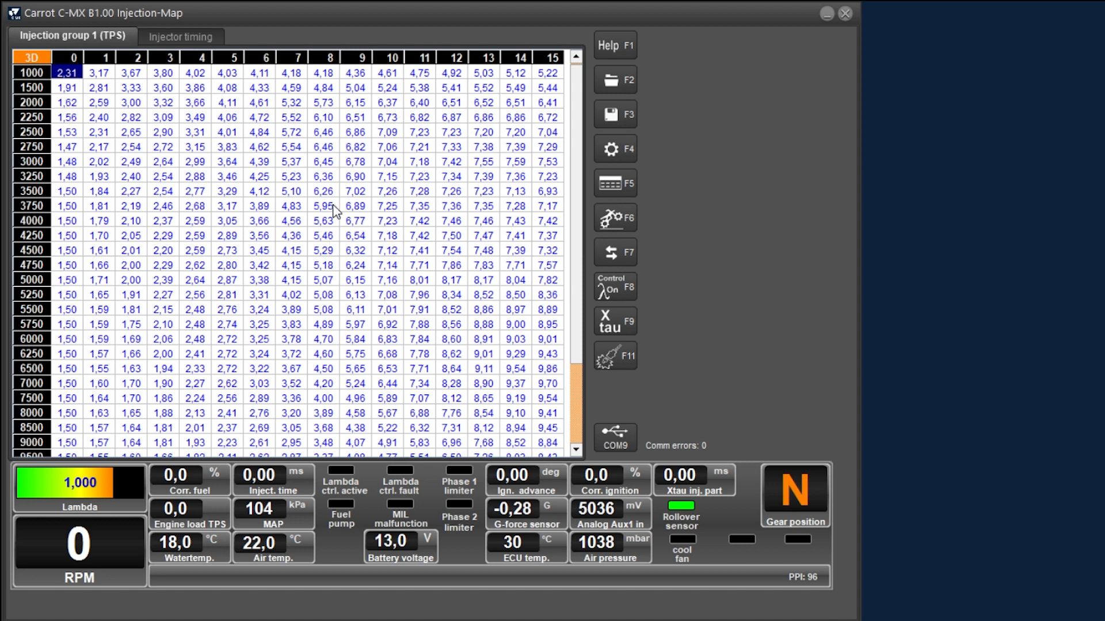
{"action": "mouse_move", "coordinate": [214, 278]}
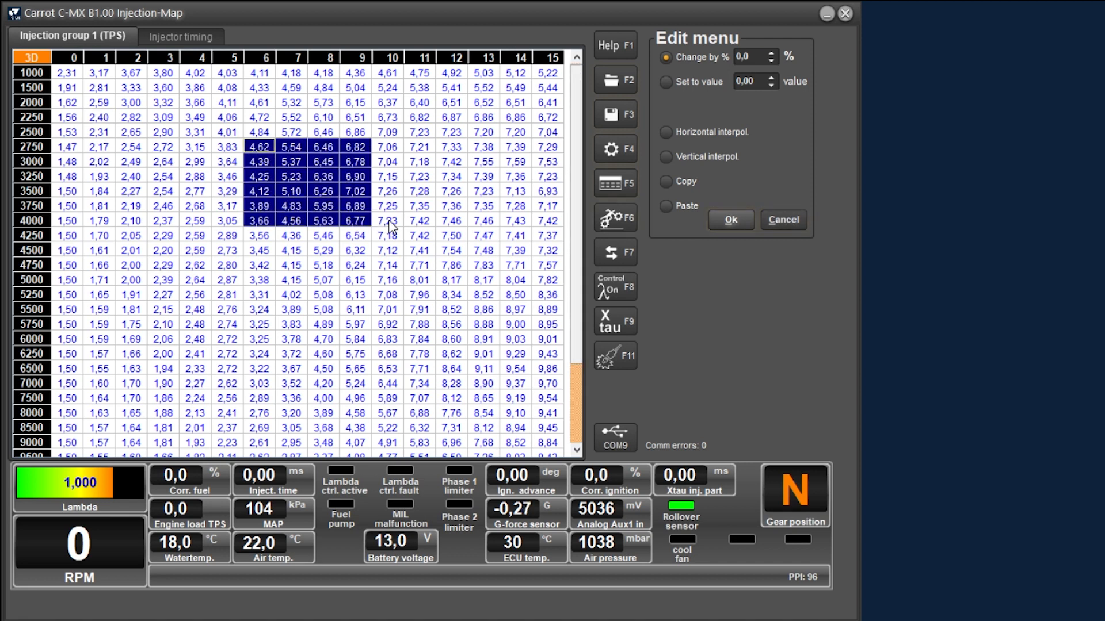
{"action": "mouse_move", "coordinate": [757, 168]}
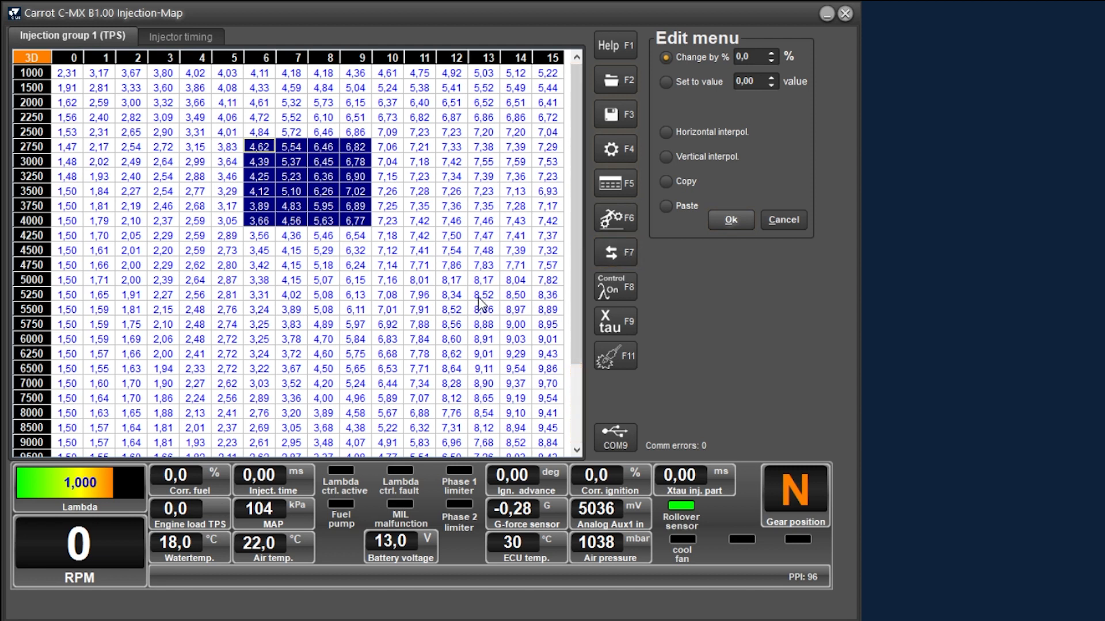
{"action": "mouse_move", "coordinate": [273, 167]}
{"action": "type", "text": "1"}
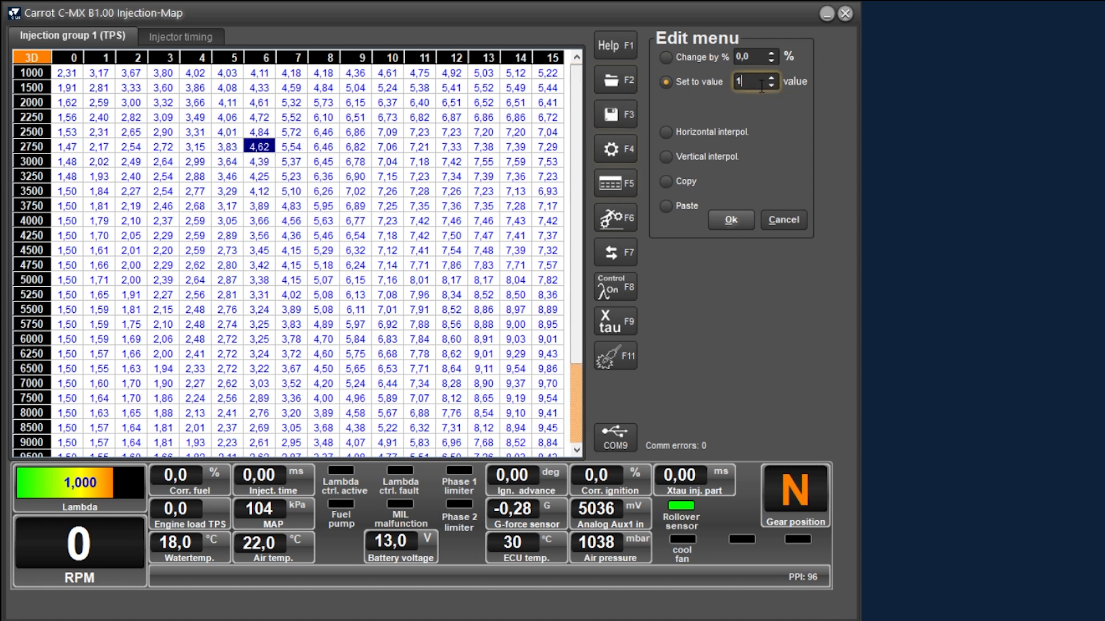
Step: Set the 2750 row cell to 10,00, then horizontally interpolate to column 15
{"action": "left_click", "coordinate": [730, 220]}
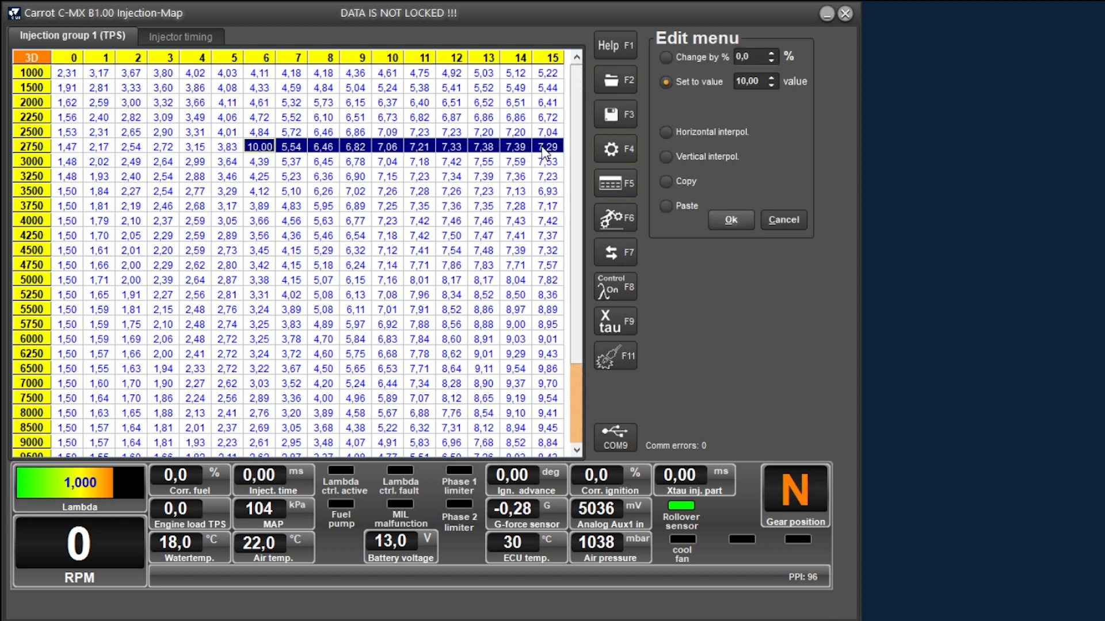
{"action": "left_click", "coordinate": [665, 132]}
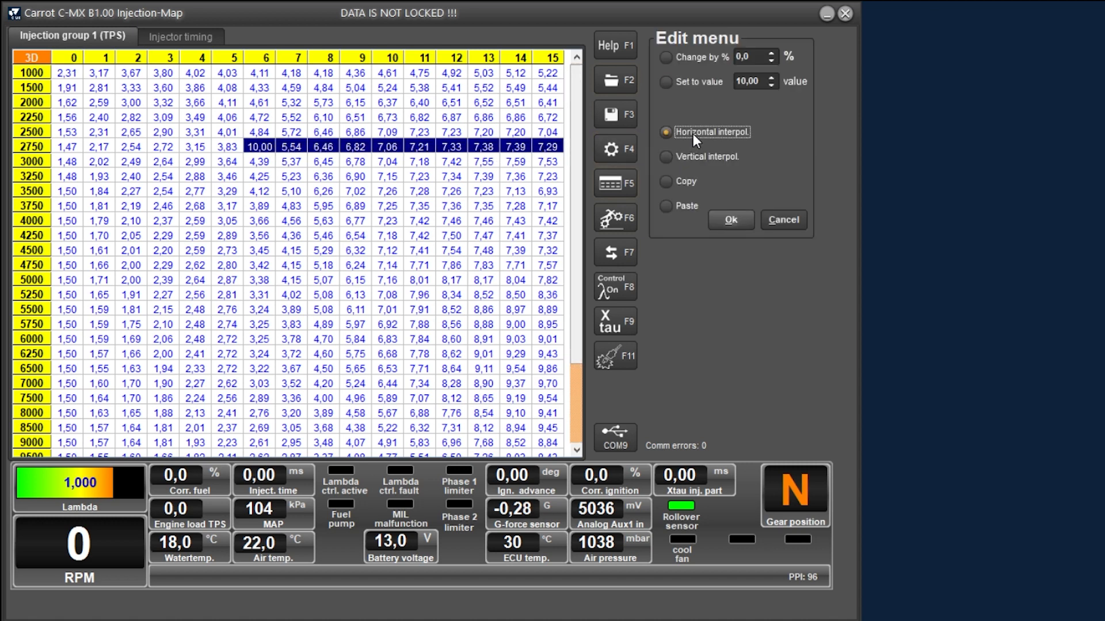
{"action": "left_click", "coordinate": [730, 220]}
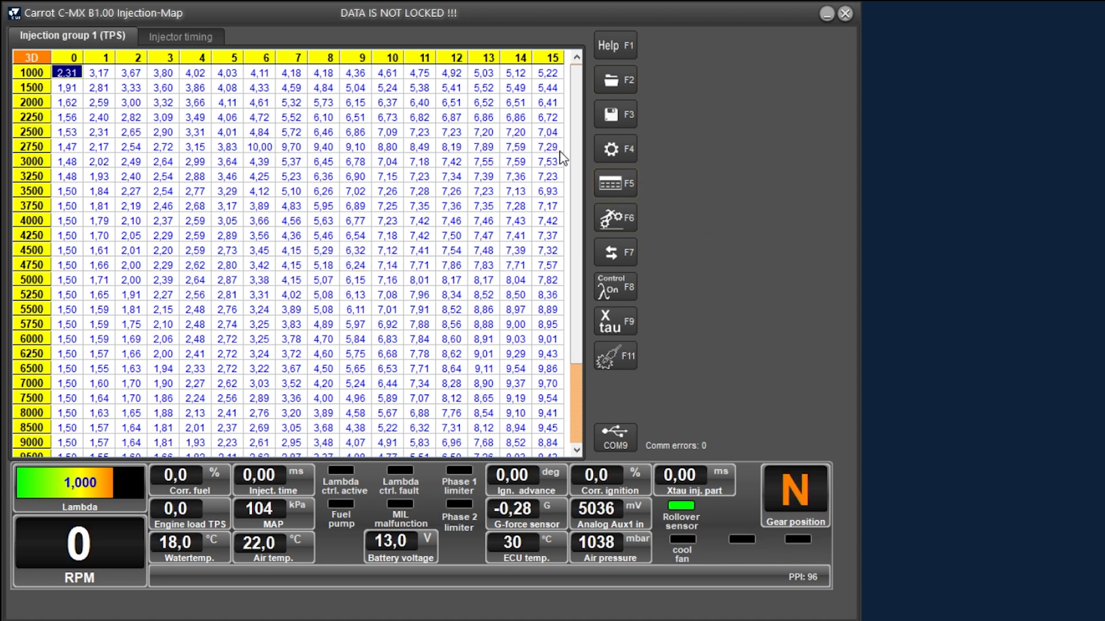
{"action": "mouse_move", "coordinate": [268, 156]}
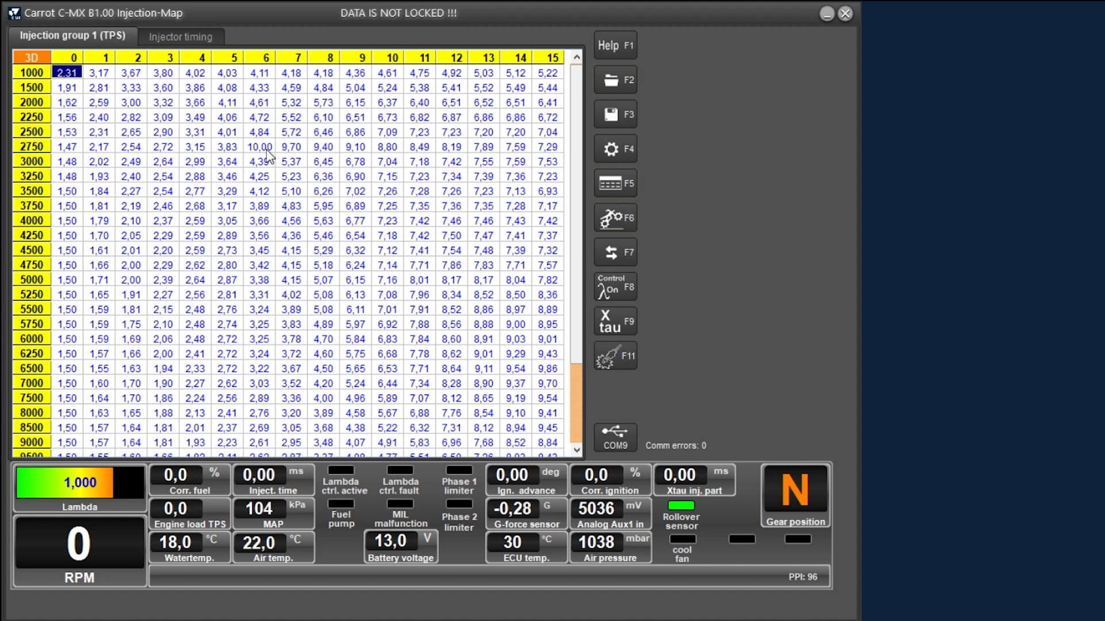
{"action": "mouse_move", "coordinate": [301, 147]}
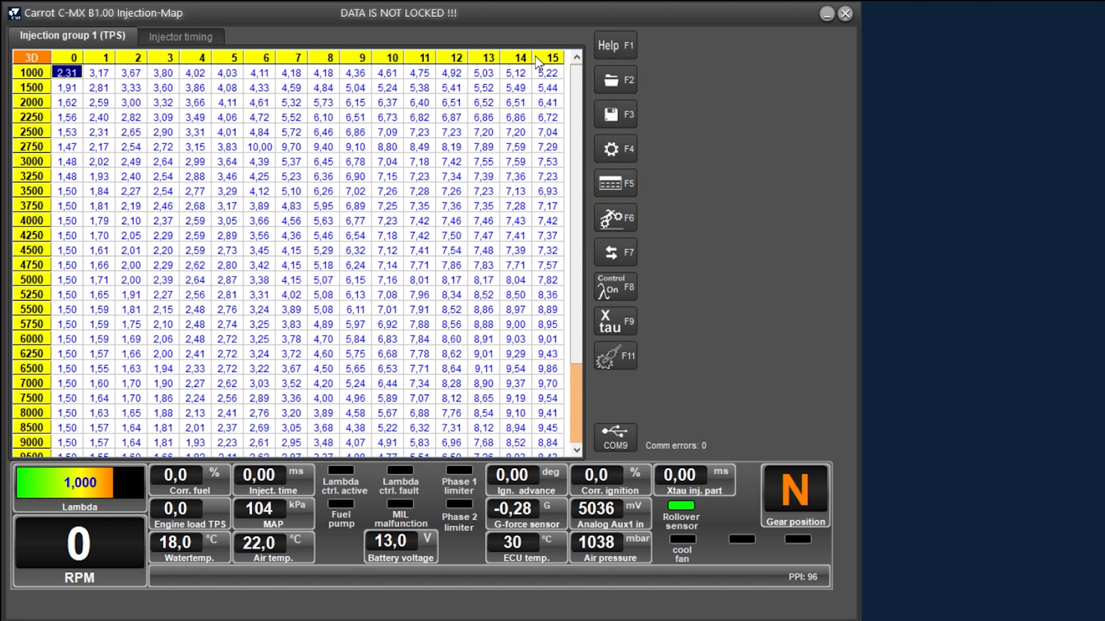
{"action": "mouse_move", "coordinate": [415, 61]}
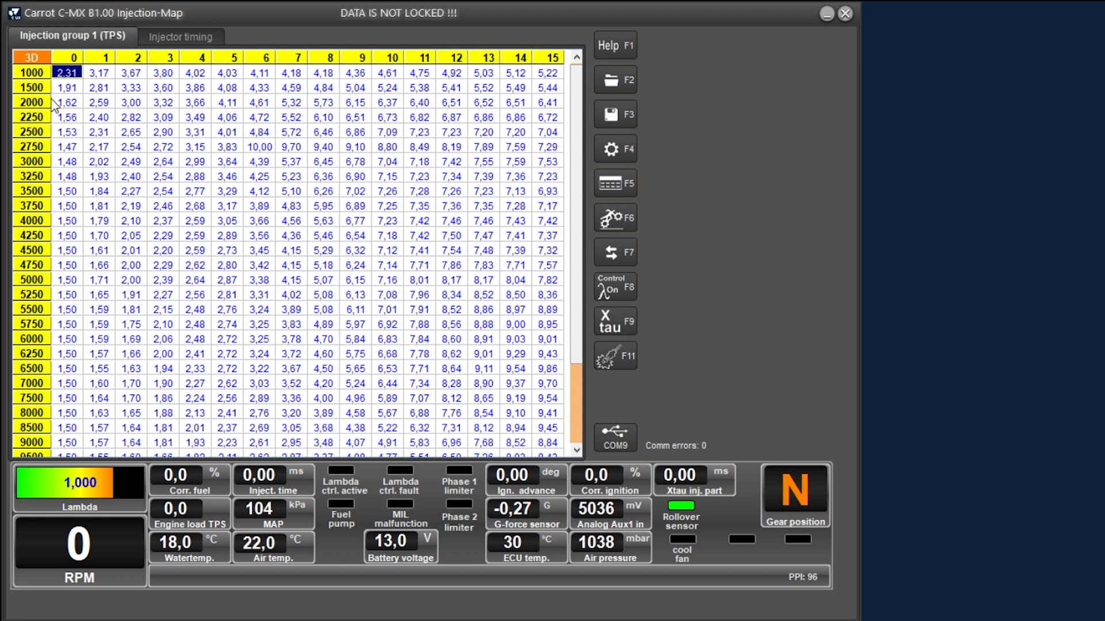
{"action": "mouse_move", "coordinate": [334, 26]}
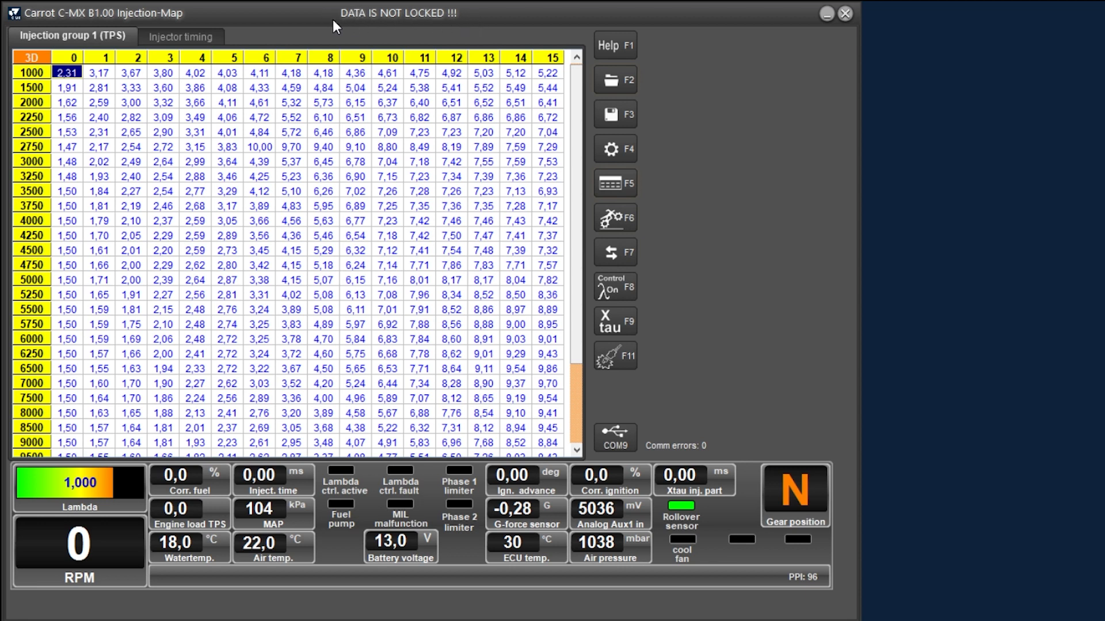
{"action": "mouse_move", "coordinate": [455, 27]}
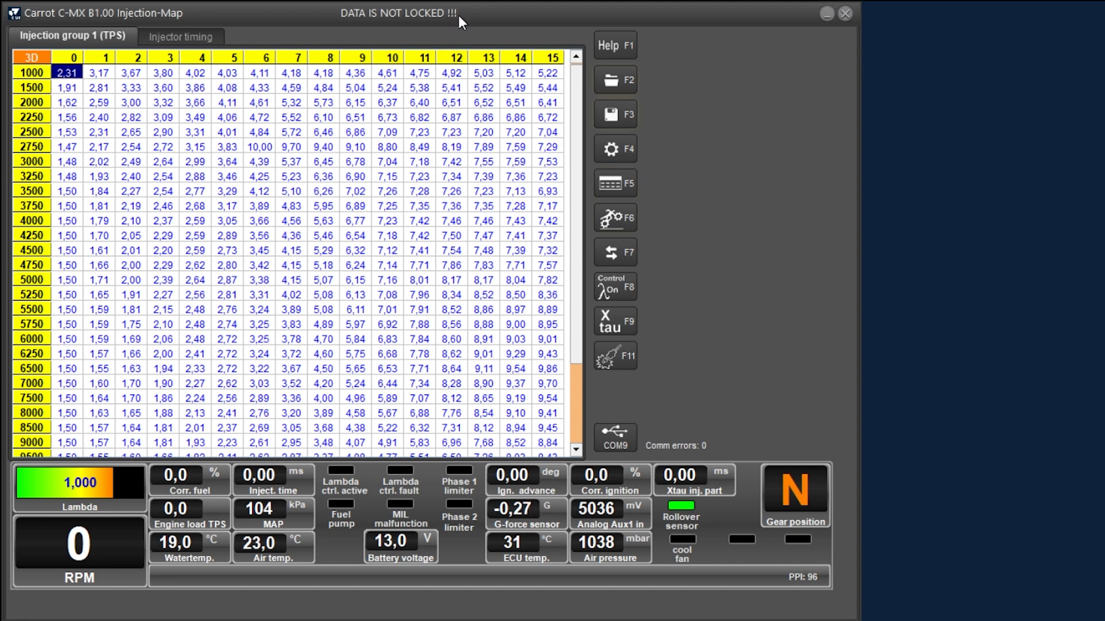
{"action": "mouse_move", "coordinate": [425, 511]}
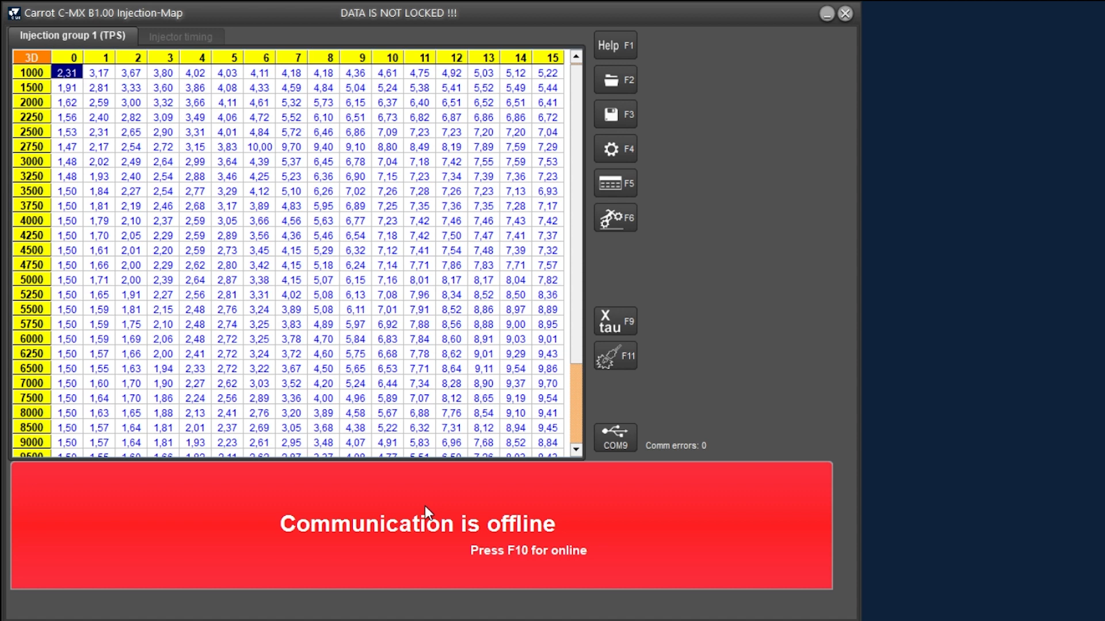
Step: Go back online and upload the ECU map, restoring the original 2750 RPM row
{"action": "key", "text": "F10"}
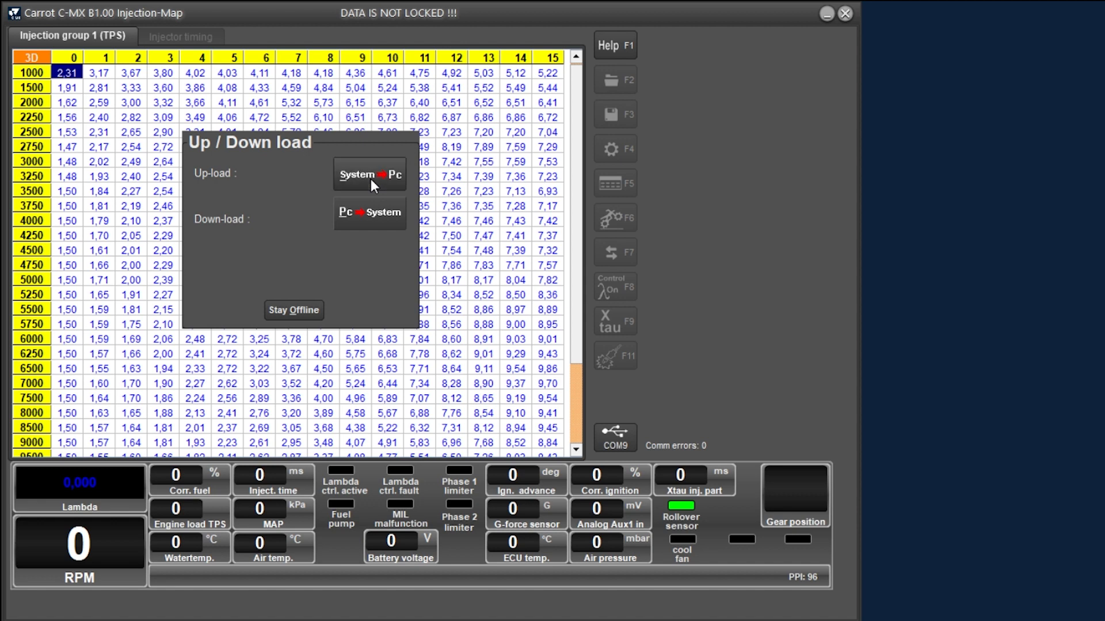
{"action": "left_click", "coordinate": [369, 173]}
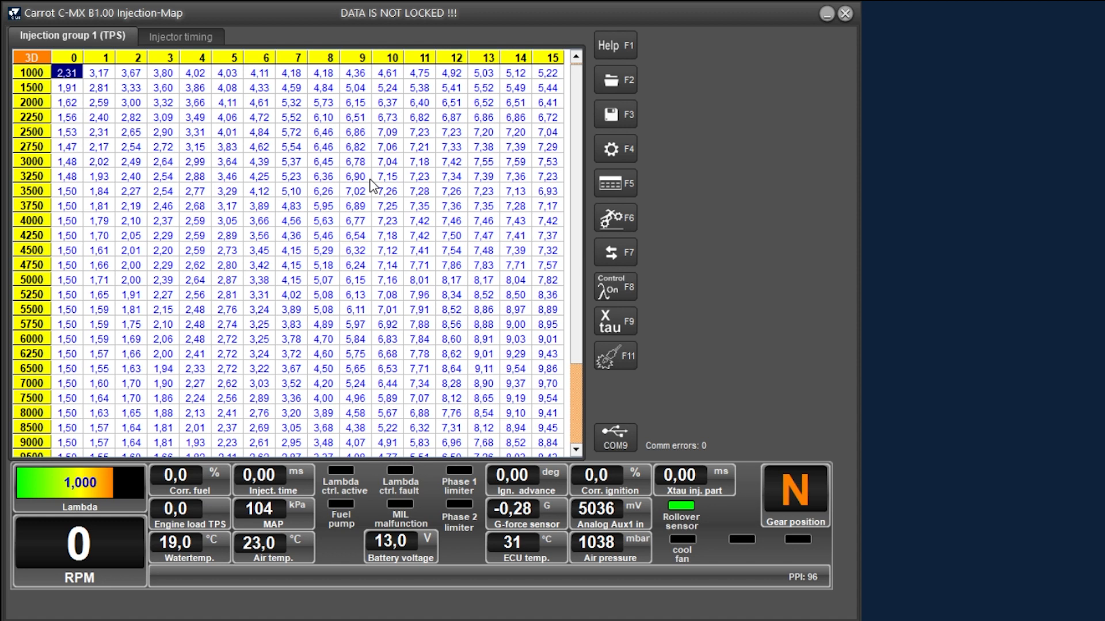
{"action": "mouse_move", "coordinate": [591, 250]}
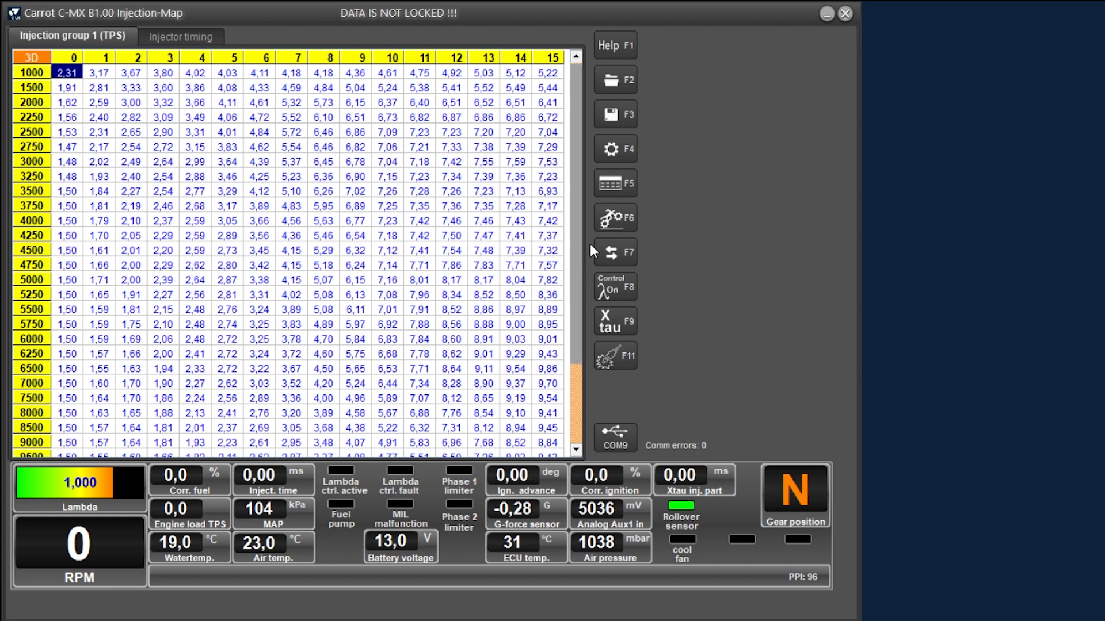
Step: Lock the program into the unit from the Up/Down load dialog's System section
{"action": "left_click", "coordinate": [615, 252]}
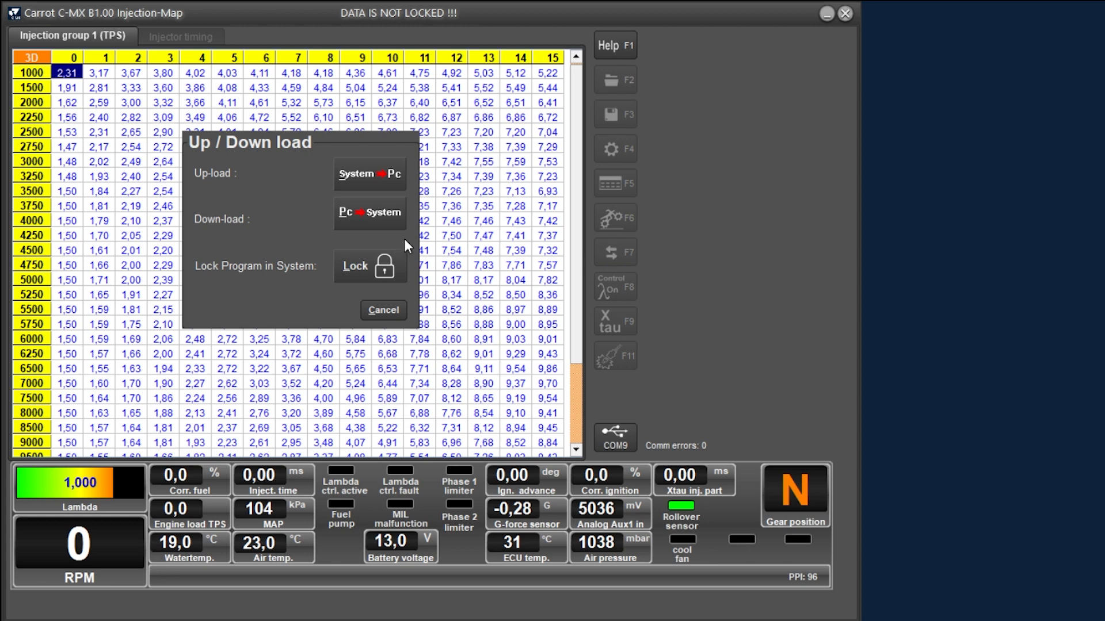
{"action": "mouse_move", "coordinate": [385, 270]}
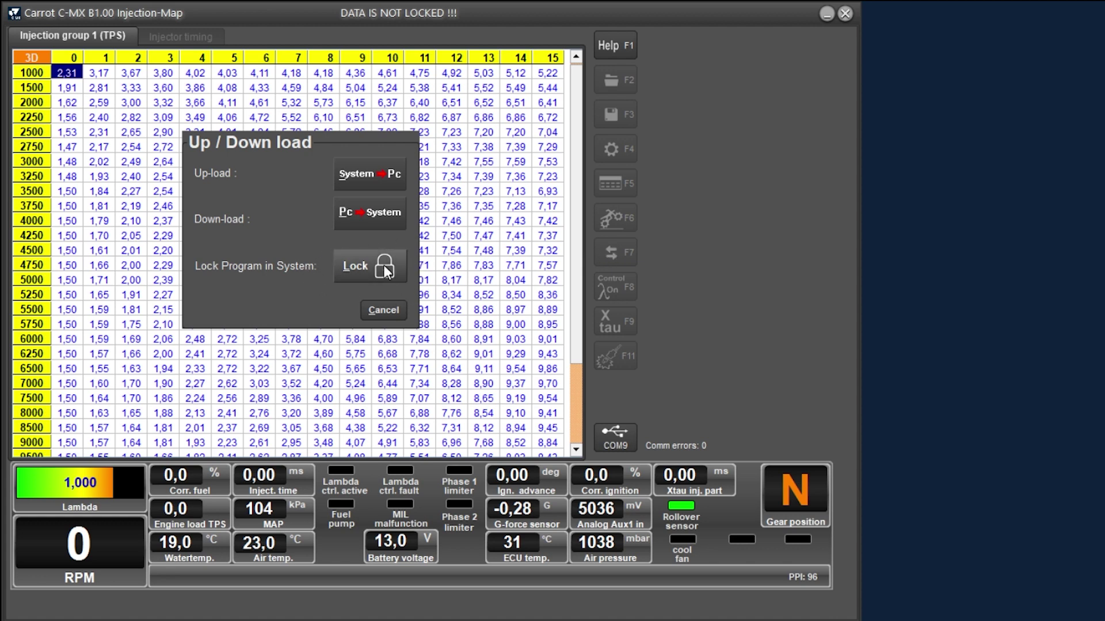
{"action": "left_click", "coordinate": [383, 310]}
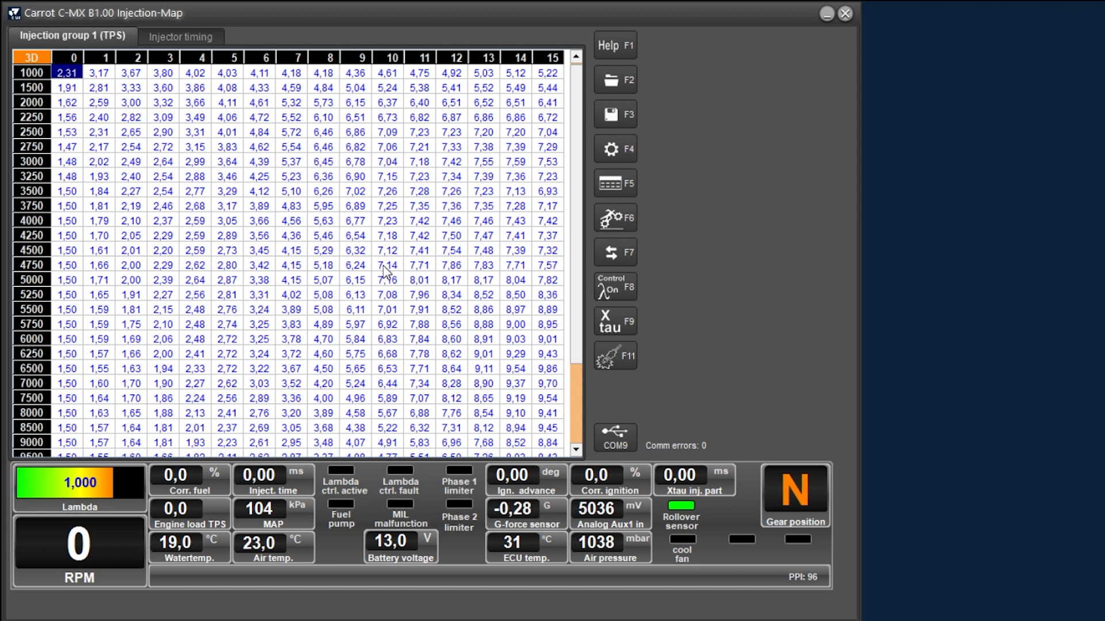
{"action": "mouse_move", "coordinate": [387, 272]}
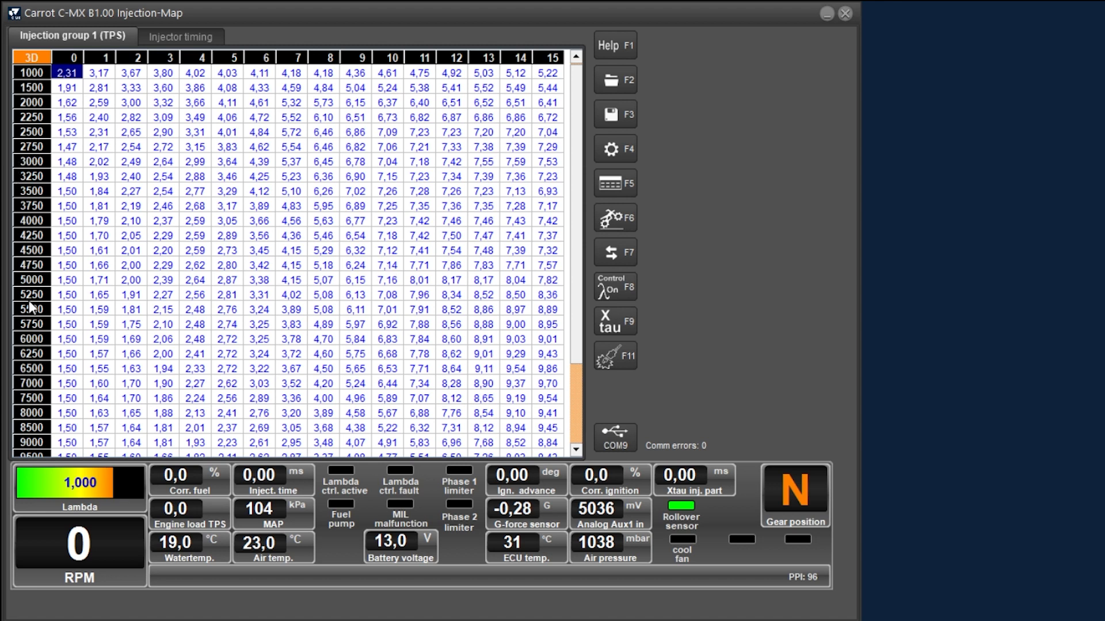
{"action": "mouse_move", "coordinate": [563, 64]}
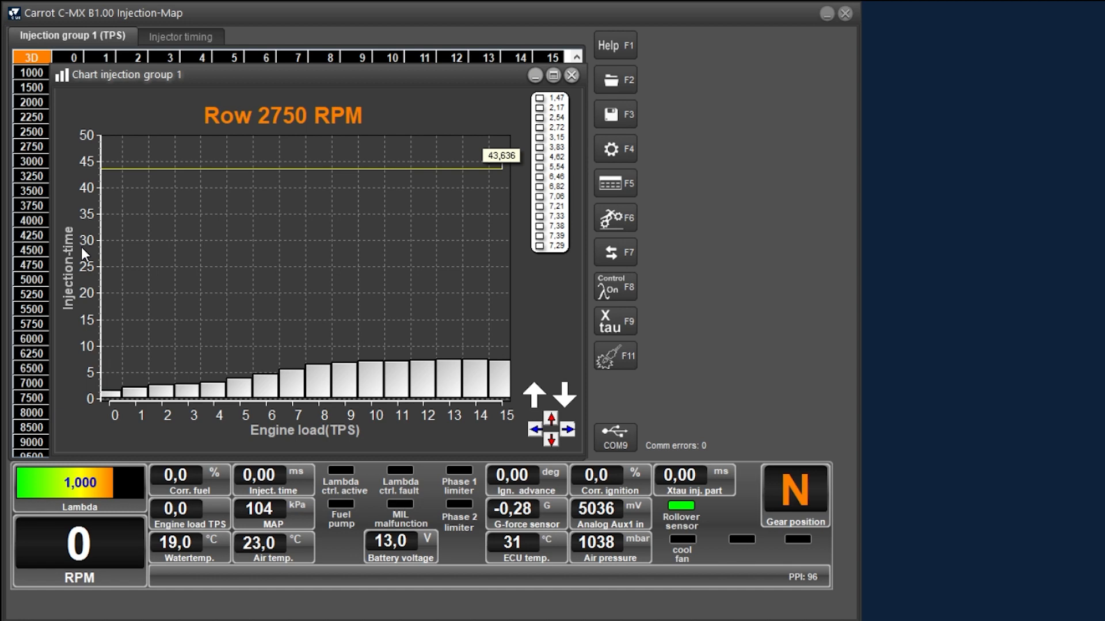
Step: Set the 2750 RPM load 1 bar to 2,35 and close the row chart
{"action": "left_click", "coordinate": [240, 394]}
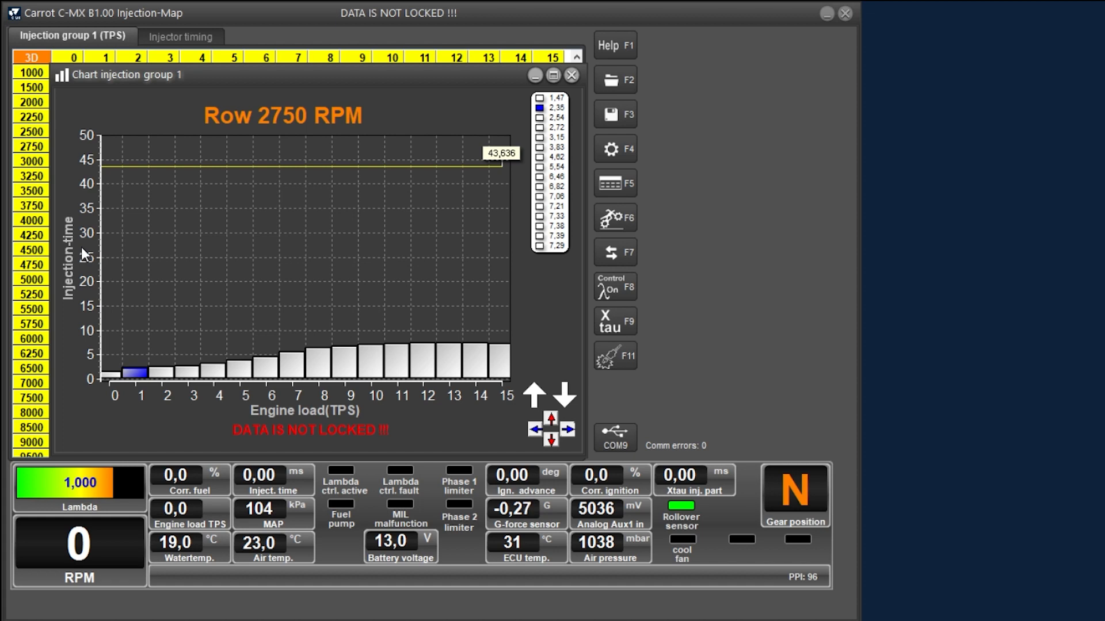
{"action": "left_click", "coordinate": [570, 74]}
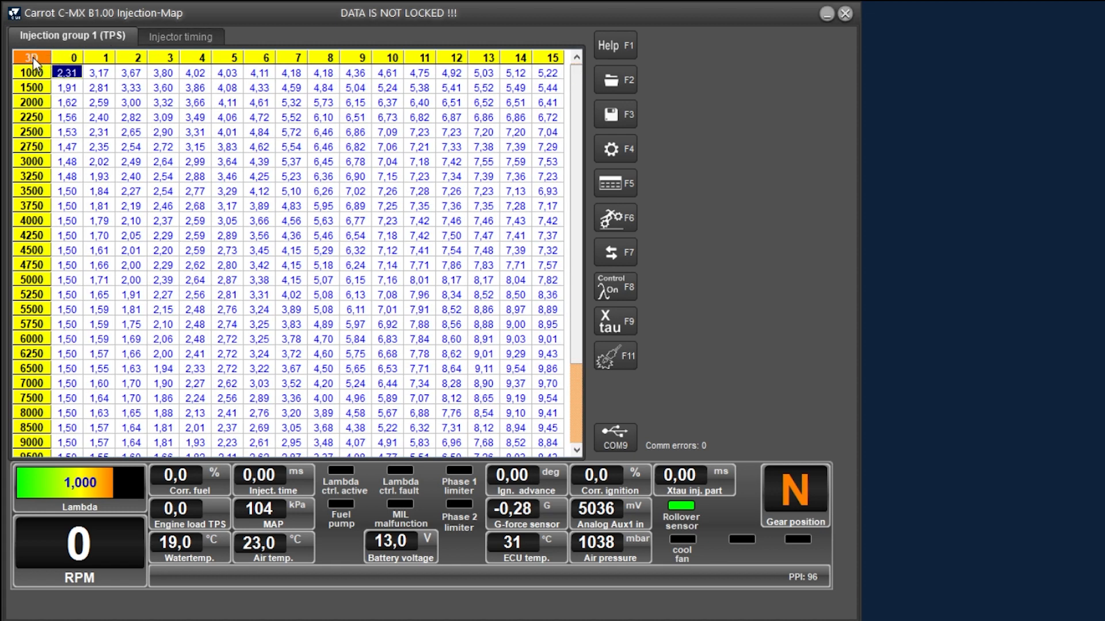
Step: Open the injection group 1 3D chart and adjust its rotation and elevation
{"action": "left_click", "coordinate": [27, 58]}
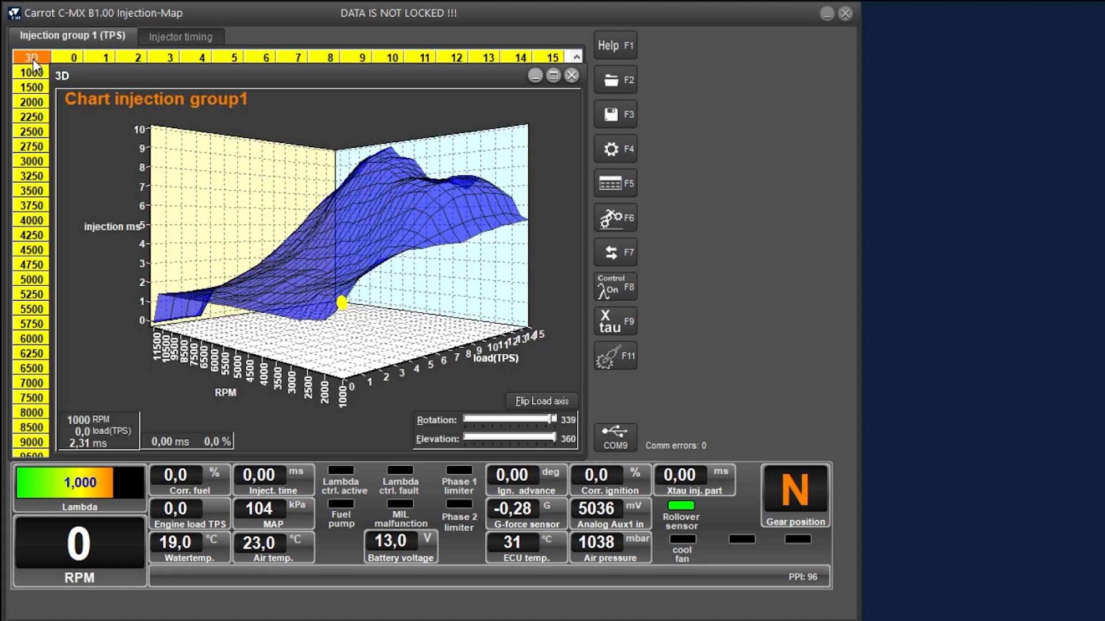
{"action": "left_click_drag", "start_coordinate": [546, 420], "coordinate": [536, 420]}
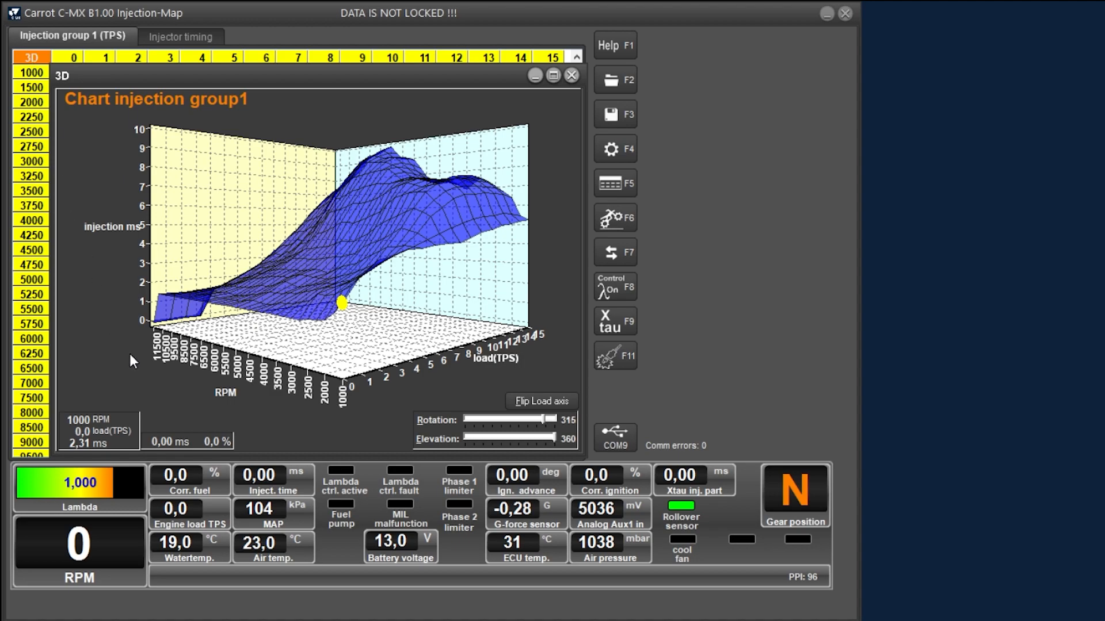
{"action": "left_click_drag", "start_coordinate": [338, 303], "coordinate": [465, 279]}
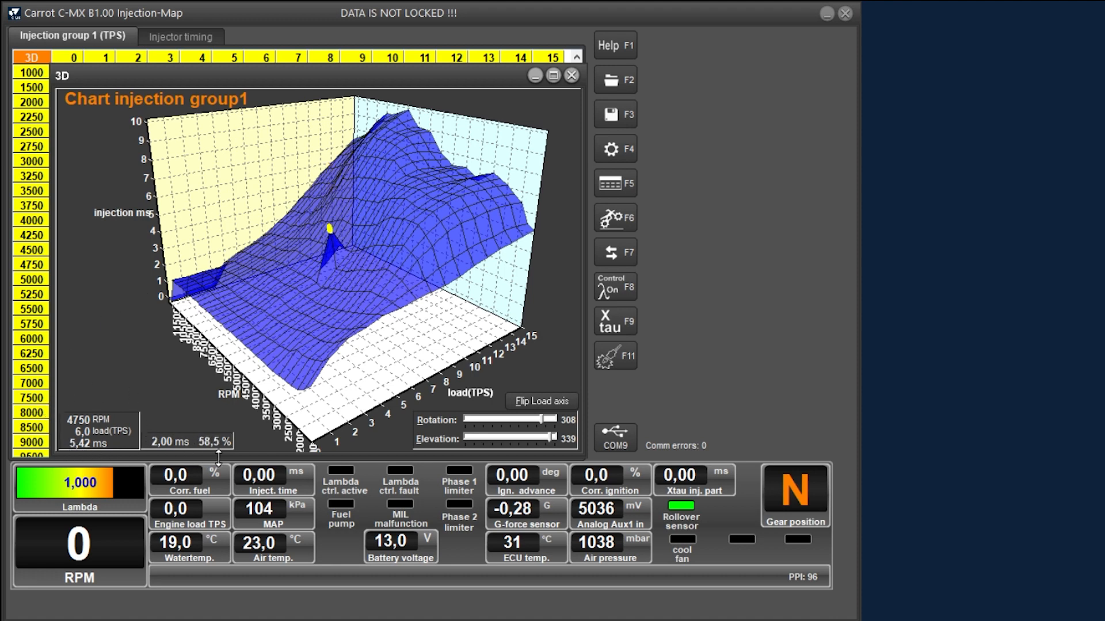
{"action": "mouse_move", "coordinate": [256, 455]}
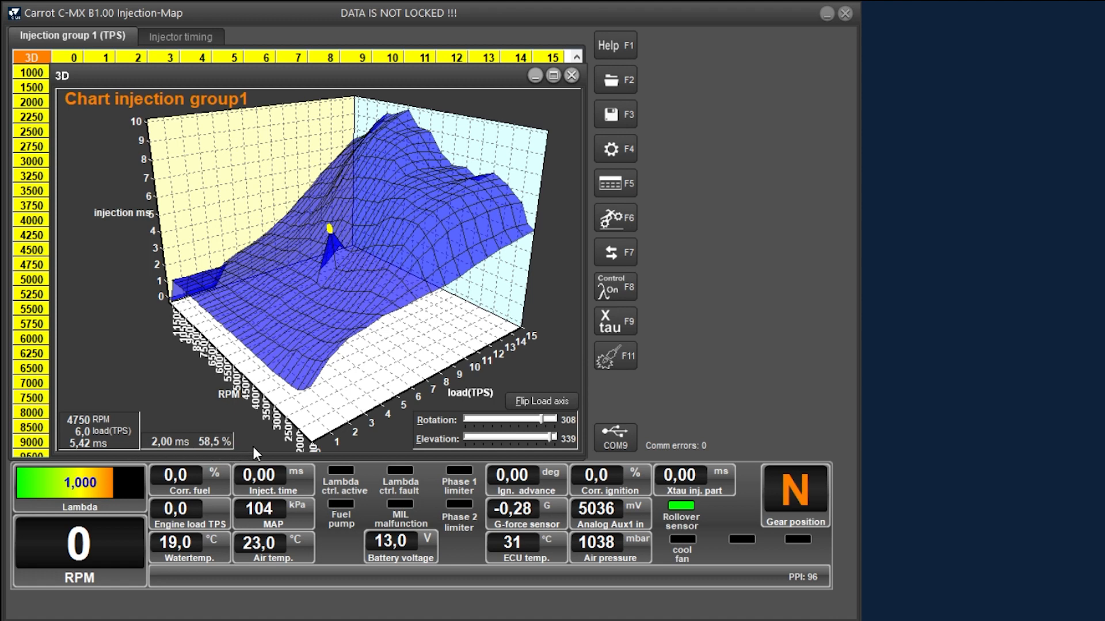
{"action": "mouse_move", "coordinate": [258, 443]}
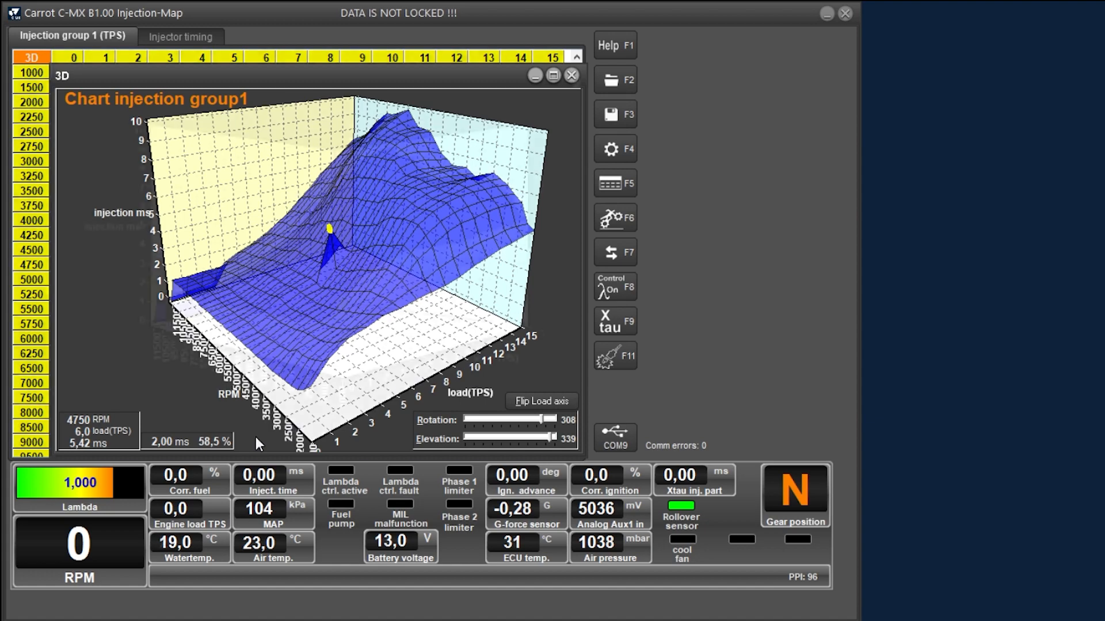
{"action": "left_click", "coordinate": [570, 74]}
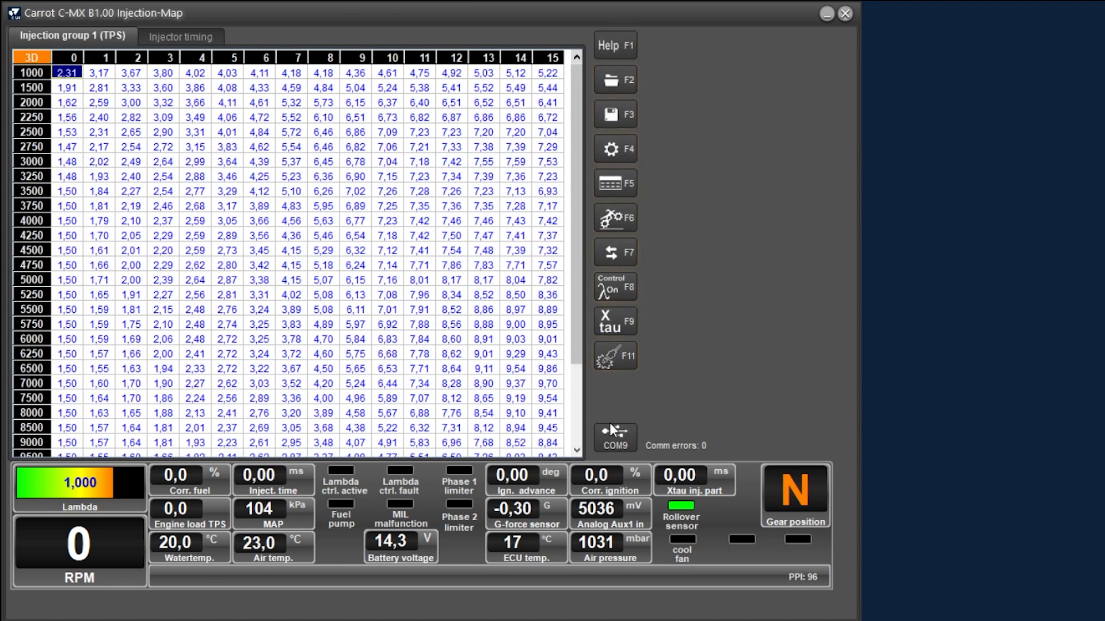
{"action": "mouse_move", "coordinate": [659, 47]}
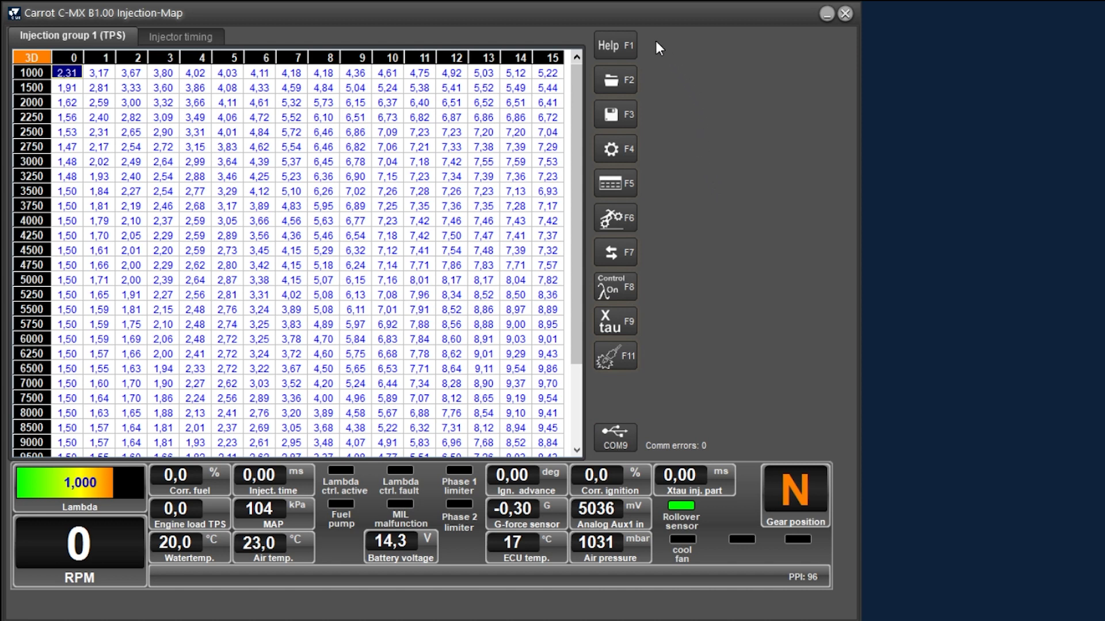
{"action": "mouse_move", "coordinate": [642, 59]}
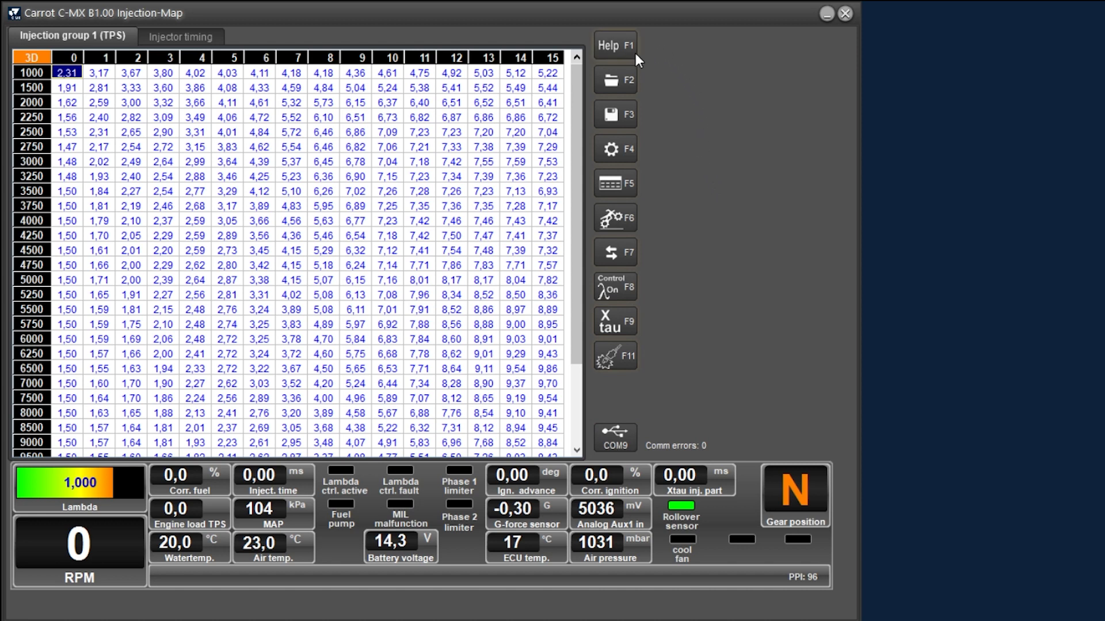
{"action": "mouse_move", "coordinate": [655, 93]}
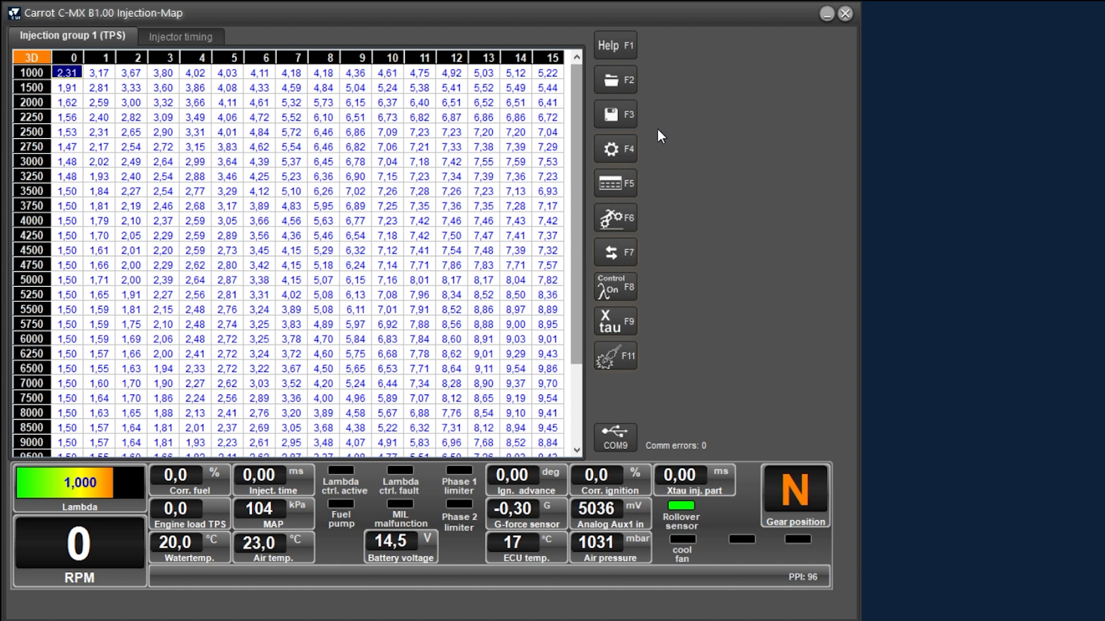
{"action": "mouse_move", "coordinate": [588, 165]}
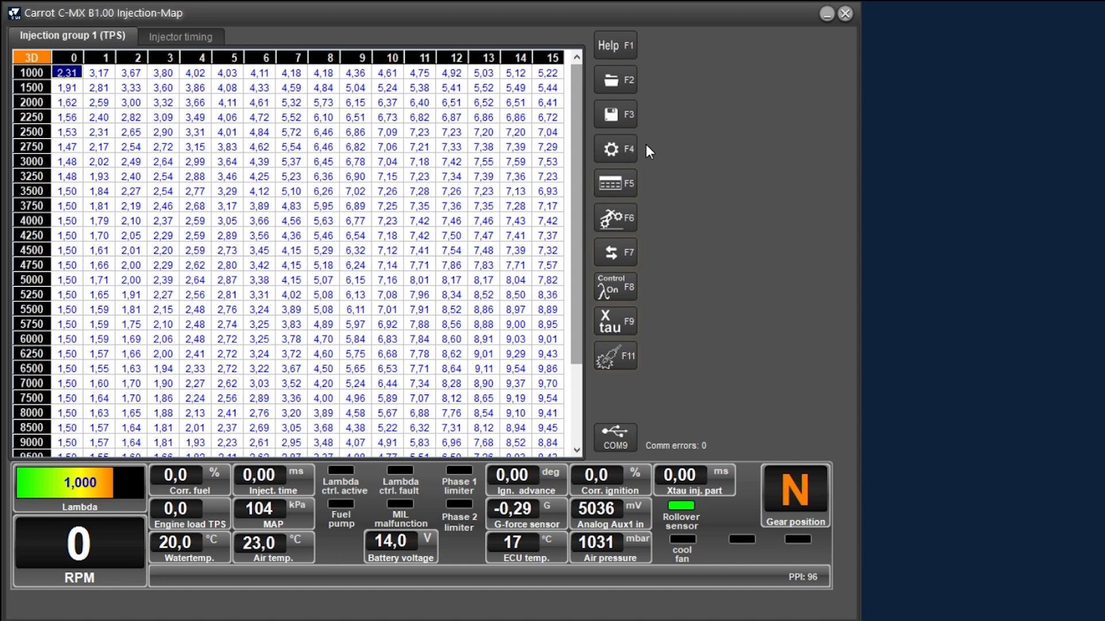
{"action": "mouse_move", "coordinate": [652, 176]}
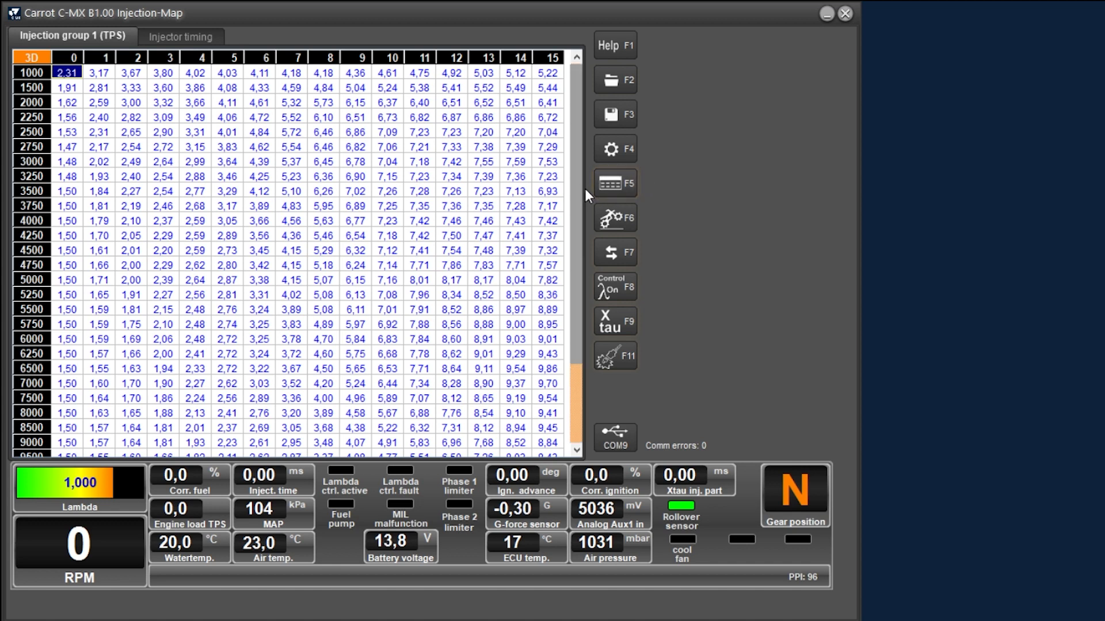
{"action": "mouse_move", "coordinate": [651, 220]}
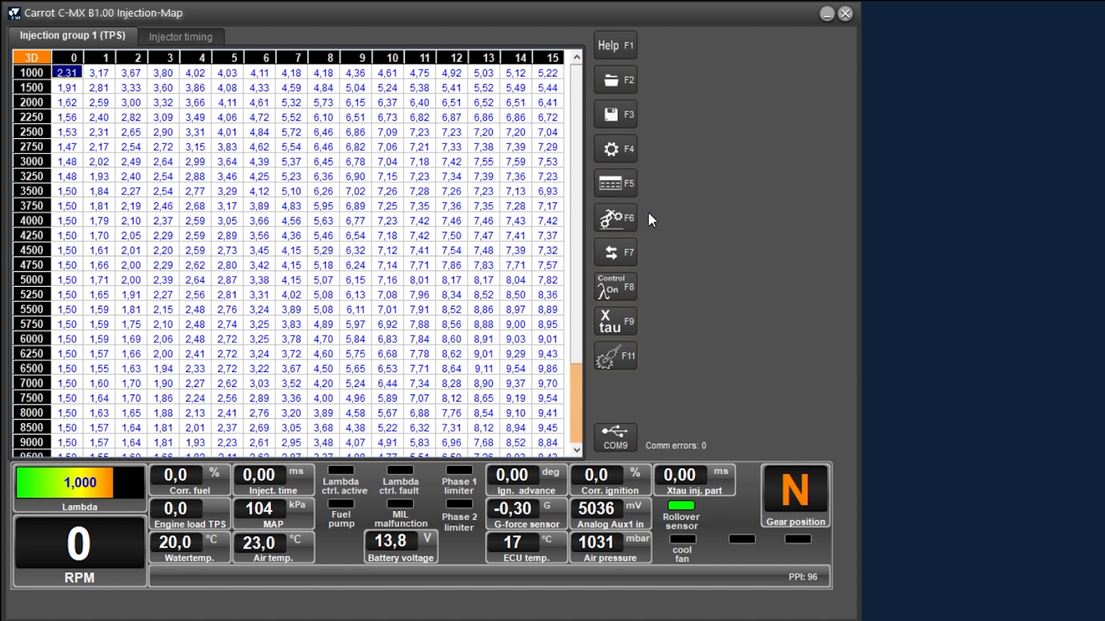
{"action": "mouse_move", "coordinate": [602, 217]}
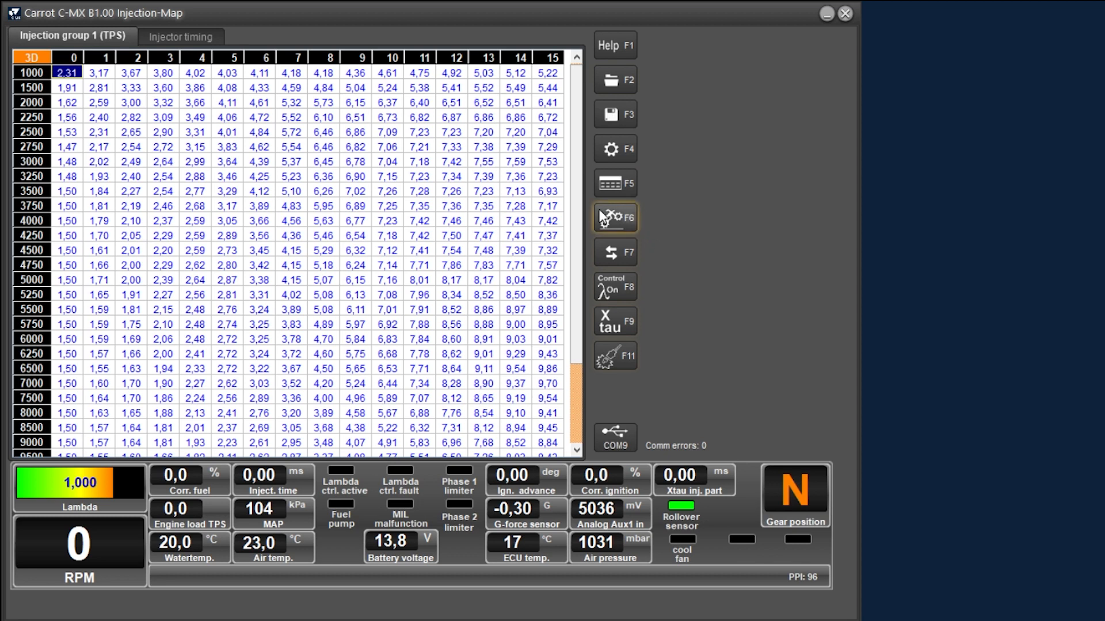
{"action": "mouse_move", "coordinate": [655, 263]}
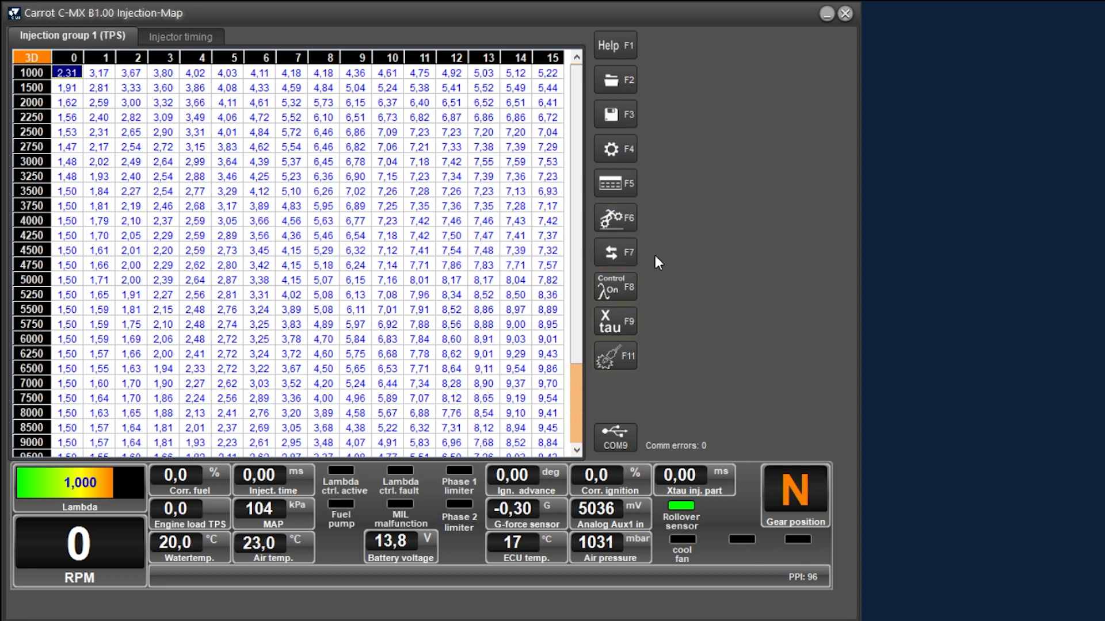
{"action": "mouse_move", "coordinate": [648, 284]}
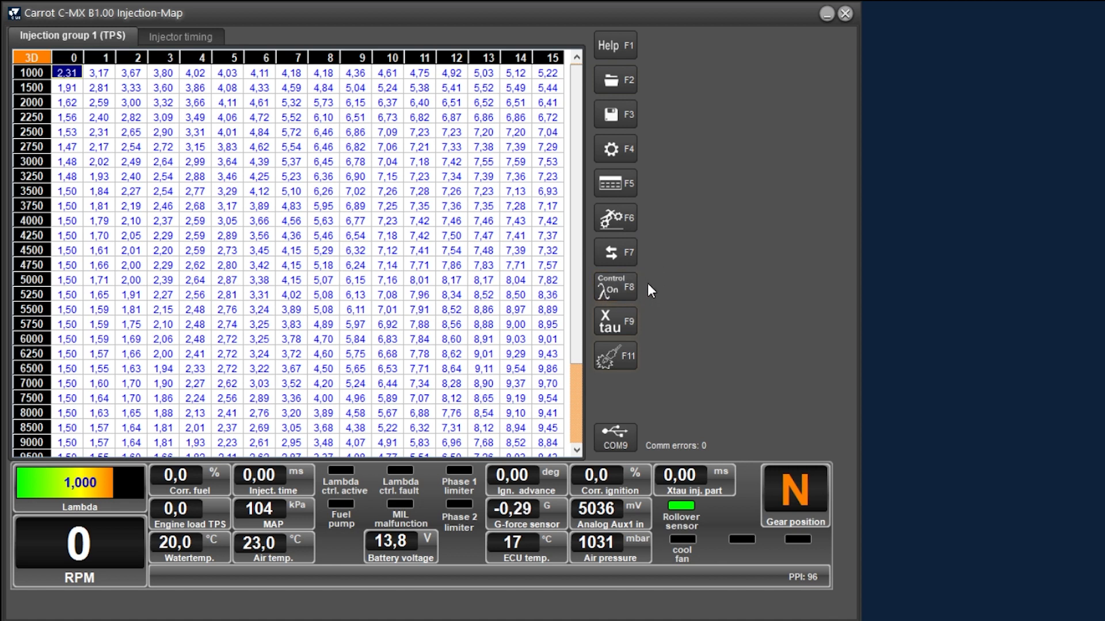
{"action": "mouse_move", "coordinate": [648, 323]}
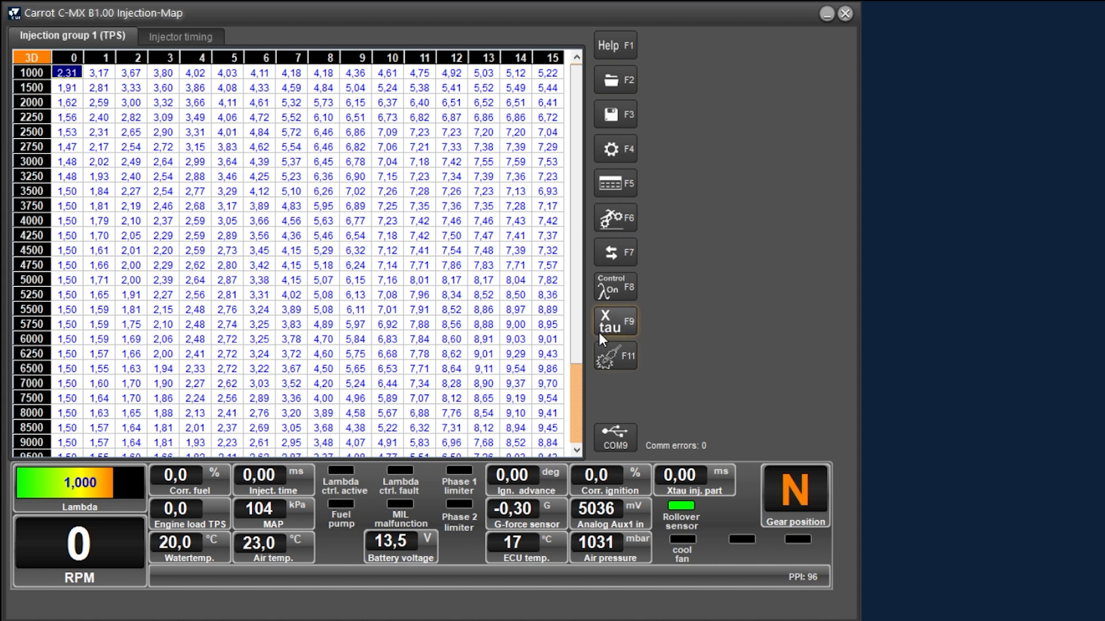
{"action": "mouse_move", "coordinate": [650, 357]}
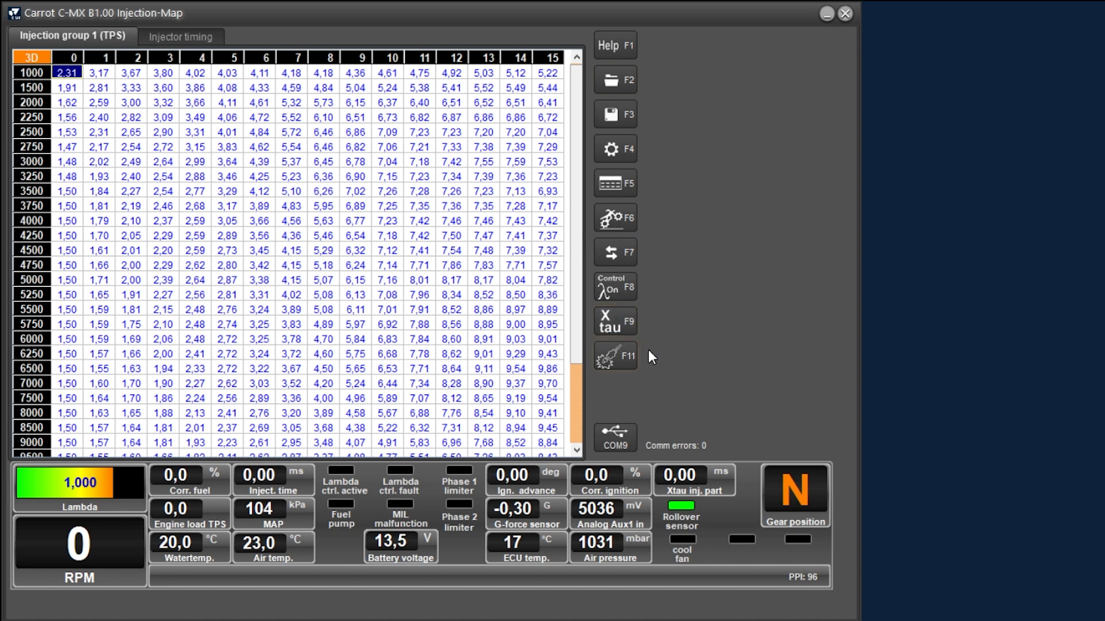
{"action": "mouse_move", "coordinate": [659, 345]}
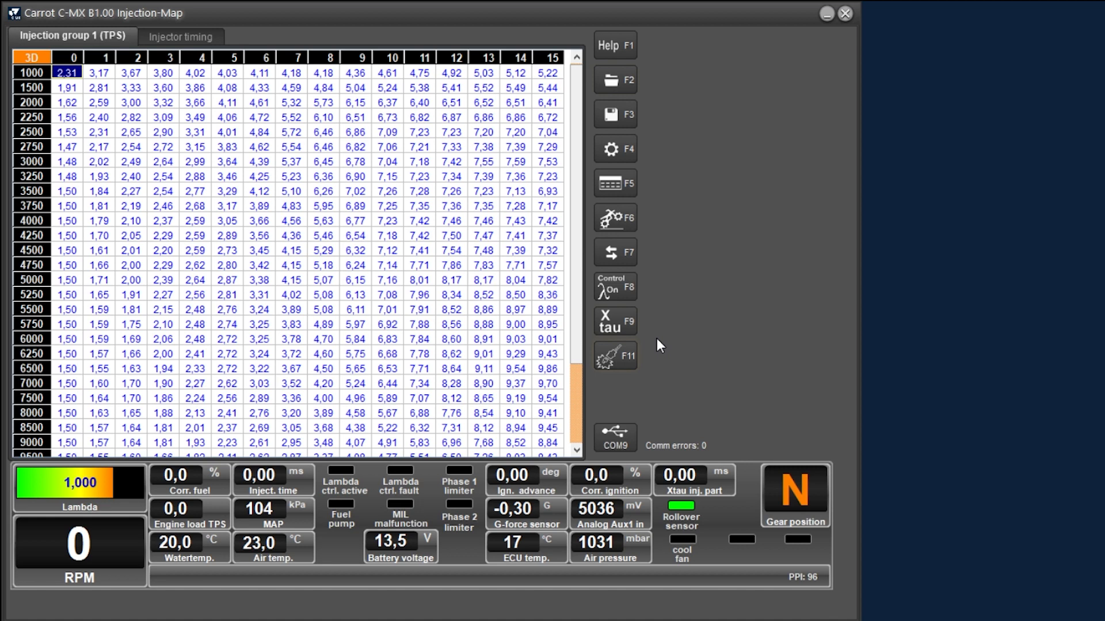
{"action": "mouse_move", "coordinate": [651, 329]}
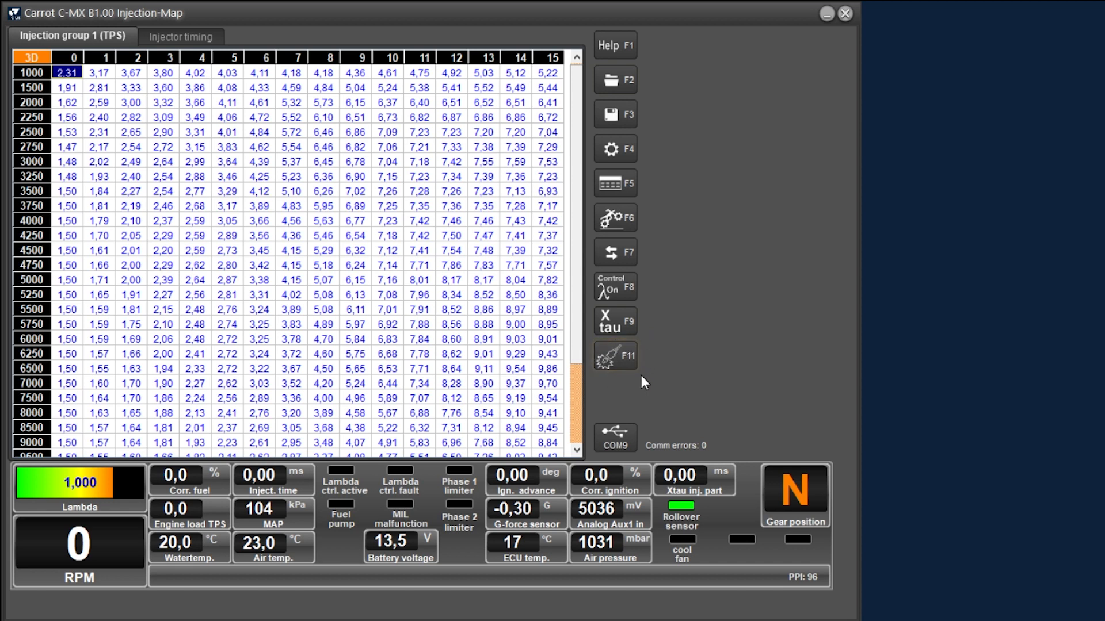
{"action": "mouse_move", "coordinate": [658, 379]}
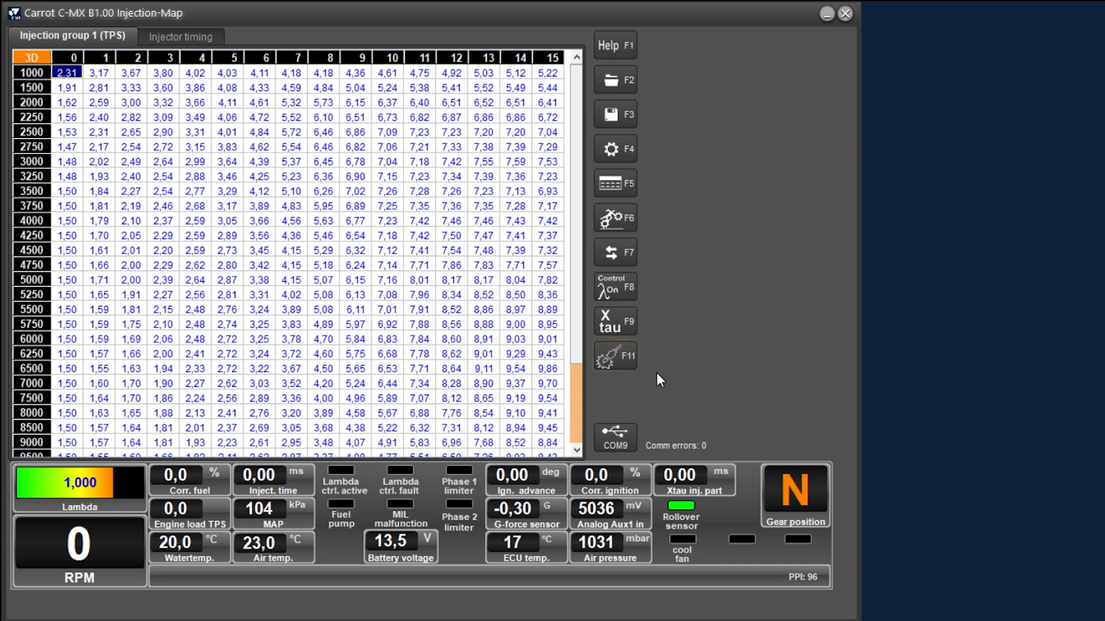
{"action": "mouse_move", "coordinate": [634, 370]}
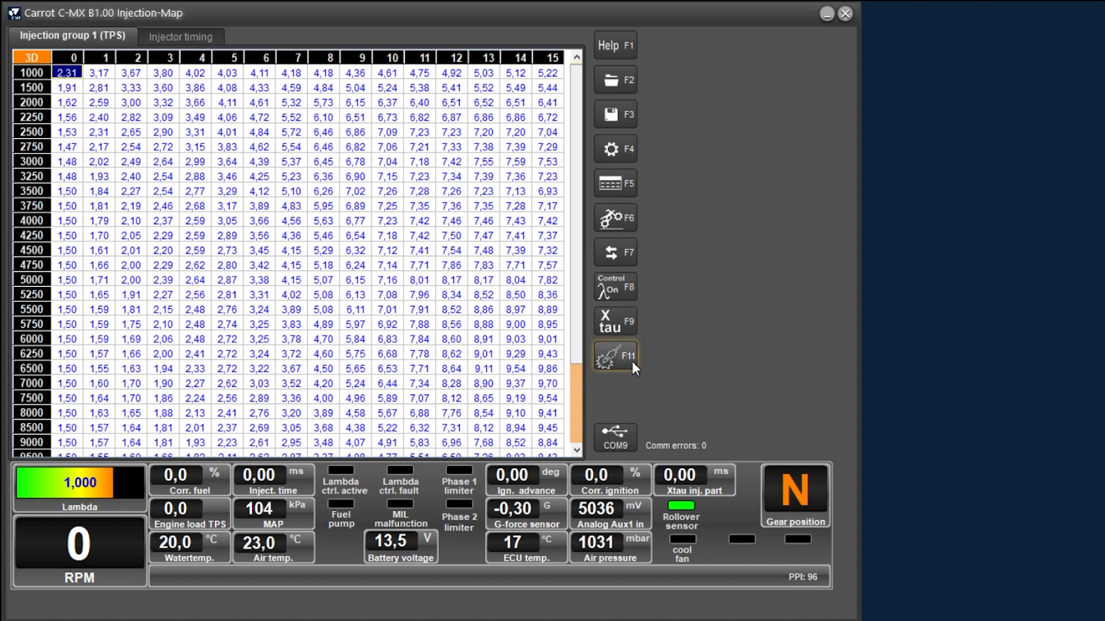
{"action": "left_click", "coordinate": [615, 357]}
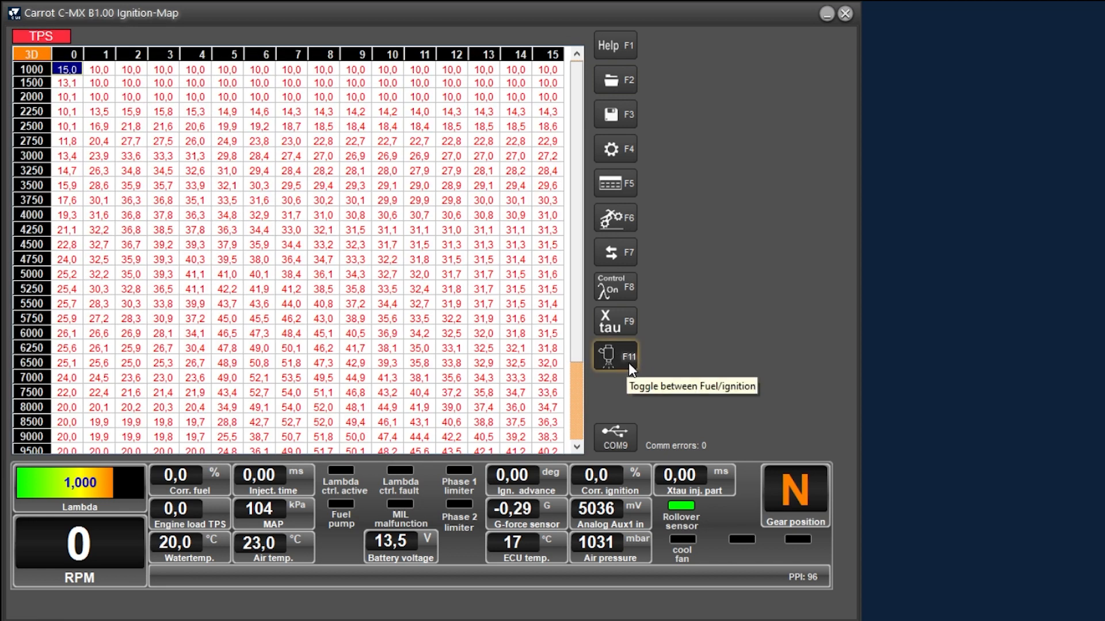
{"action": "mouse_move", "coordinate": [299, 170]}
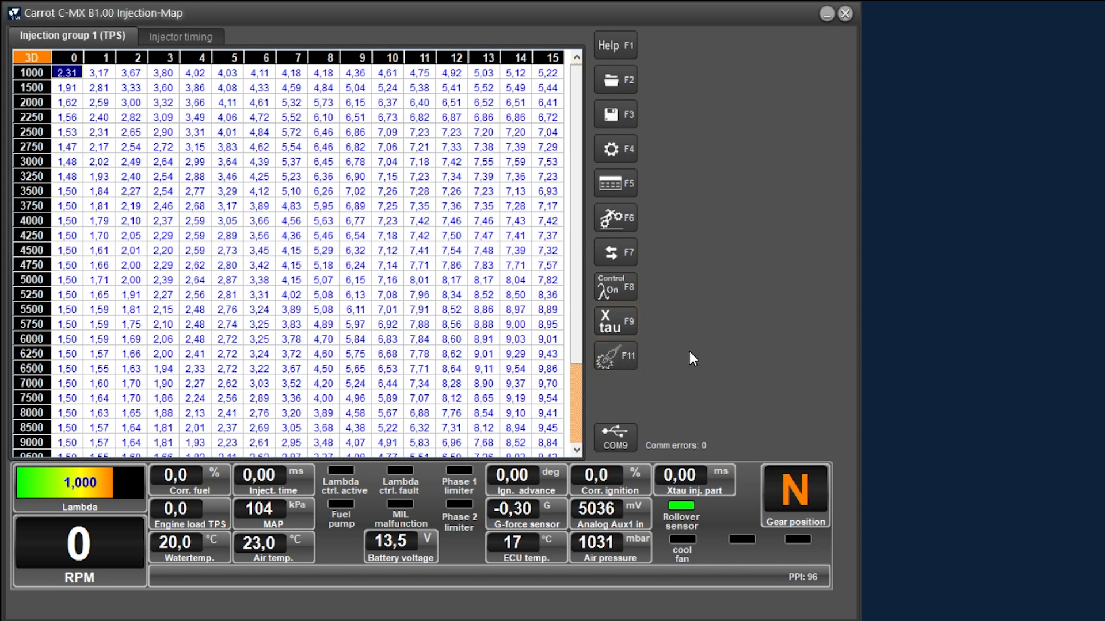
{"action": "mouse_move", "coordinate": [703, 368]}
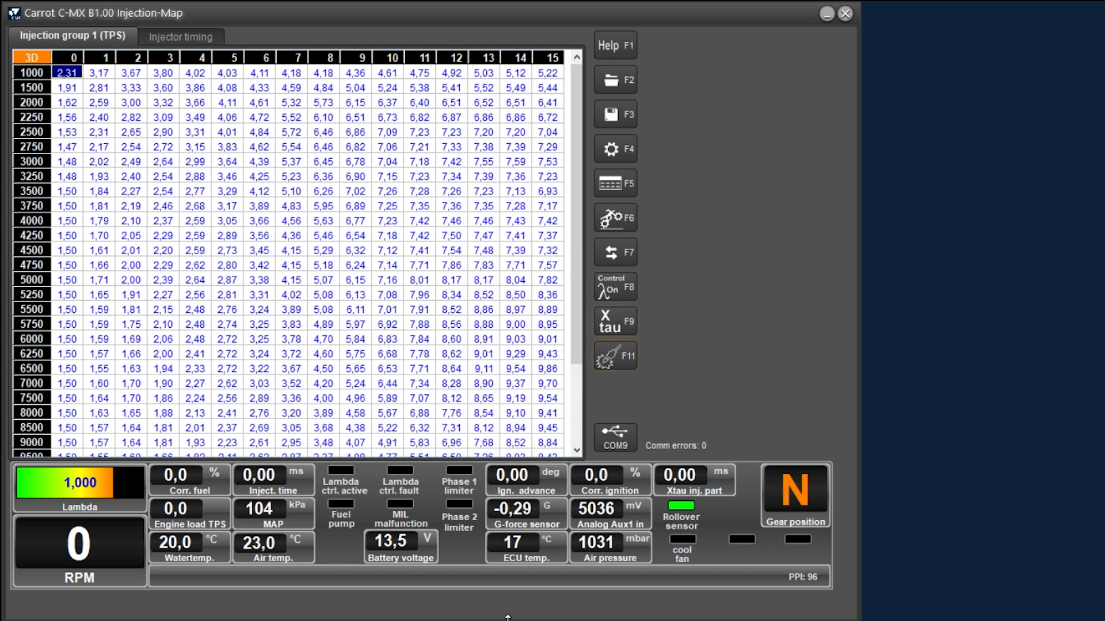
{"action": "mouse_move", "coordinate": [664, 599]}
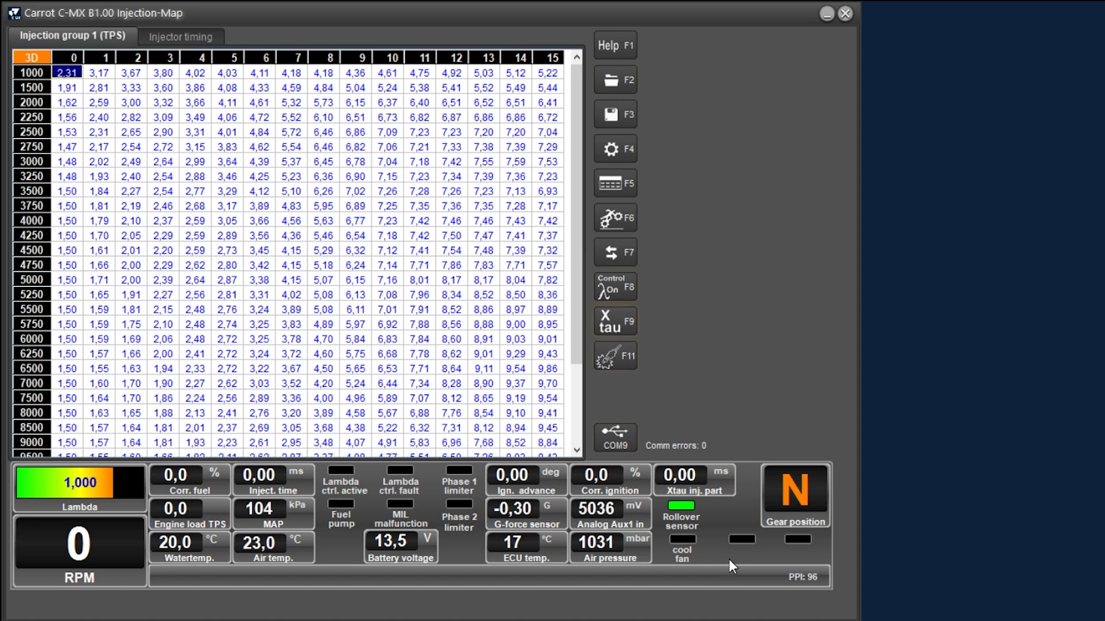
{"action": "mouse_move", "coordinate": [305, 526]}
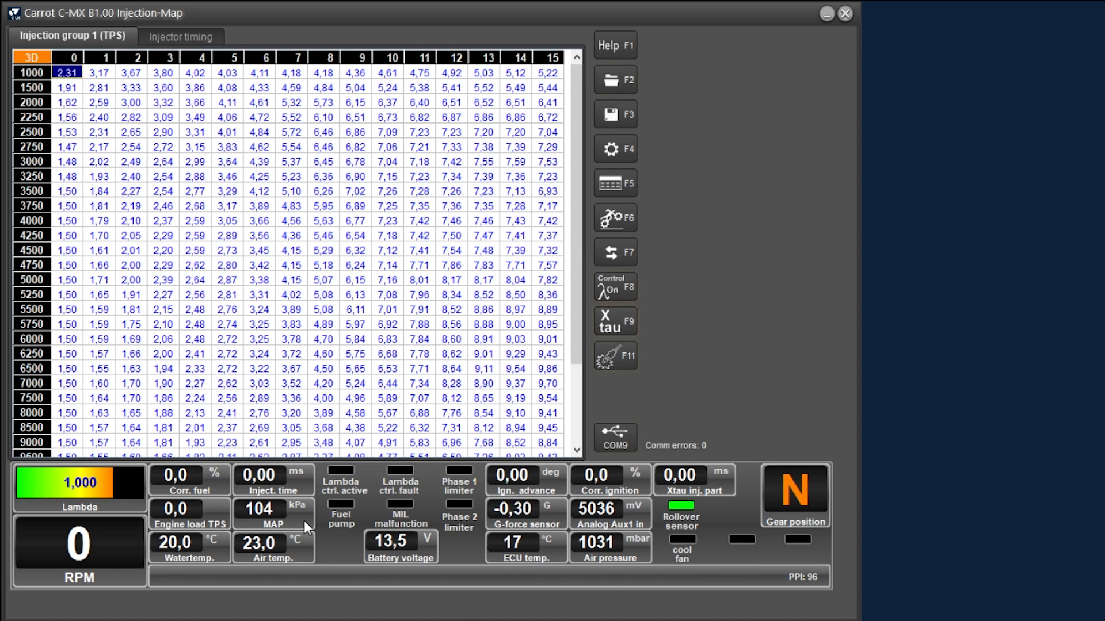
{"action": "mouse_move", "coordinate": [20, 495]}
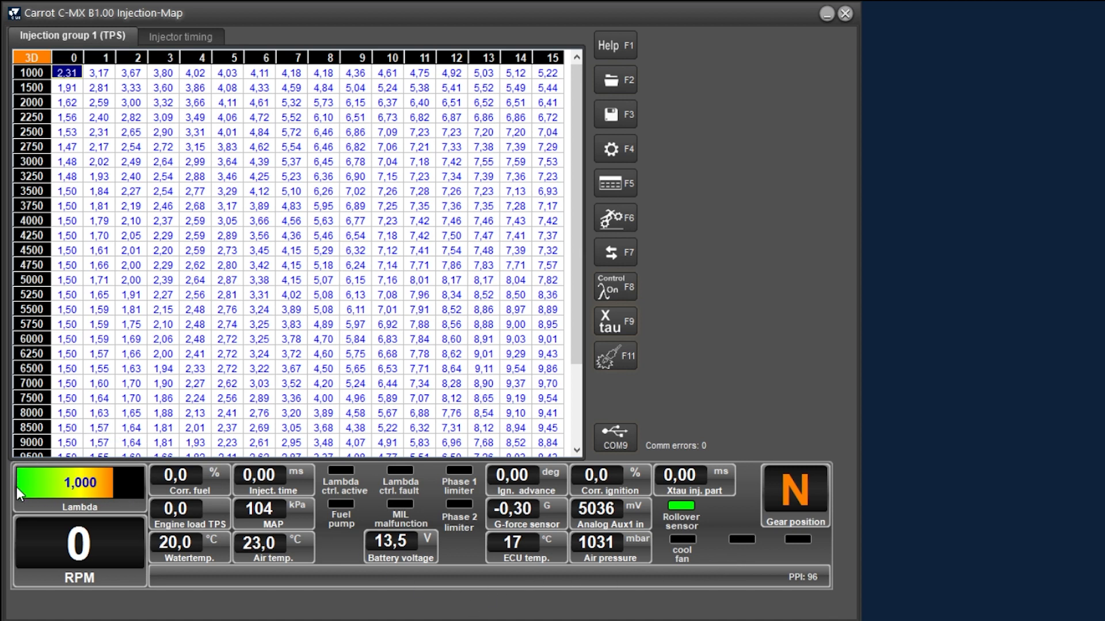
{"action": "mouse_move", "coordinate": [131, 523]}
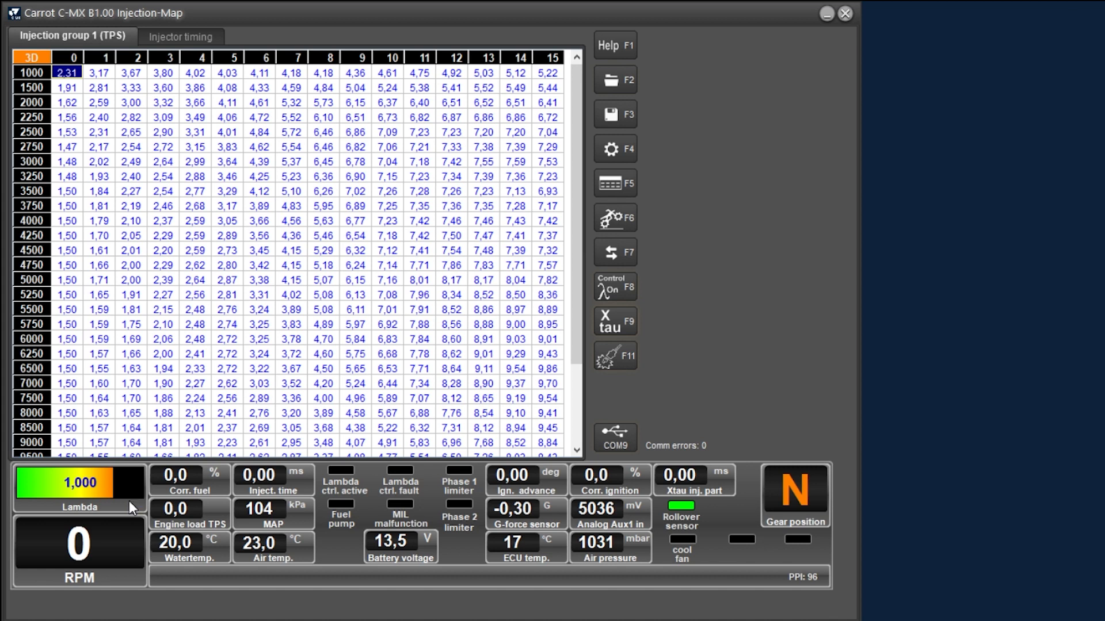
{"action": "mouse_move", "coordinate": [130, 557]}
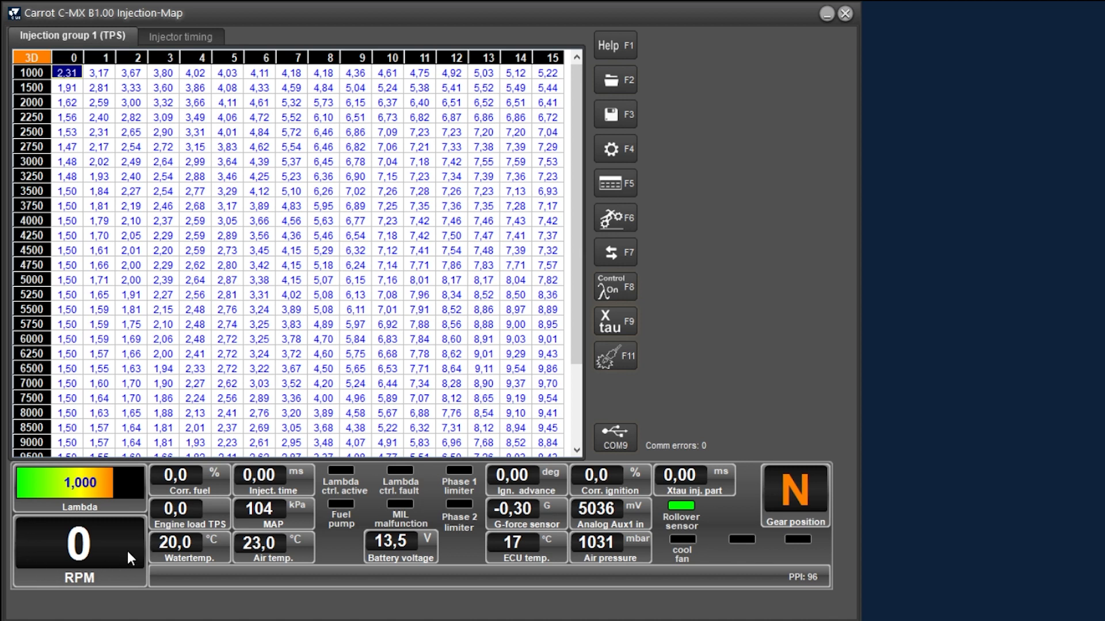
{"action": "mouse_move", "coordinate": [104, 589]}
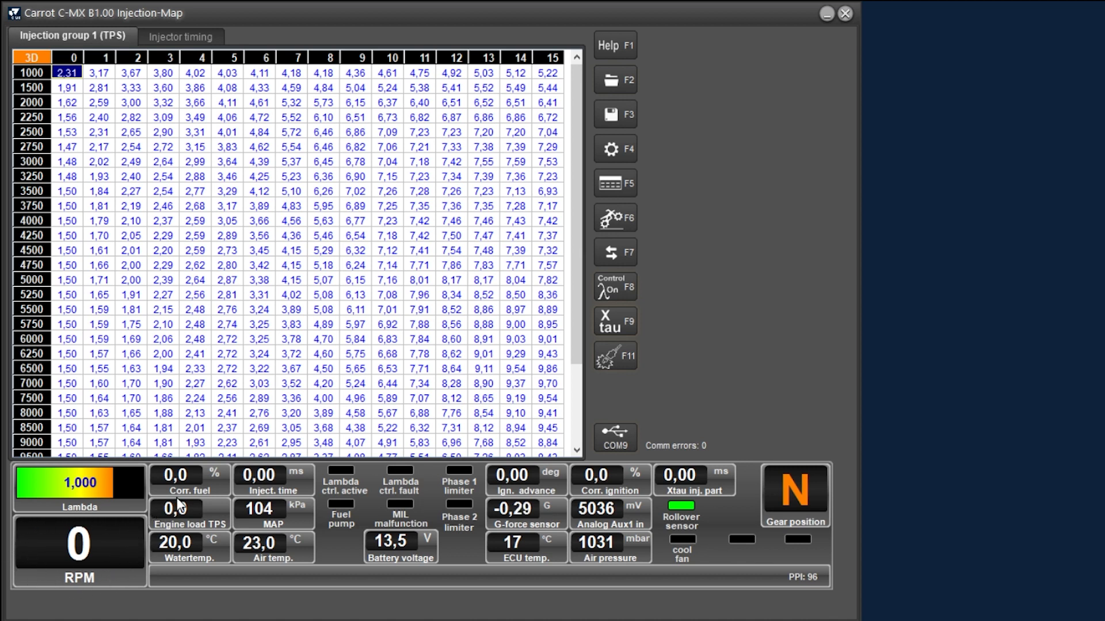
{"action": "mouse_move", "coordinate": [177, 468]}
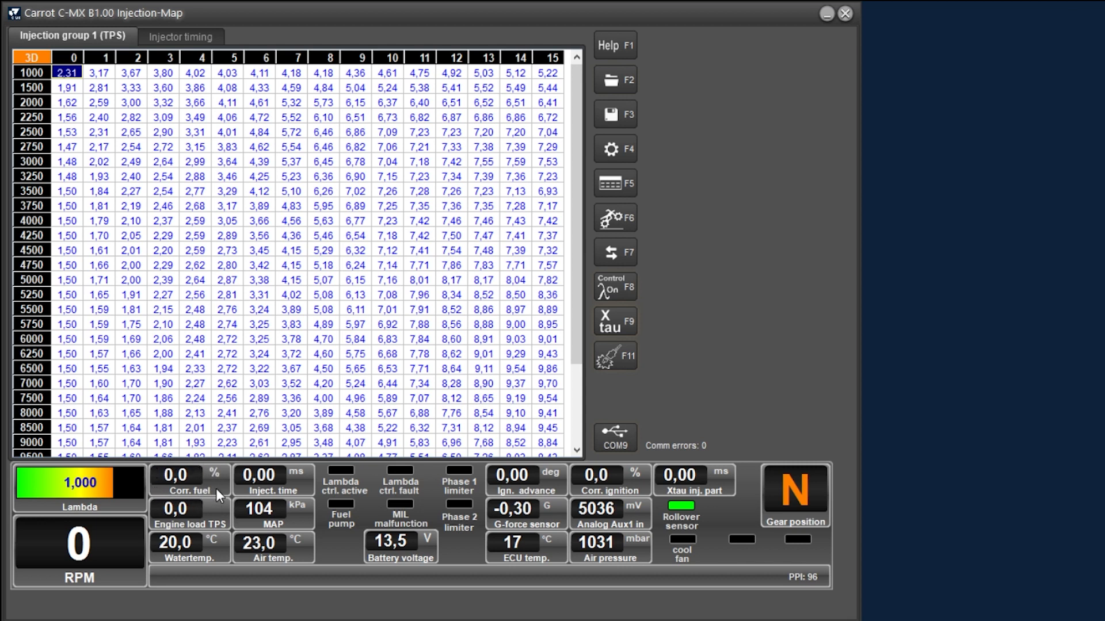
{"action": "mouse_move", "coordinate": [221, 499]}
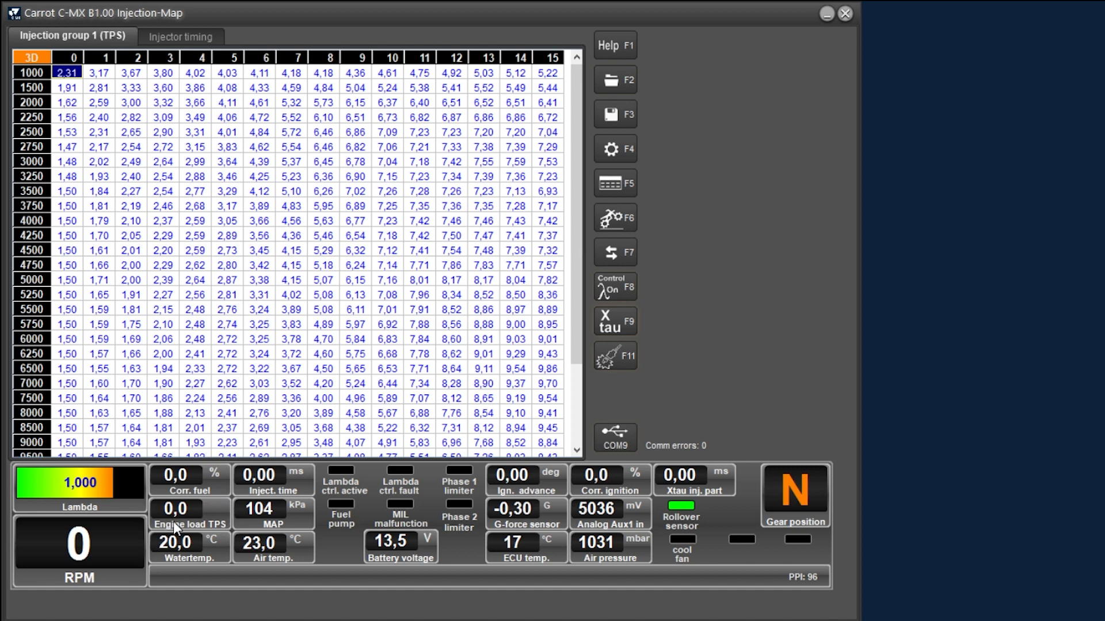
{"action": "mouse_move", "coordinate": [202, 511]}
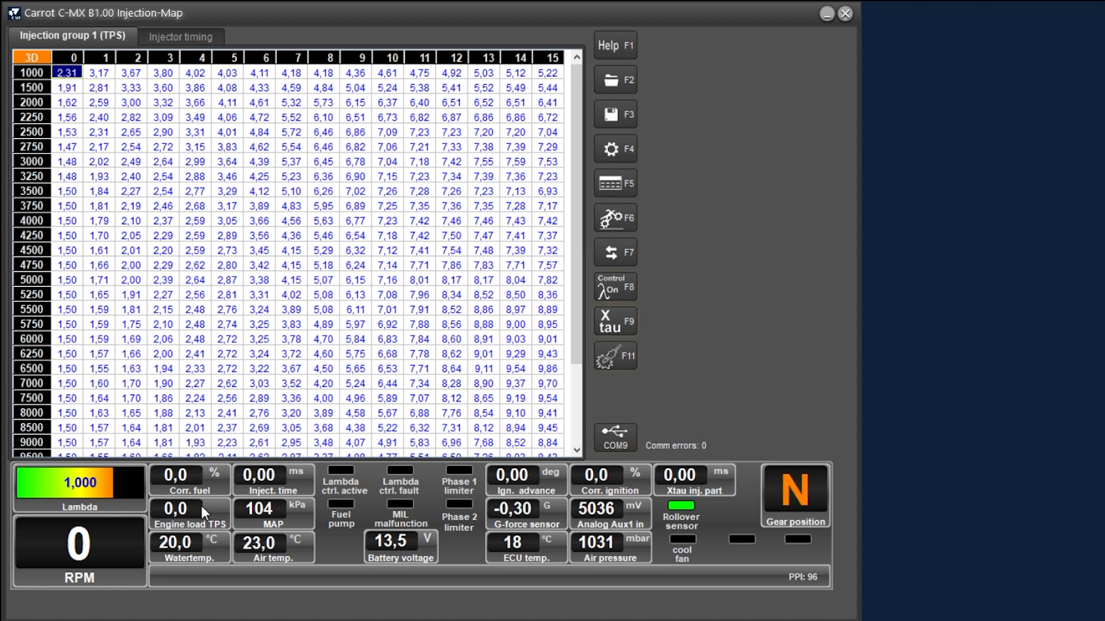
{"action": "mouse_move", "coordinate": [498, 84]}
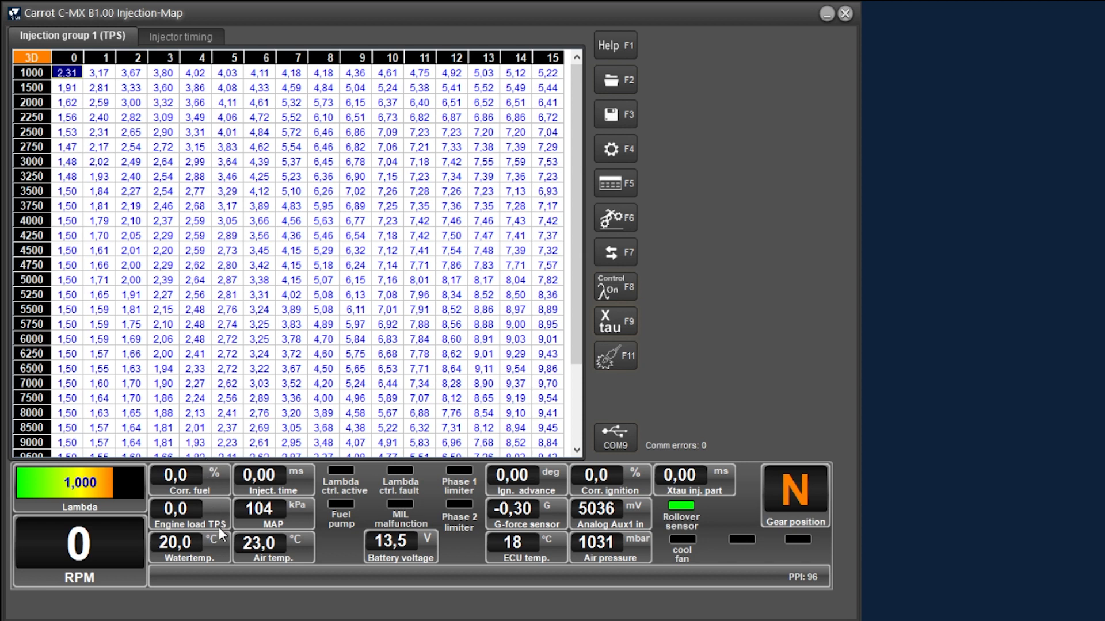
{"action": "mouse_move", "coordinate": [192, 589]}
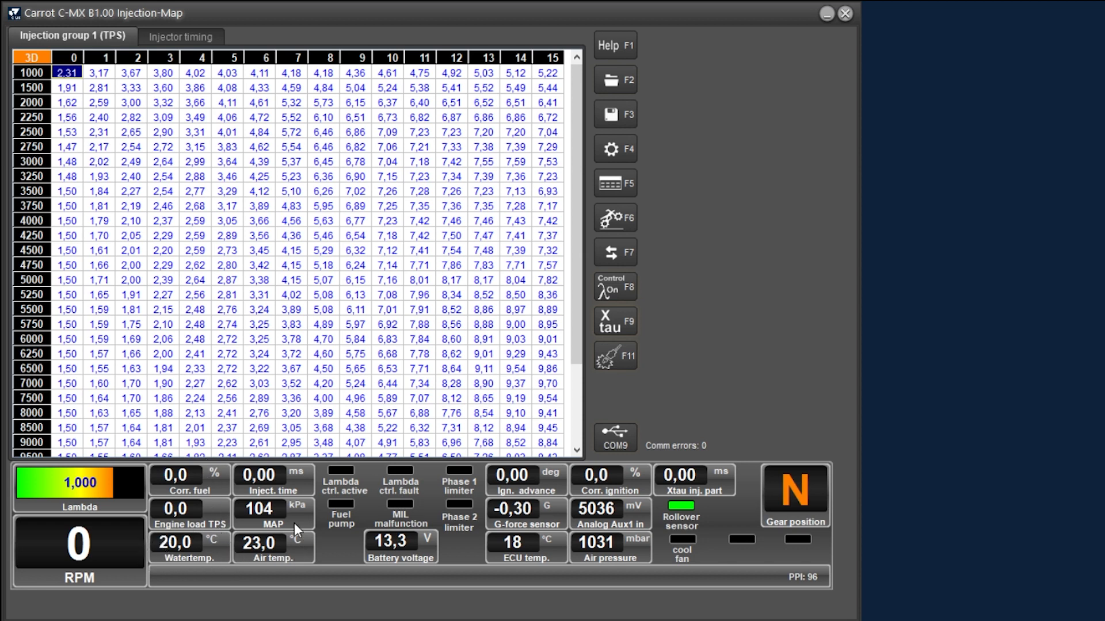
{"action": "mouse_move", "coordinate": [294, 566]}
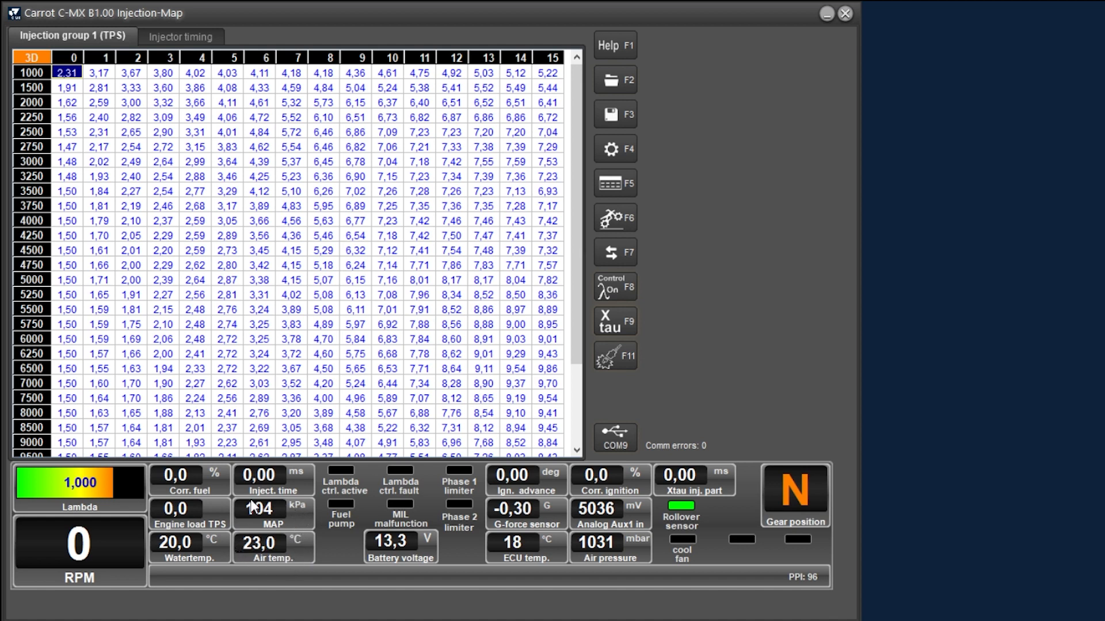
{"action": "mouse_move", "coordinate": [297, 532]}
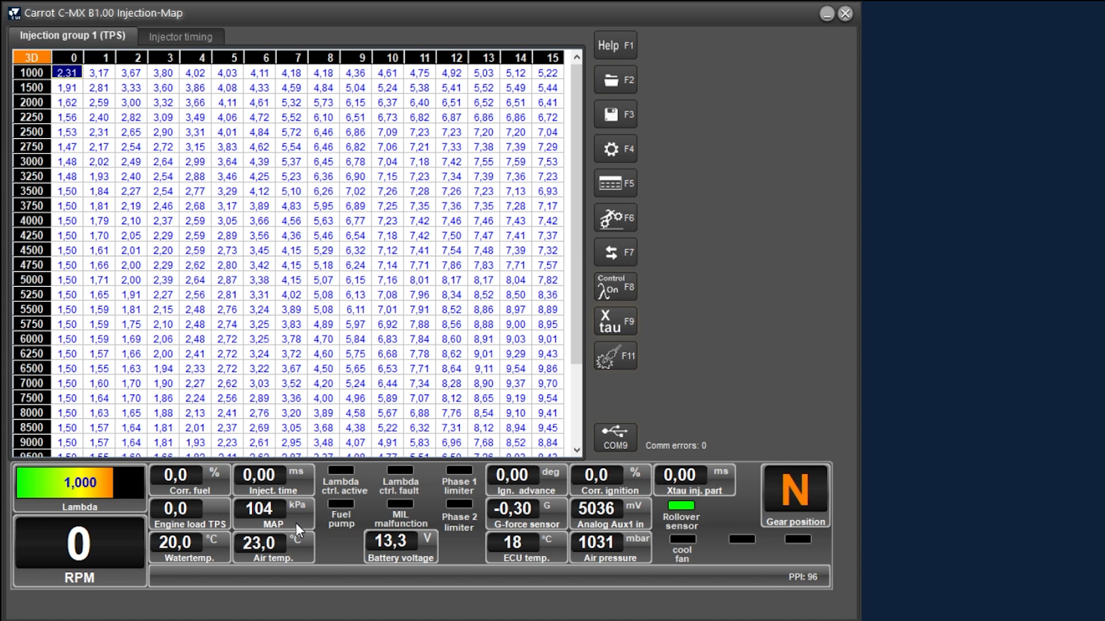
{"action": "mouse_move", "coordinate": [241, 466]}
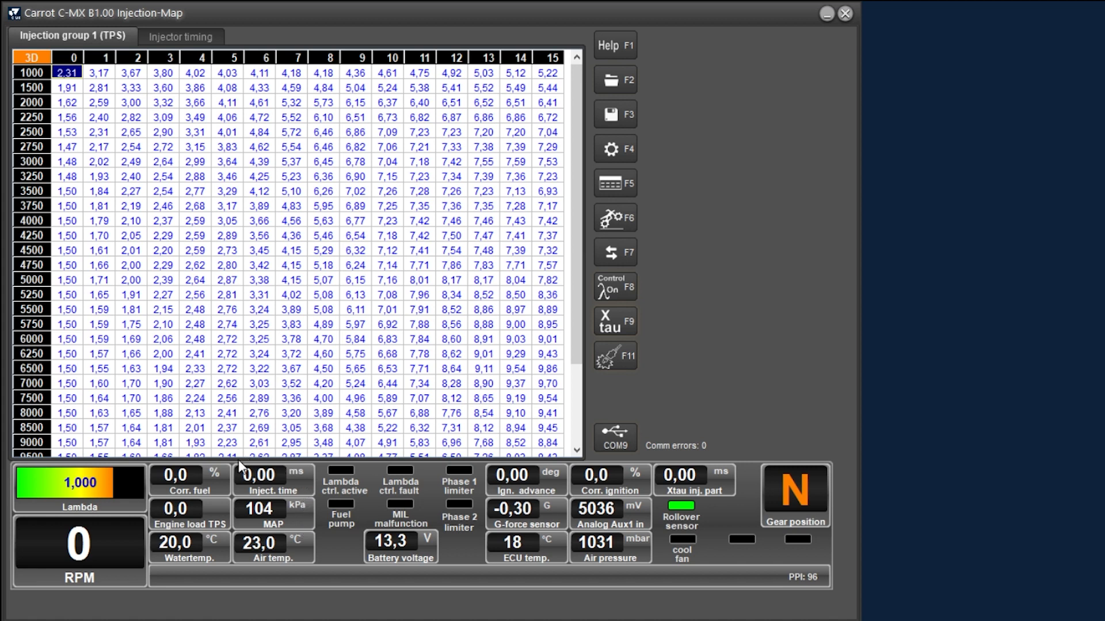
{"action": "mouse_move", "coordinate": [305, 469]}
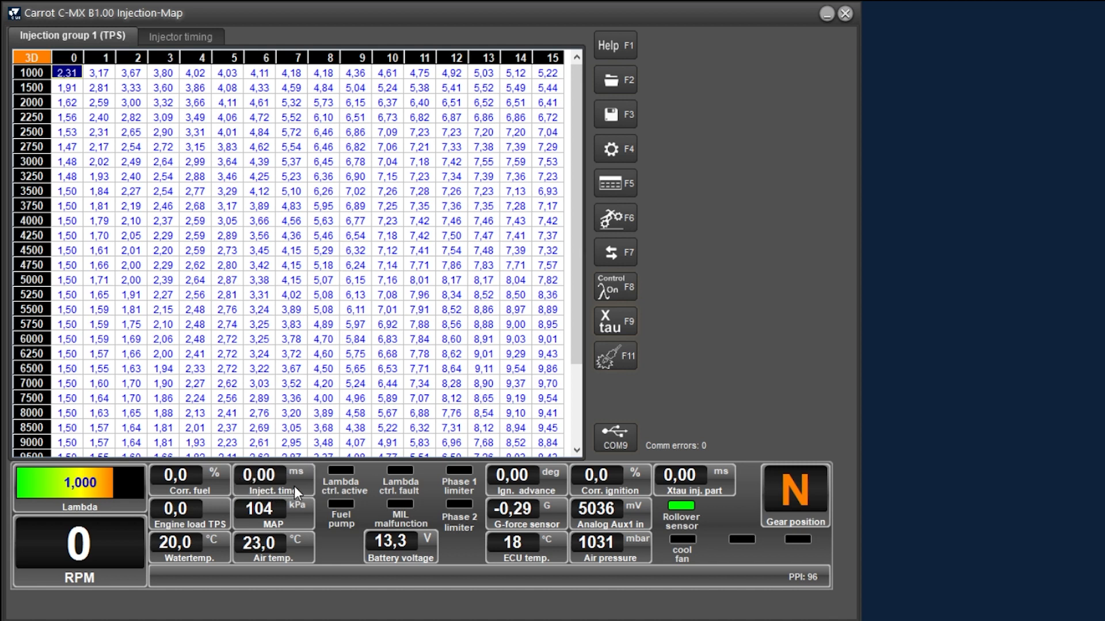
{"action": "mouse_move", "coordinate": [314, 504]}
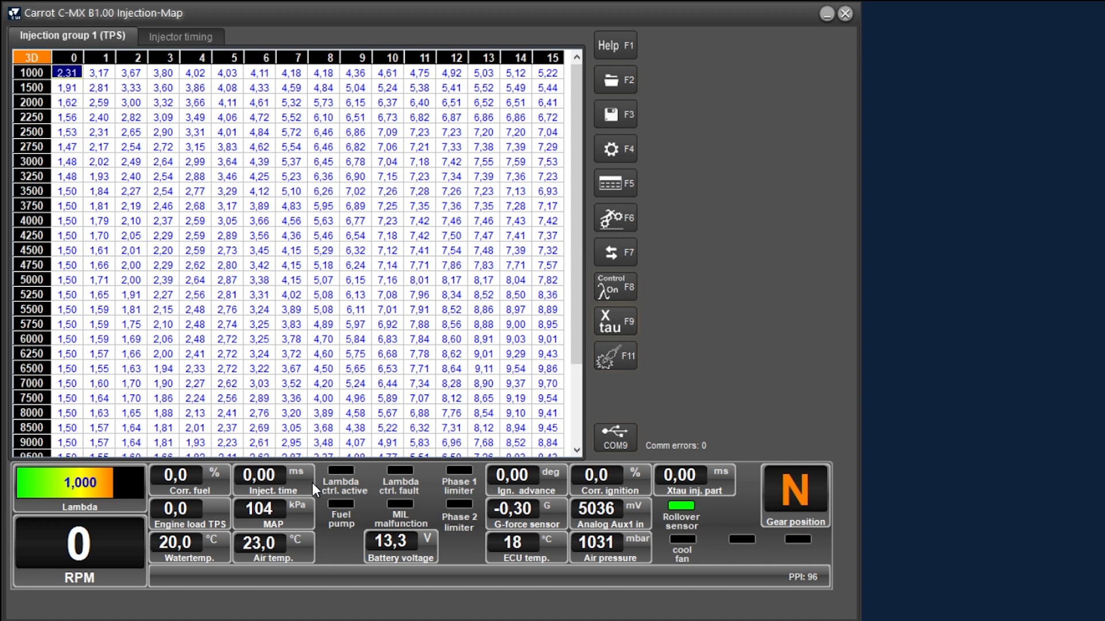
{"action": "mouse_move", "coordinate": [311, 505]}
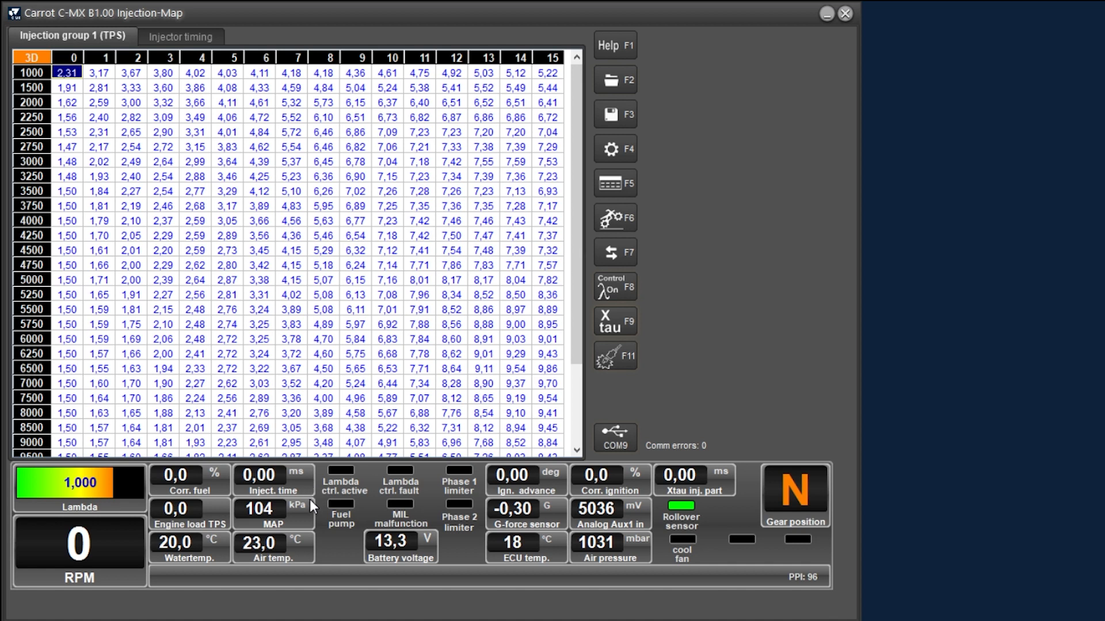
{"action": "mouse_move", "coordinate": [465, 479]}
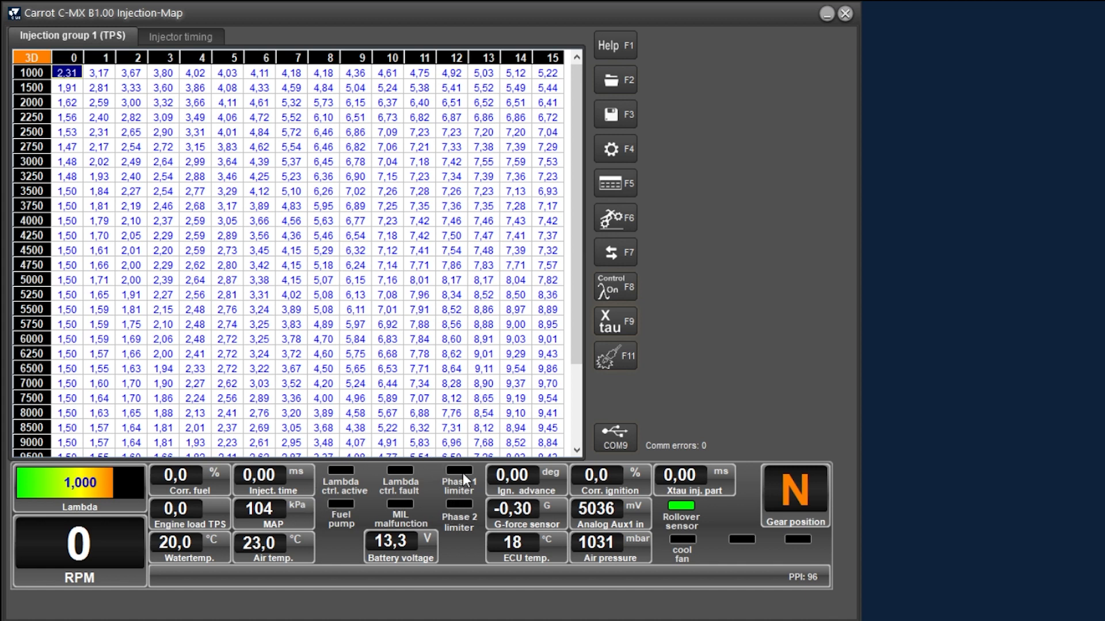
{"action": "mouse_move", "coordinate": [316, 532]}
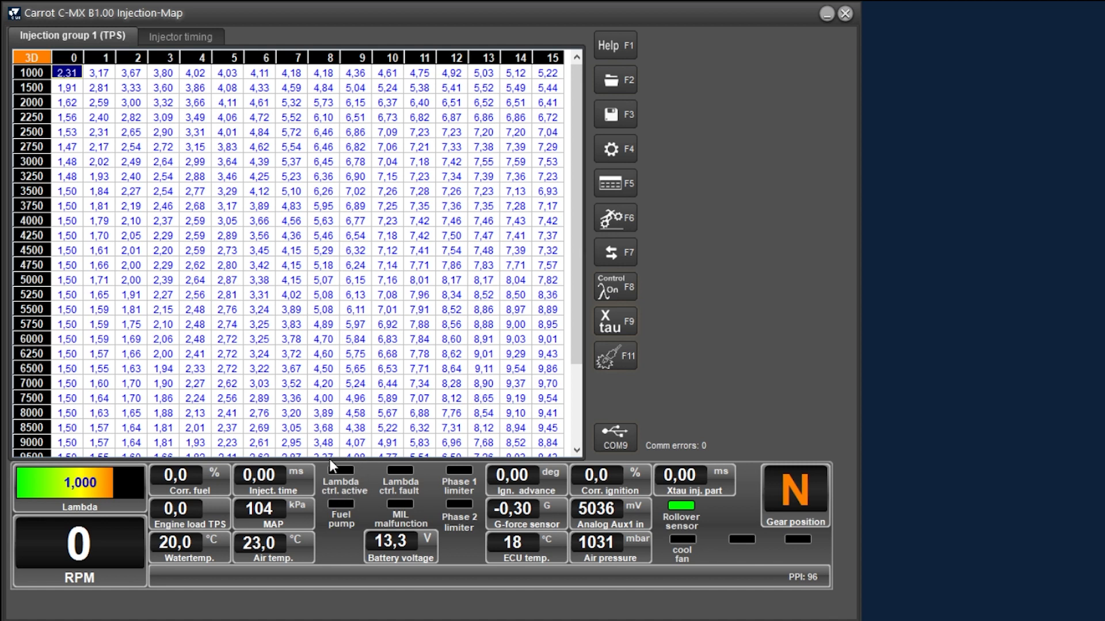
{"action": "mouse_move", "coordinate": [356, 491]}
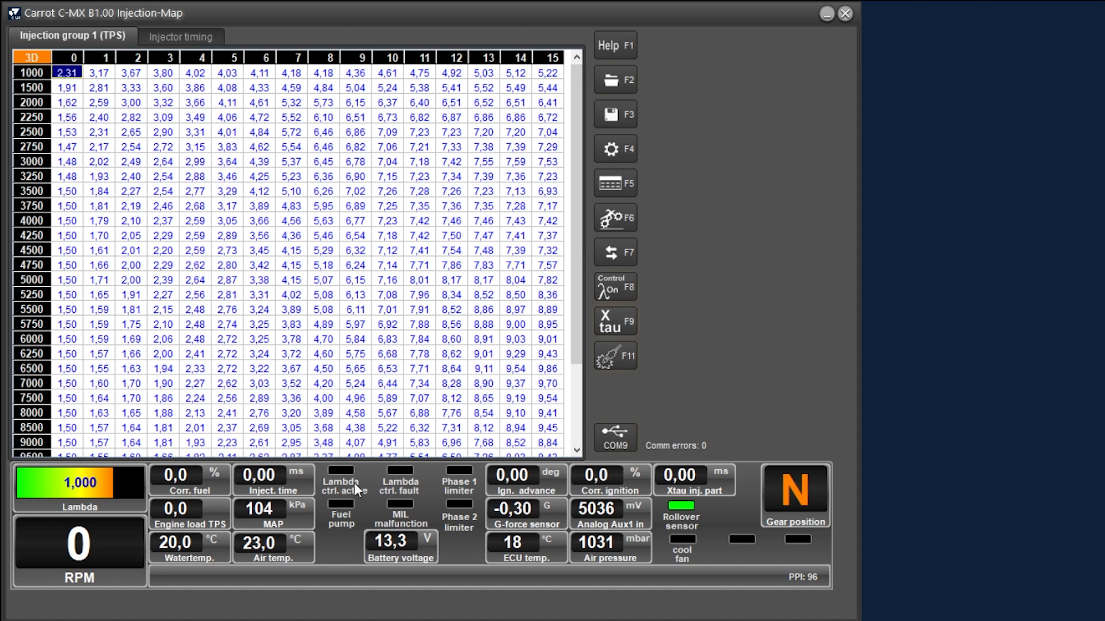
{"action": "mouse_move", "coordinate": [385, 461]}
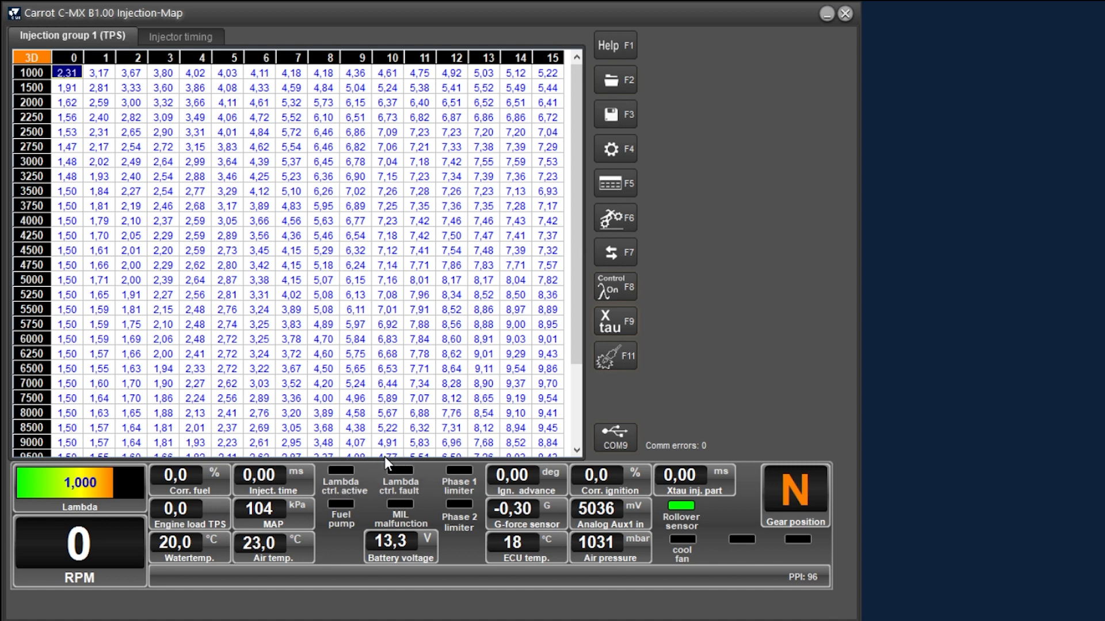
{"action": "mouse_move", "coordinate": [426, 490]}
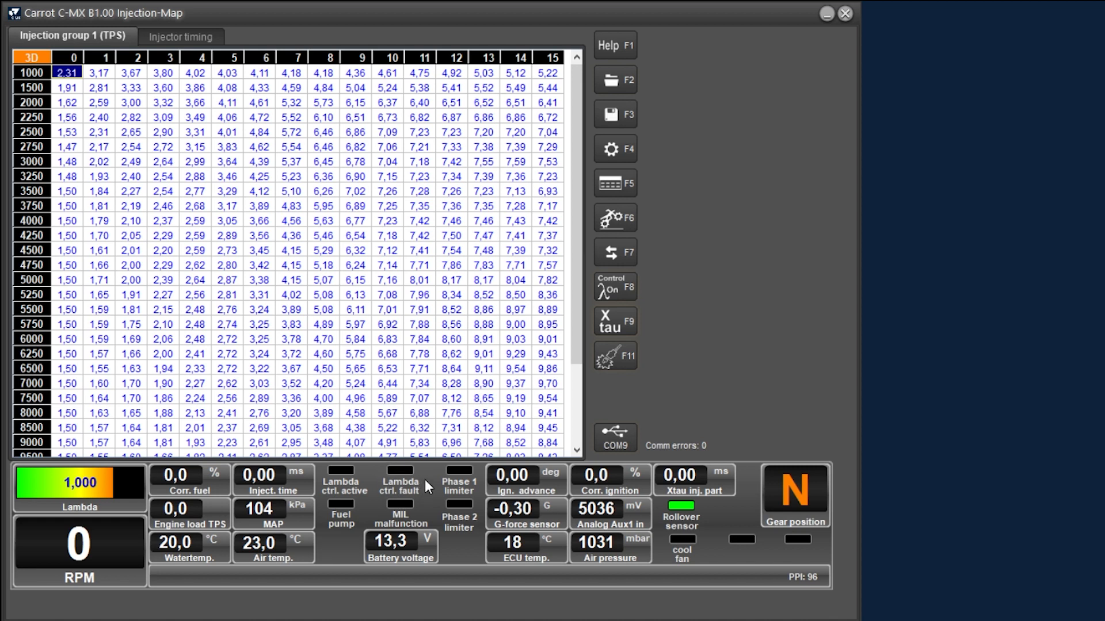
{"action": "mouse_move", "coordinate": [467, 502]}
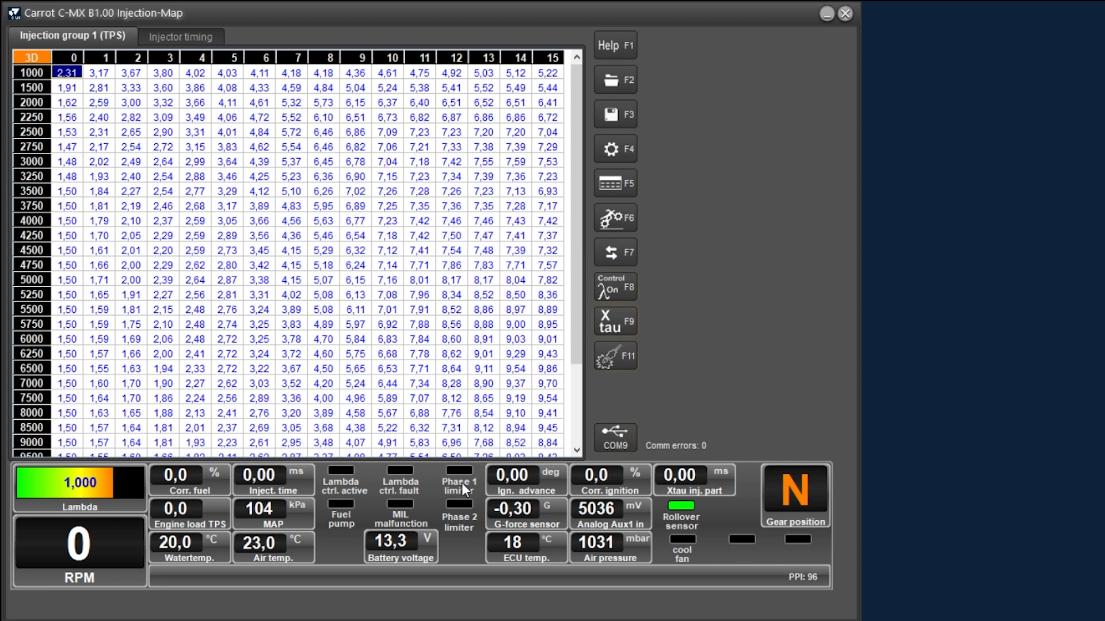
{"action": "mouse_move", "coordinate": [472, 517]}
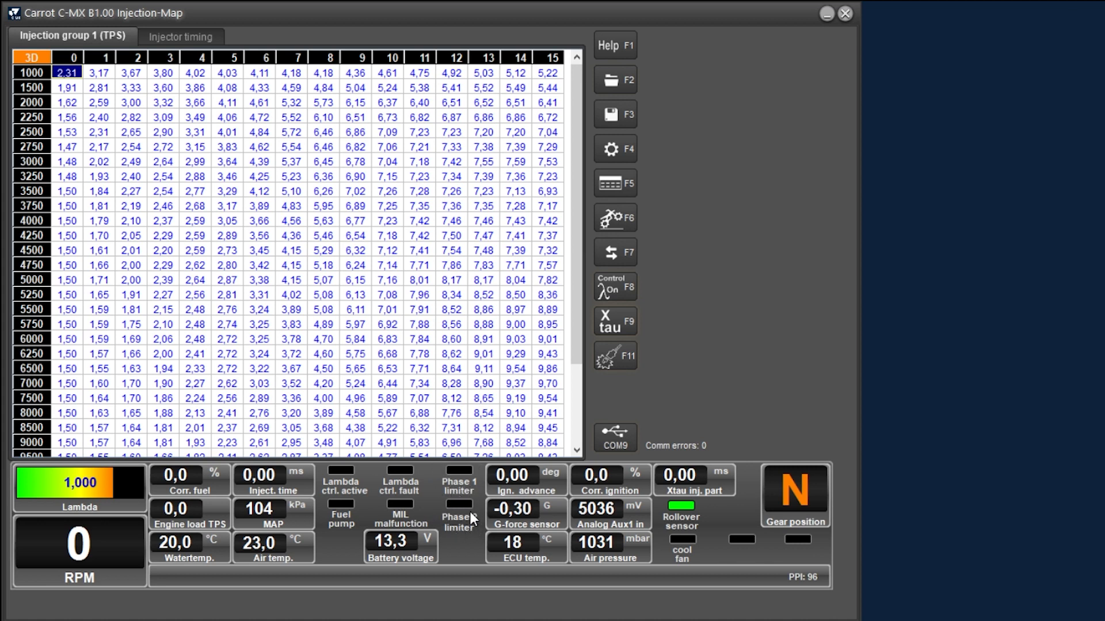
{"action": "mouse_move", "coordinate": [469, 517]}
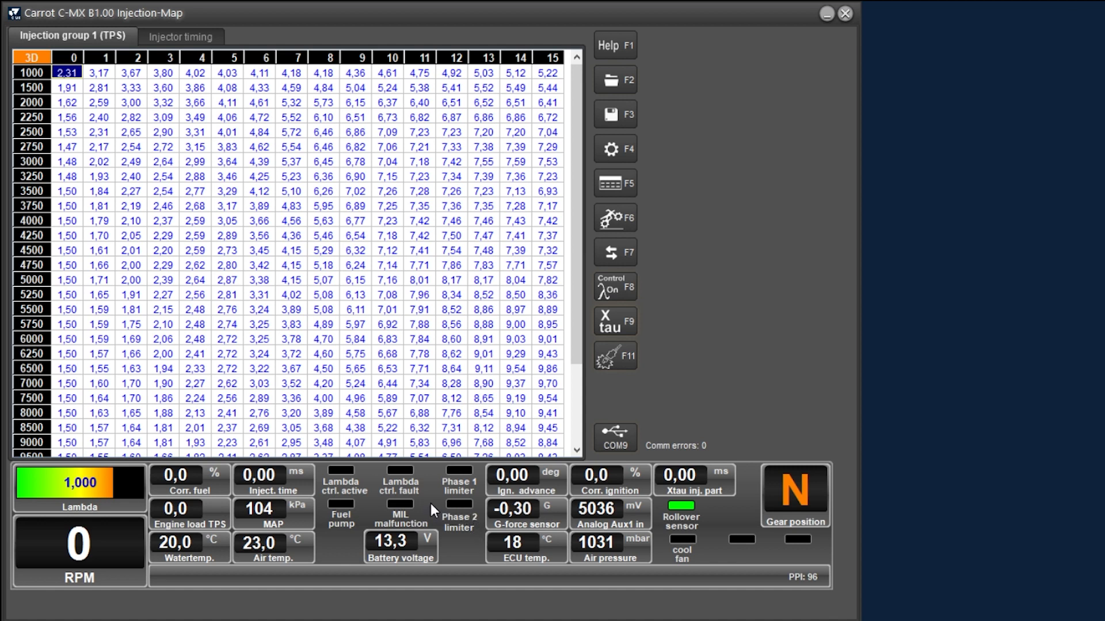
{"action": "mouse_move", "coordinate": [399, 530]}
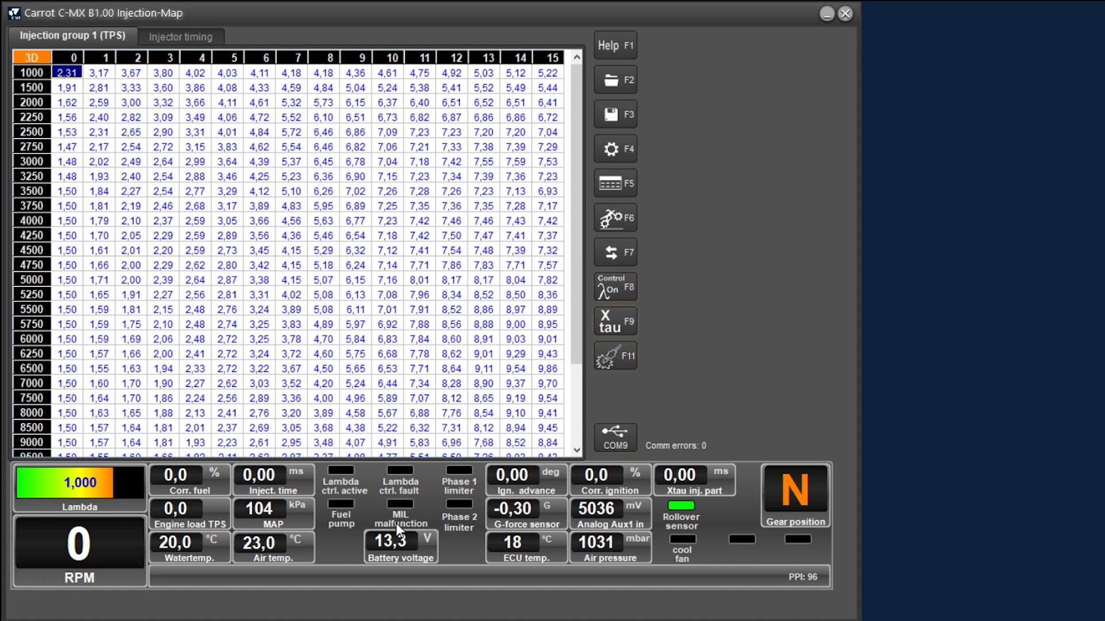
{"action": "mouse_move", "coordinate": [424, 545]}
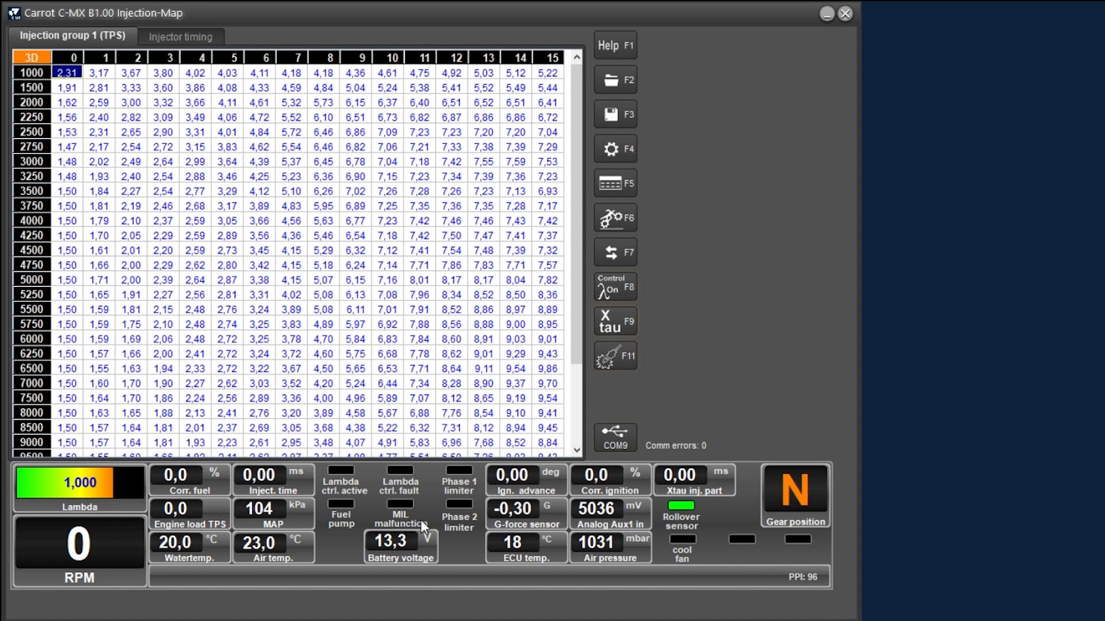
{"action": "mouse_move", "coordinate": [335, 529]}
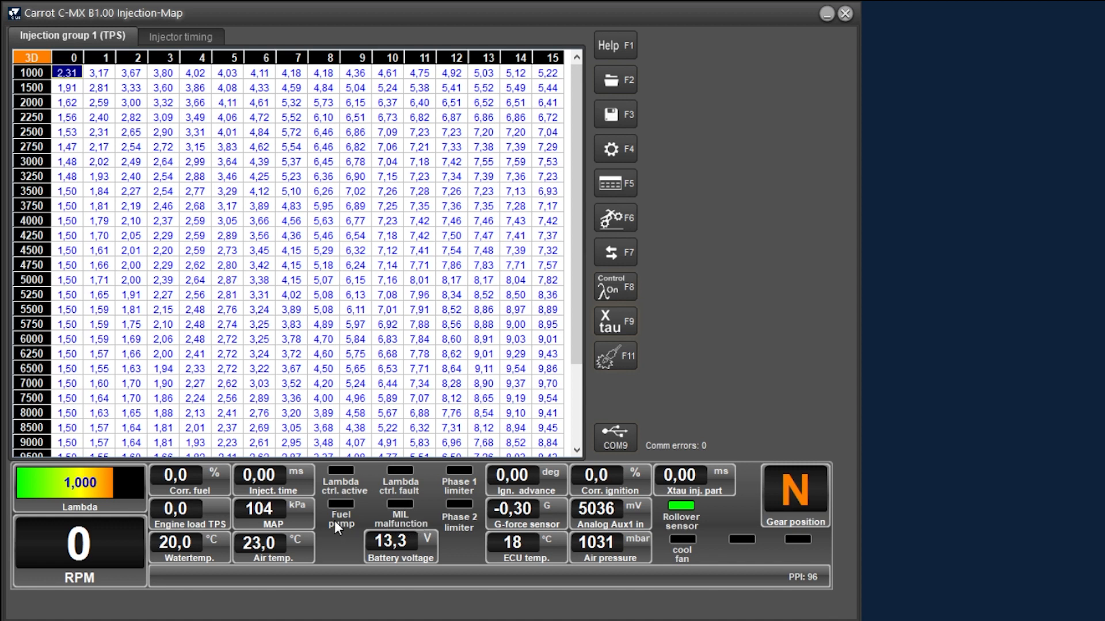
{"action": "mouse_move", "coordinate": [324, 506]}
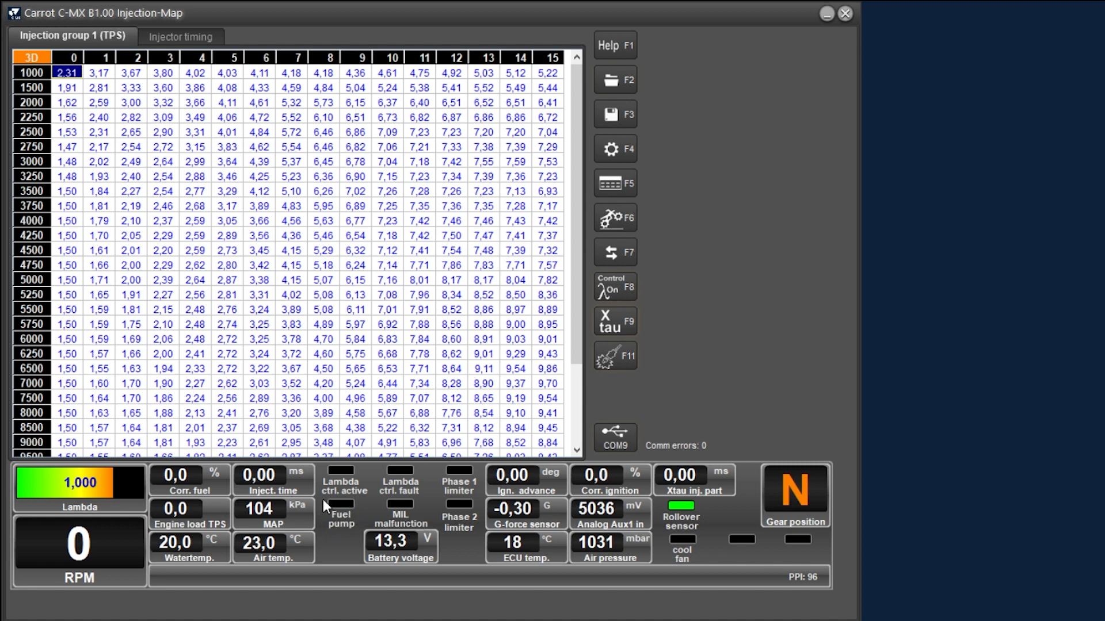
{"action": "mouse_move", "coordinate": [373, 588]}
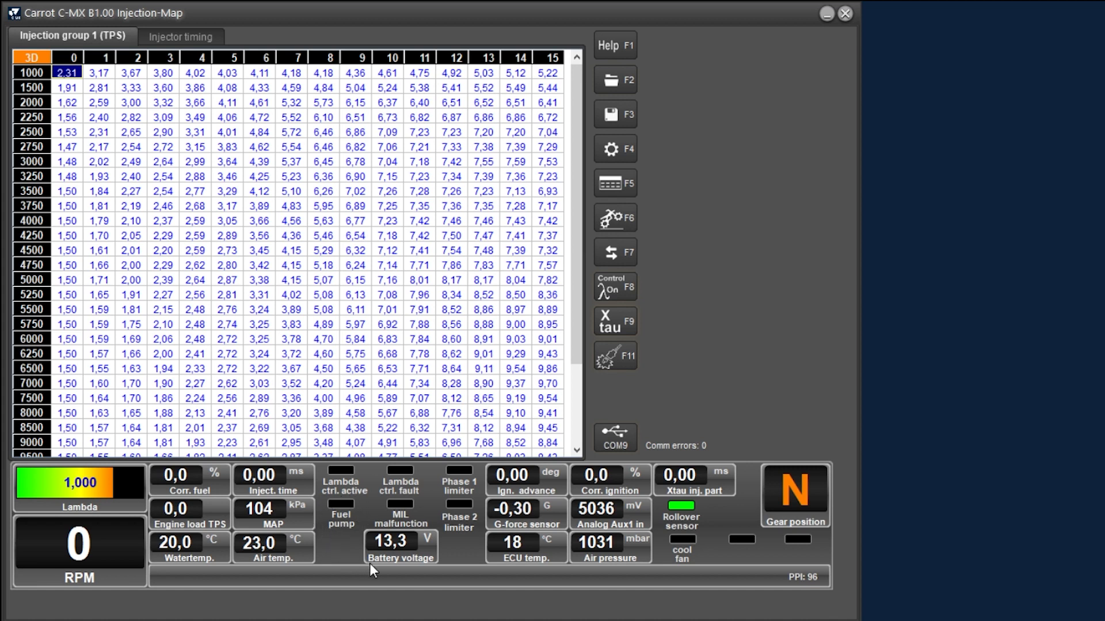
{"action": "mouse_move", "coordinate": [372, 543]}
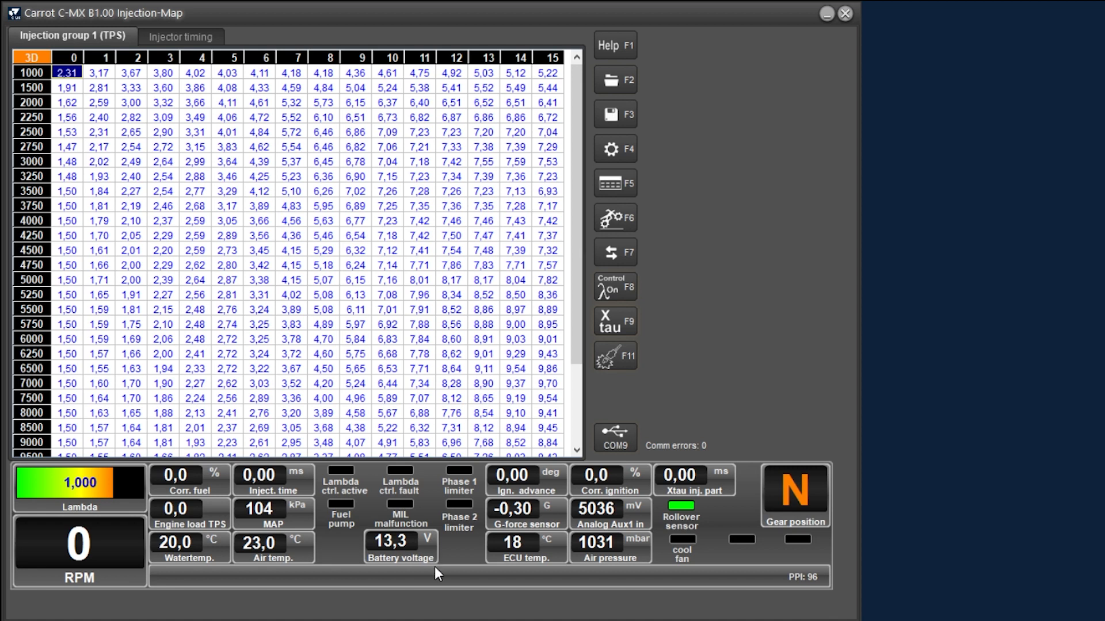
{"action": "mouse_move", "coordinate": [476, 564]}
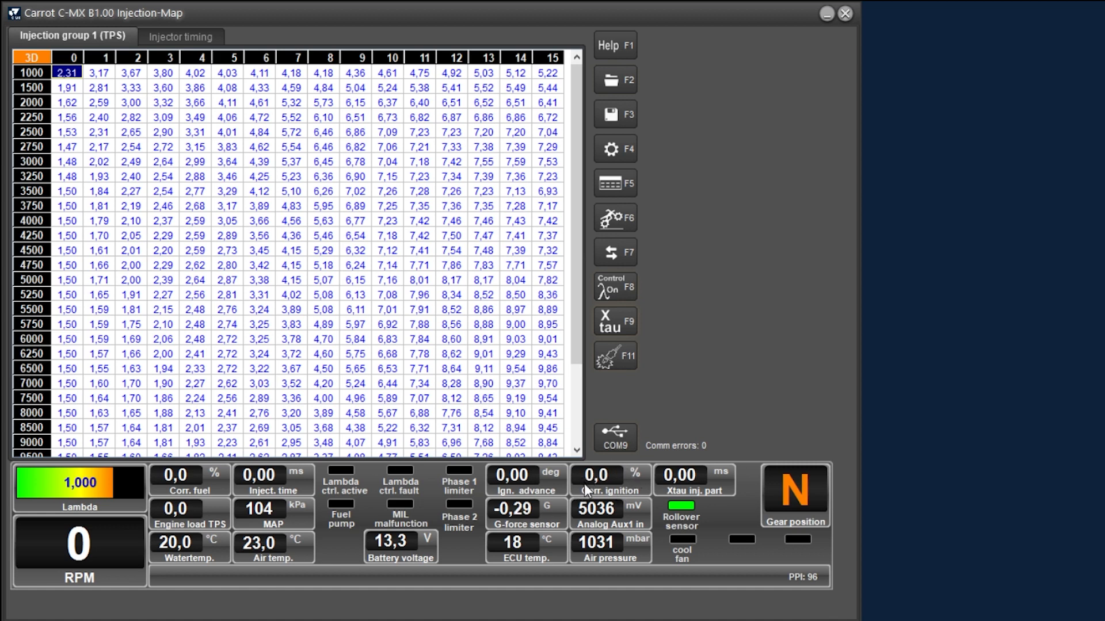
{"action": "mouse_move", "coordinate": [635, 492]}
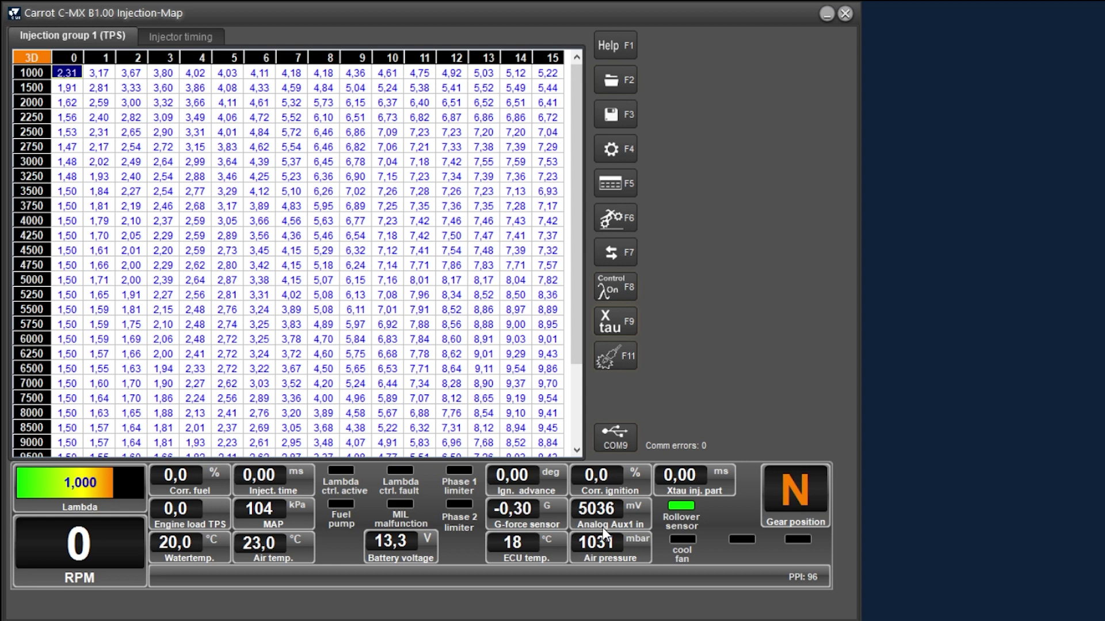
{"action": "mouse_move", "coordinate": [502, 535]}
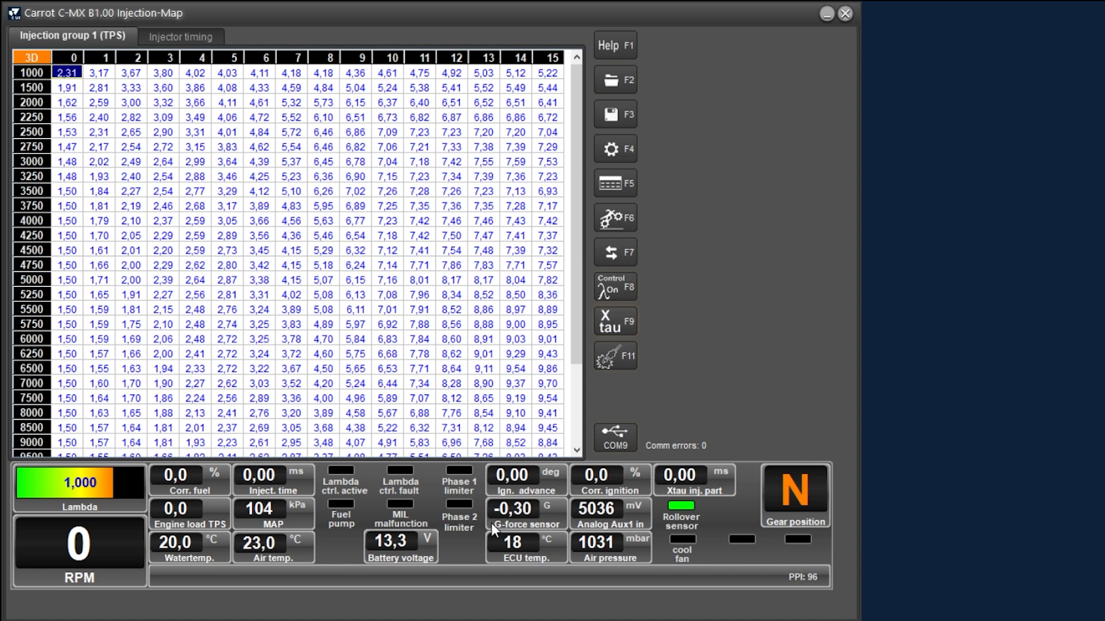
{"action": "mouse_move", "coordinate": [560, 569]}
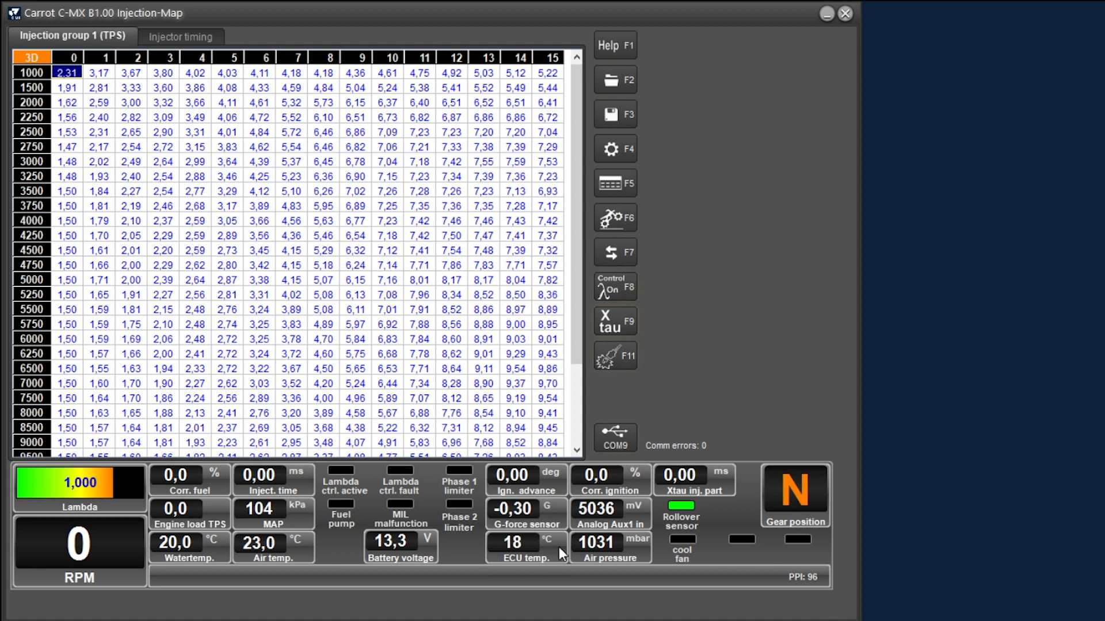
{"action": "mouse_move", "coordinate": [618, 535]}
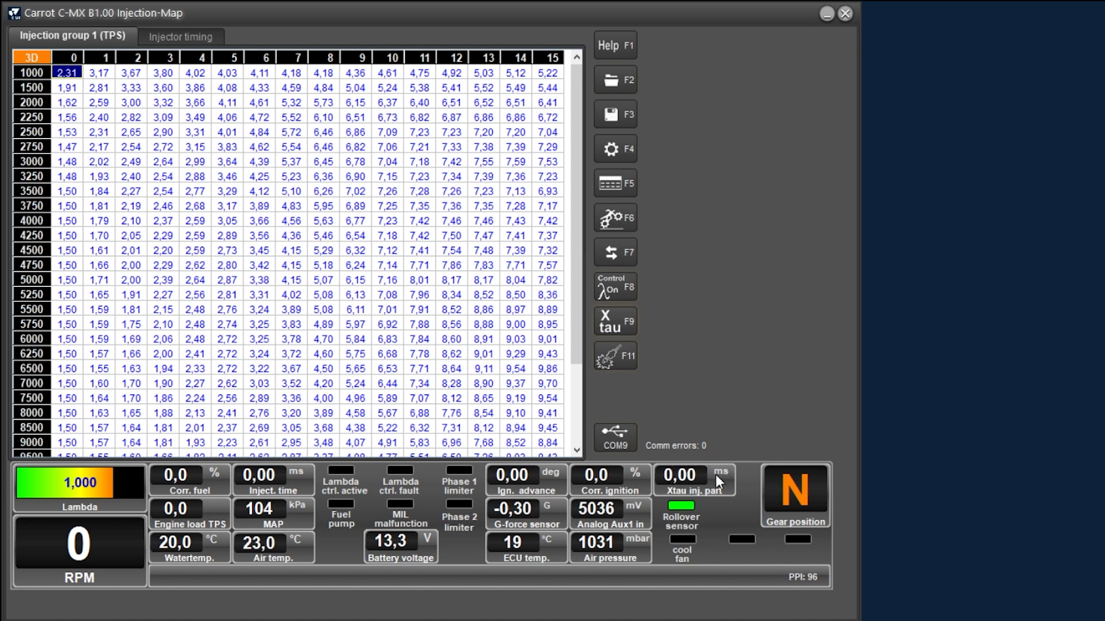
{"action": "mouse_move", "coordinate": [705, 497]}
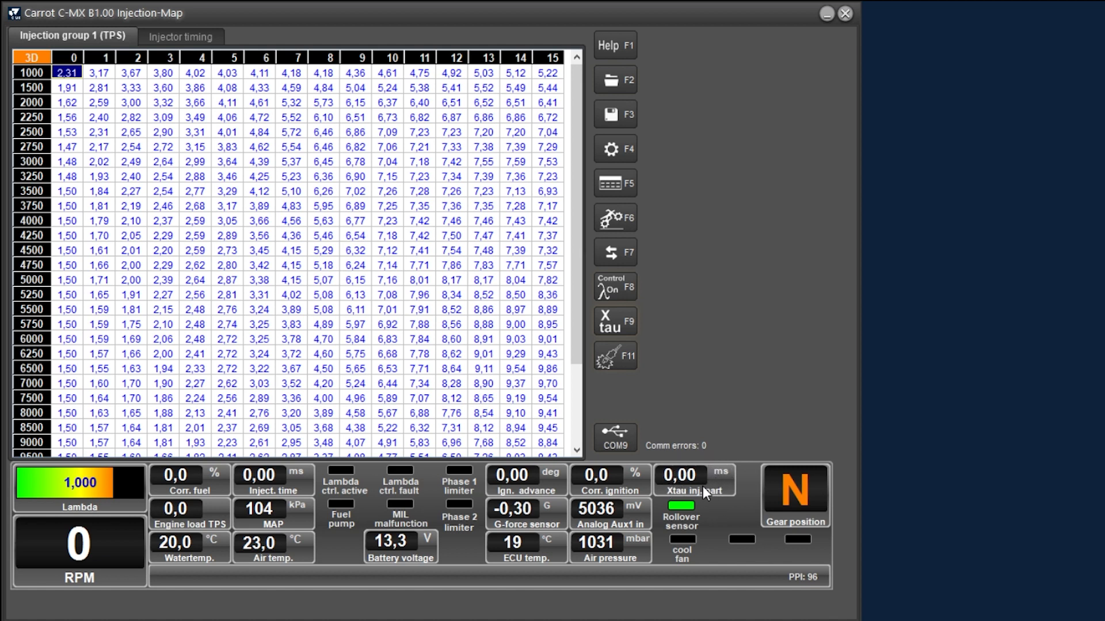
{"action": "left_click", "coordinate": [694, 479]}
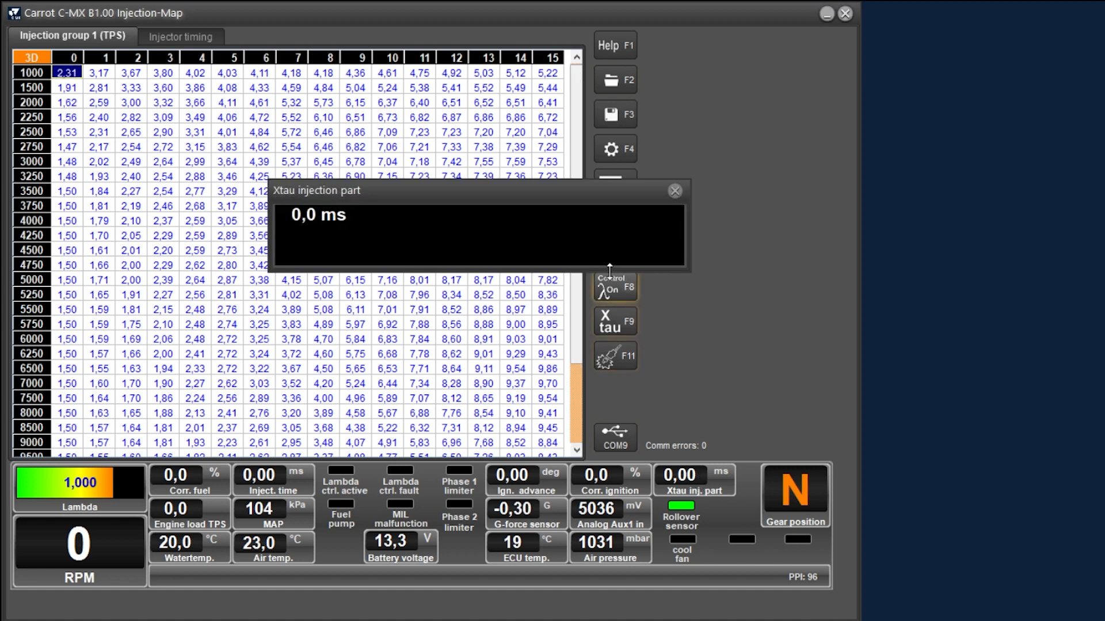
{"action": "mouse_move", "coordinate": [692, 252]}
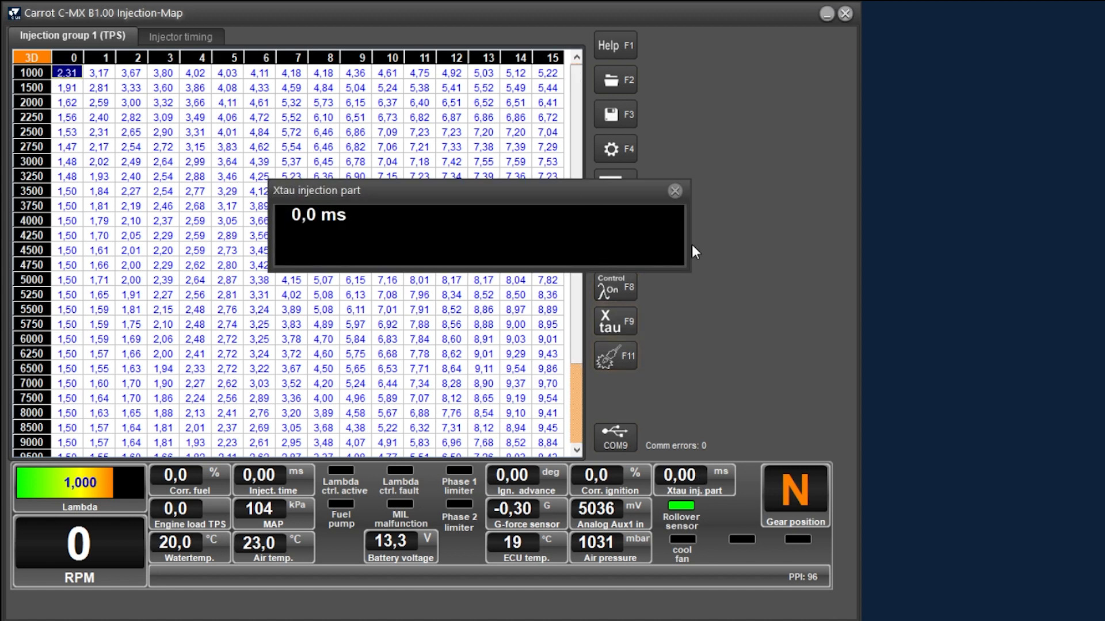
{"action": "mouse_move", "coordinate": [684, 206]}
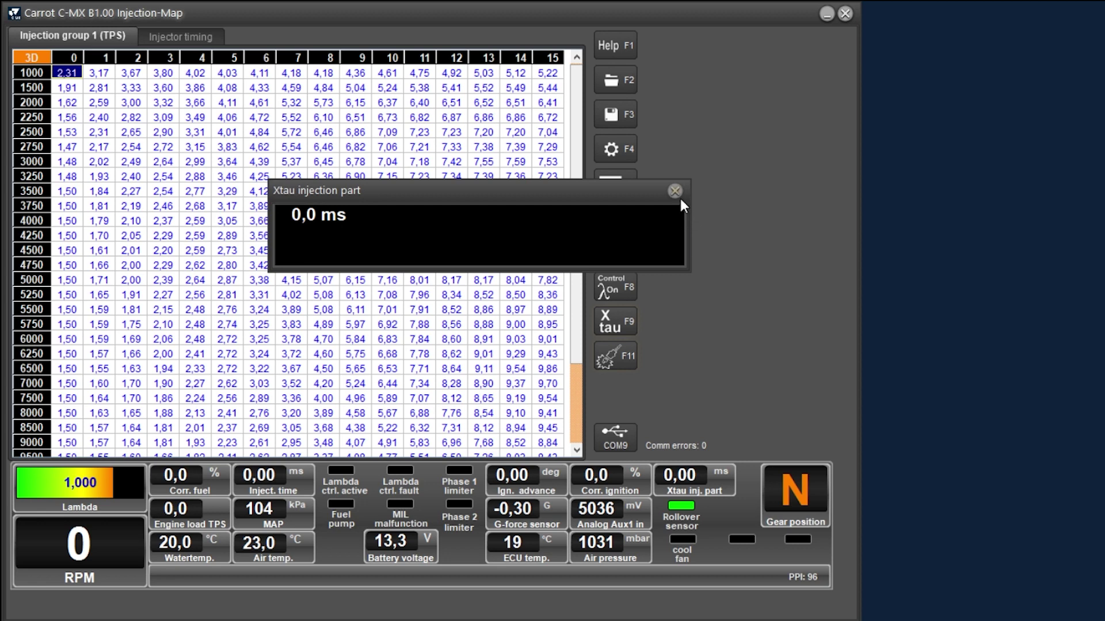
{"action": "mouse_move", "coordinate": [680, 200]}
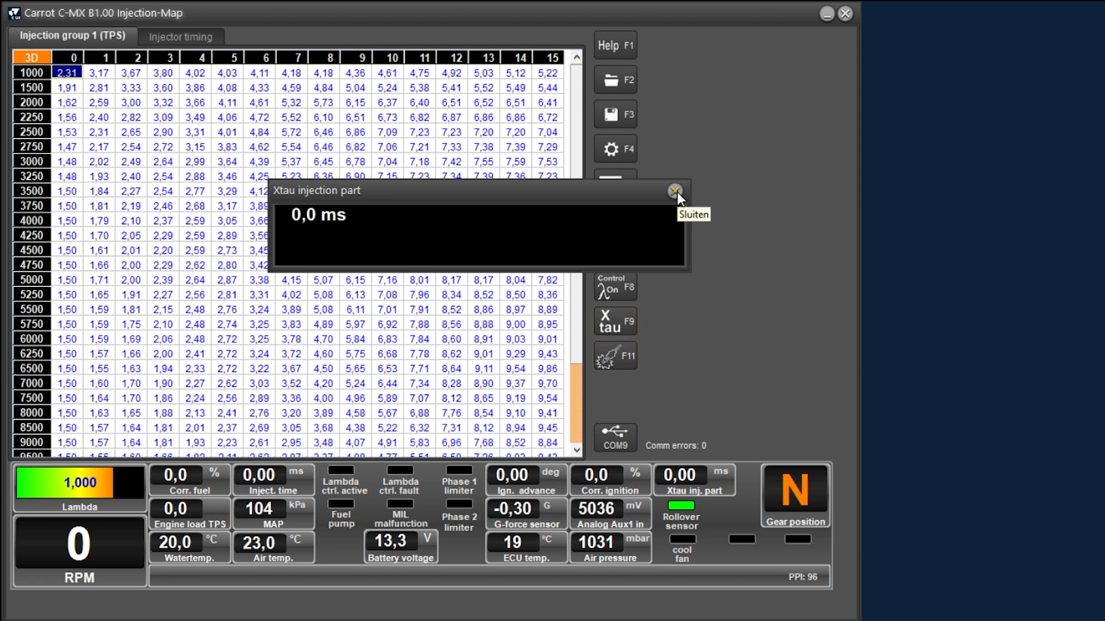
{"action": "left_click", "coordinate": [674, 191]}
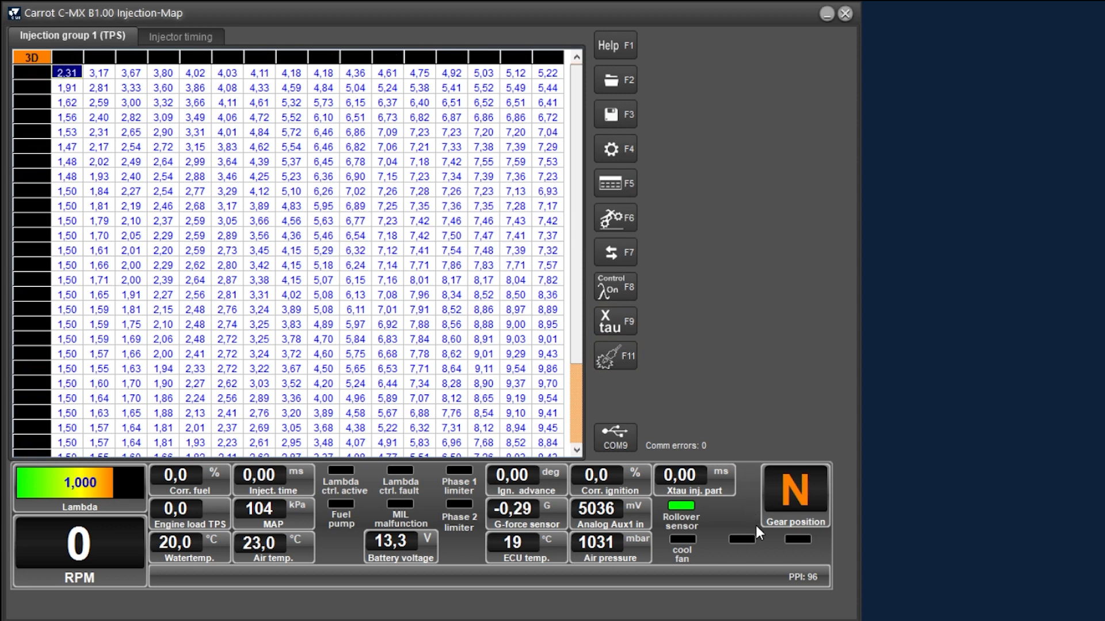
{"action": "mouse_move", "coordinate": [661, 532]}
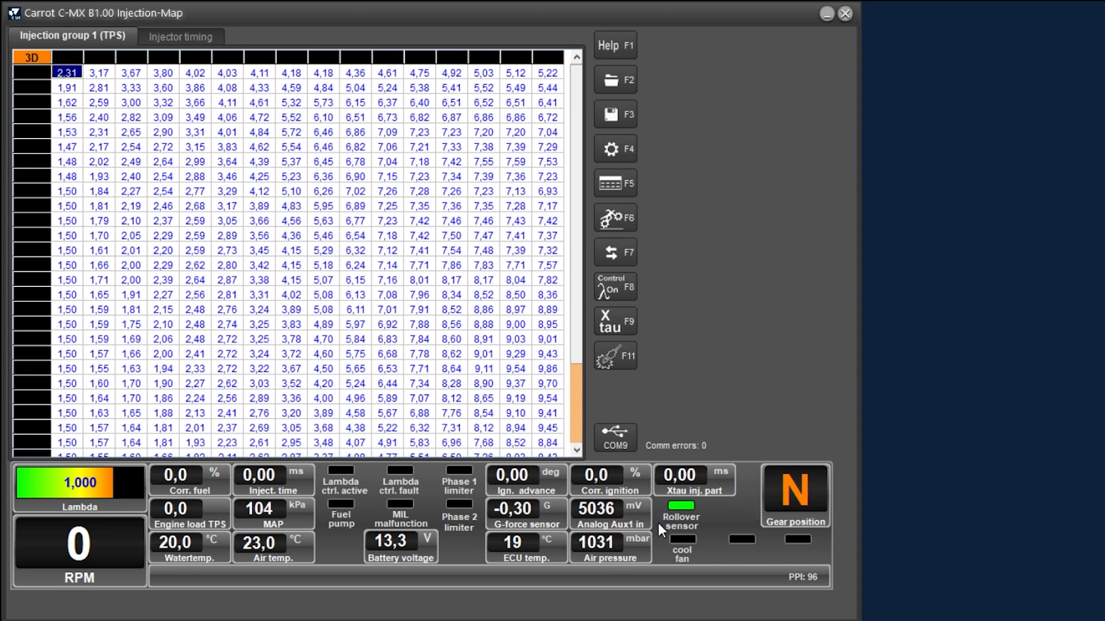
{"action": "mouse_move", "coordinate": [718, 533]}
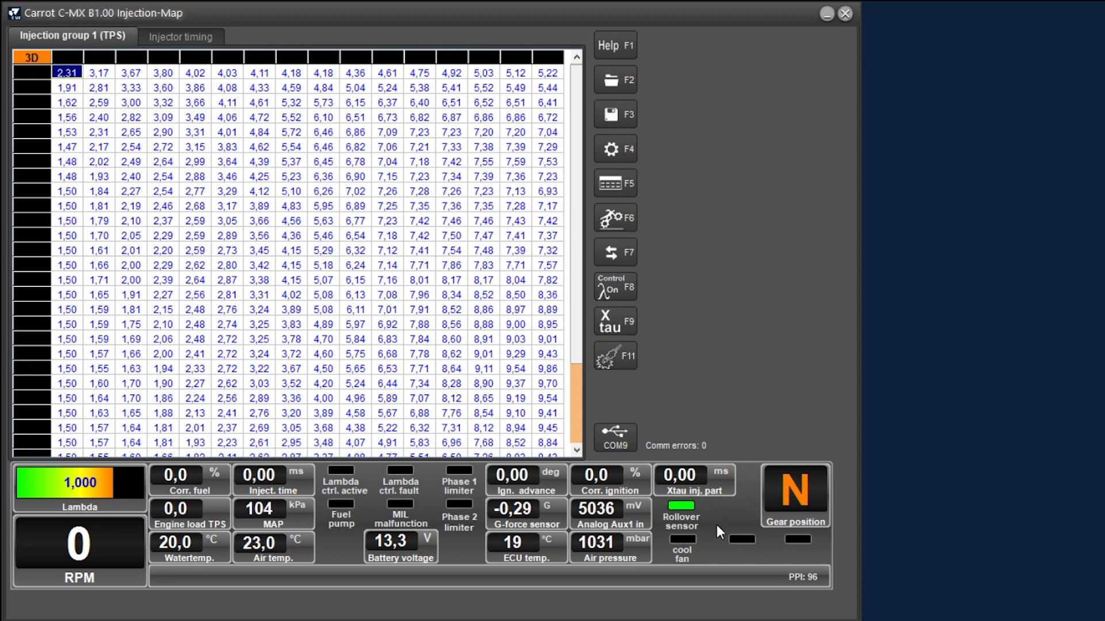
{"action": "mouse_move", "coordinate": [725, 520]}
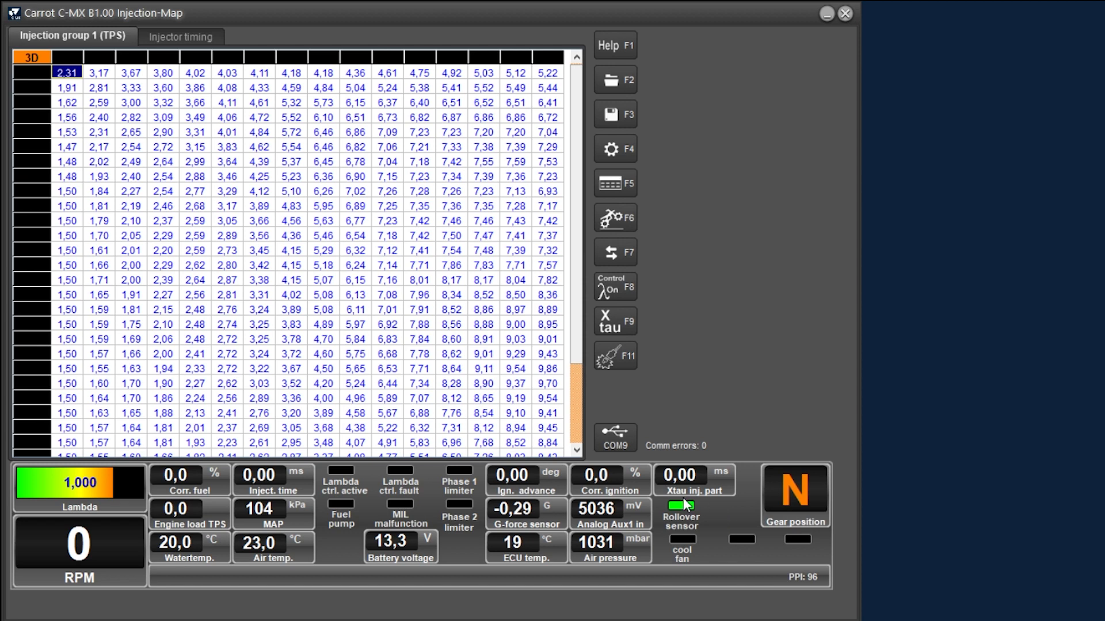
{"action": "mouse_move", "coordinate": [712, 529]}
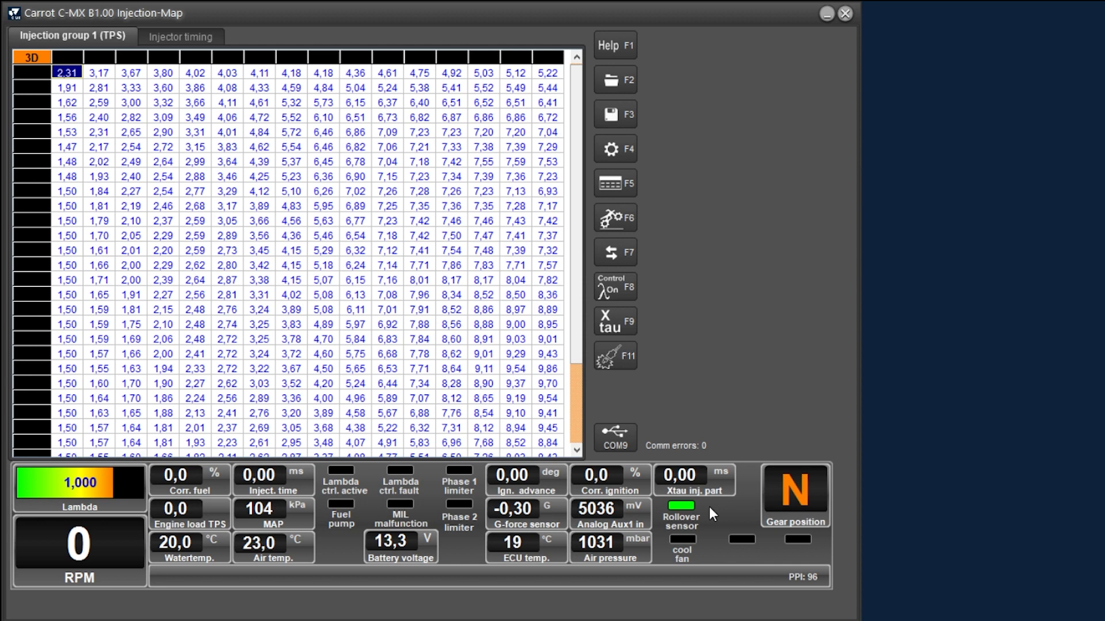
{"action": "mouse_move", "coordinate": [706, 528]}
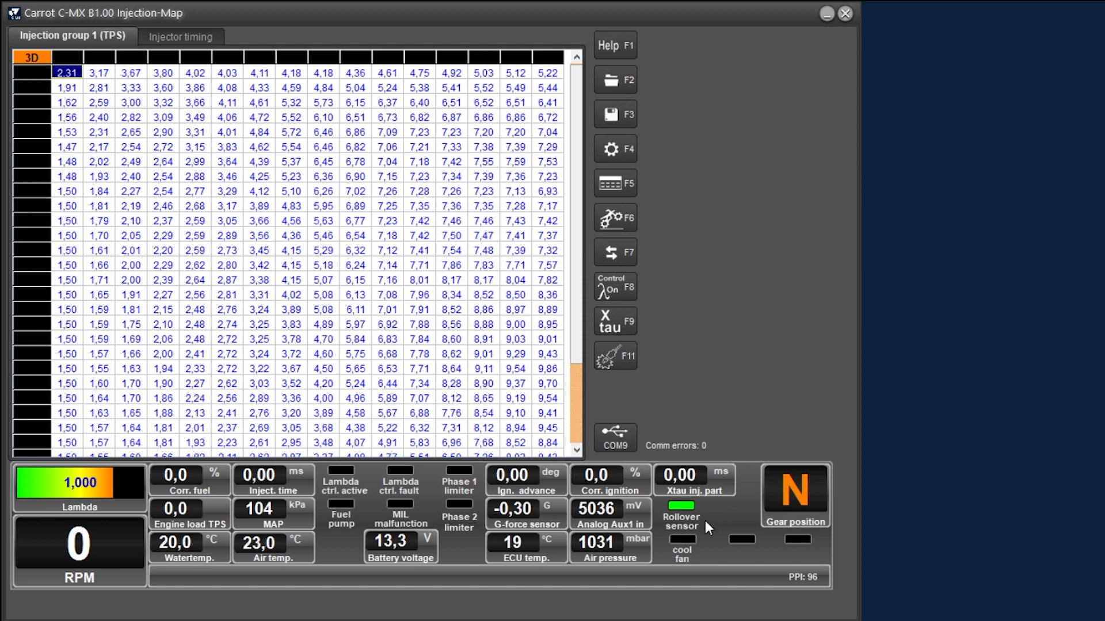
{"action": "mouse_move", "coordinate": [707, 553]}
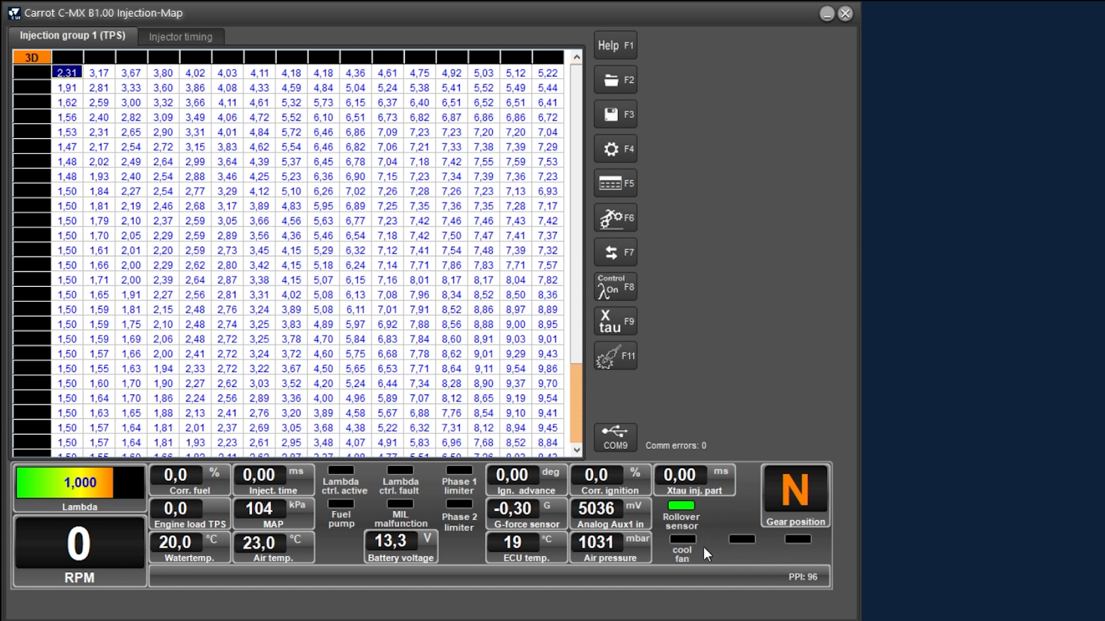
{"action": "mouse_move", "coordinate": [683, 562]}
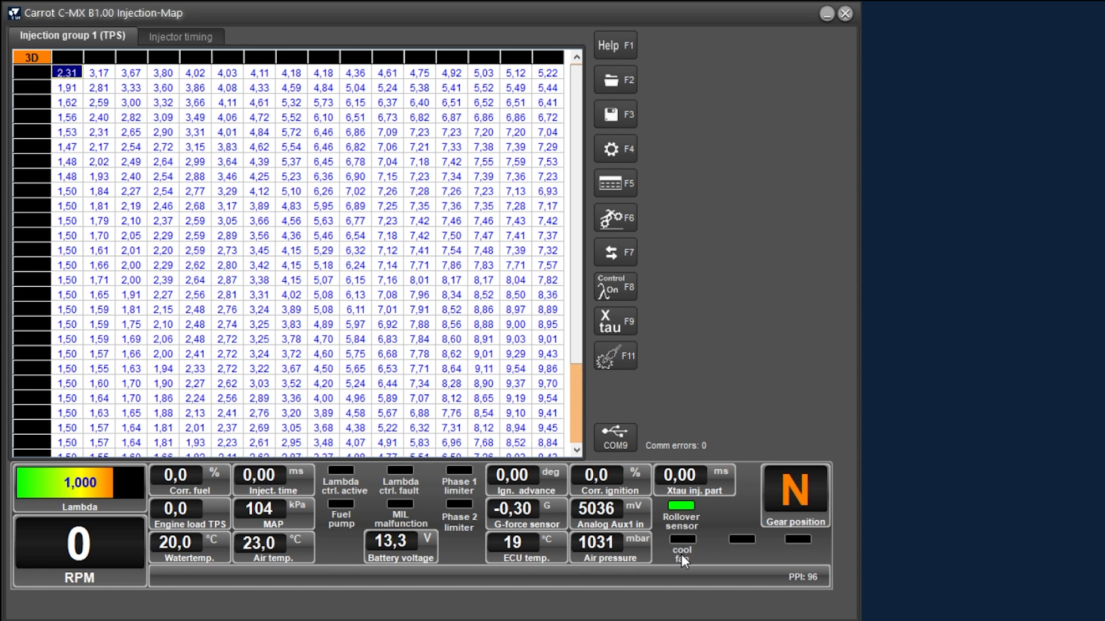
{"action": "mouse_move", "coordinate": [718, 562]}
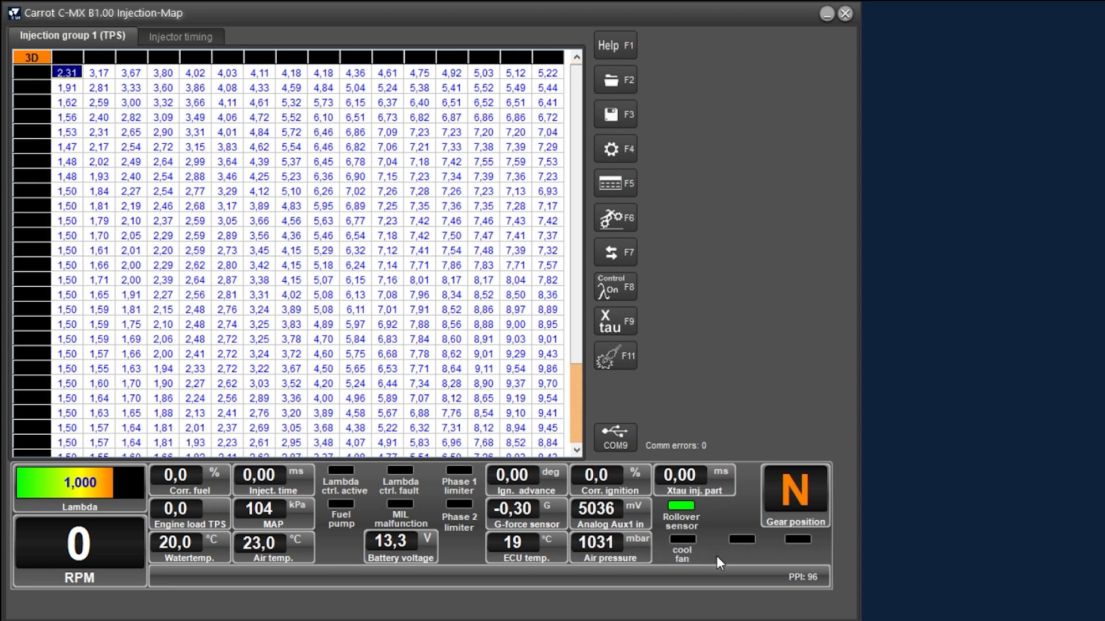
{"action": "mouse_move", "coordinate": [772, 518]}
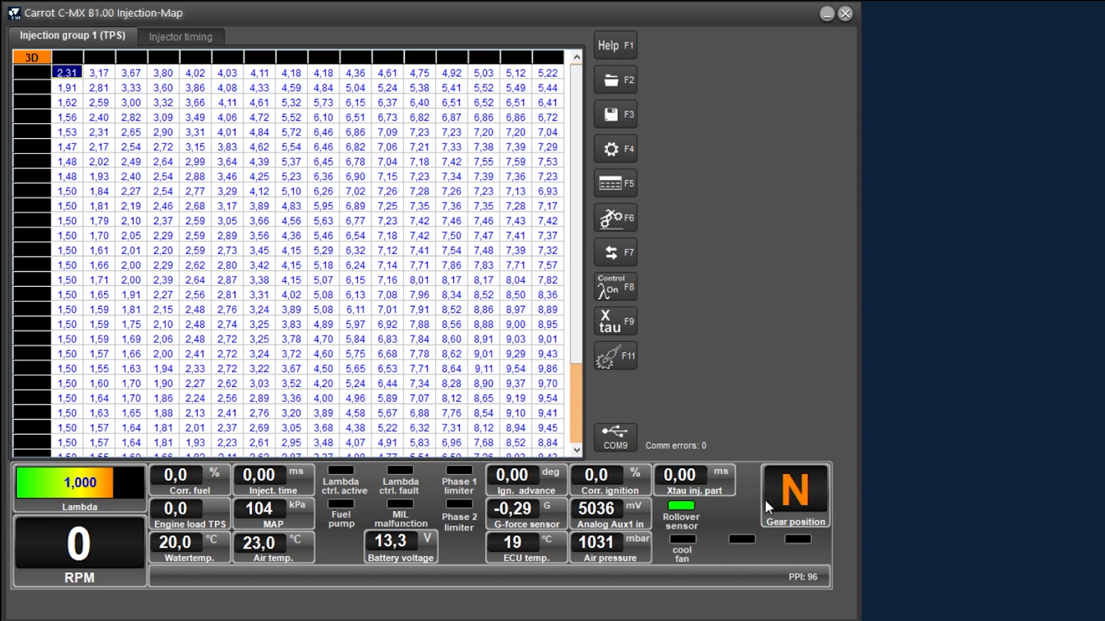